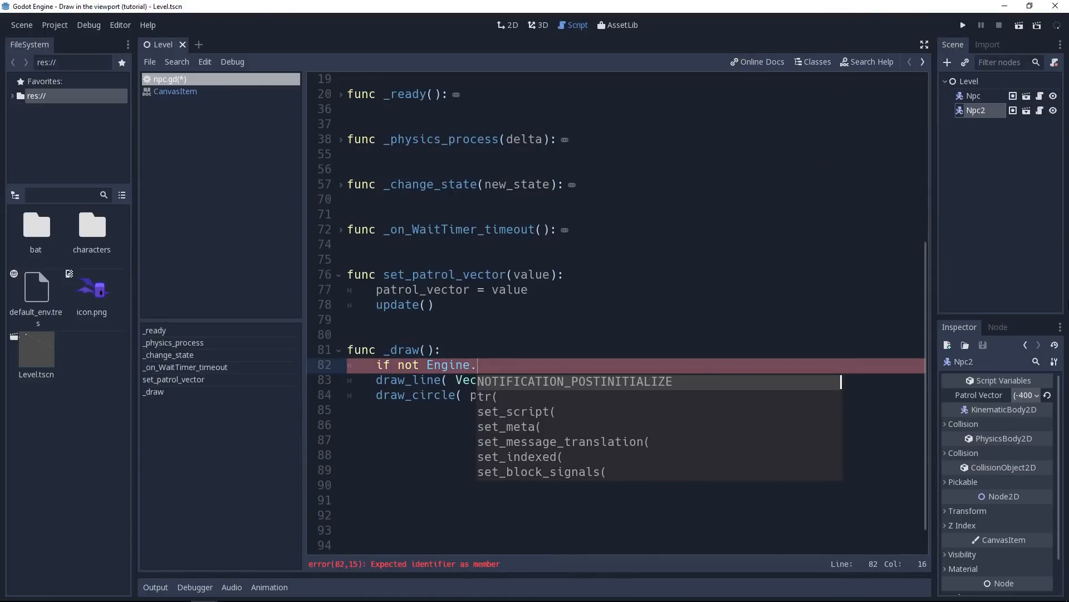
# - Finish the editor_hint guard in _draw() and launch the Bat scene in debug
pyautogui.write('editor_hint:')
pyautogui.write('return')
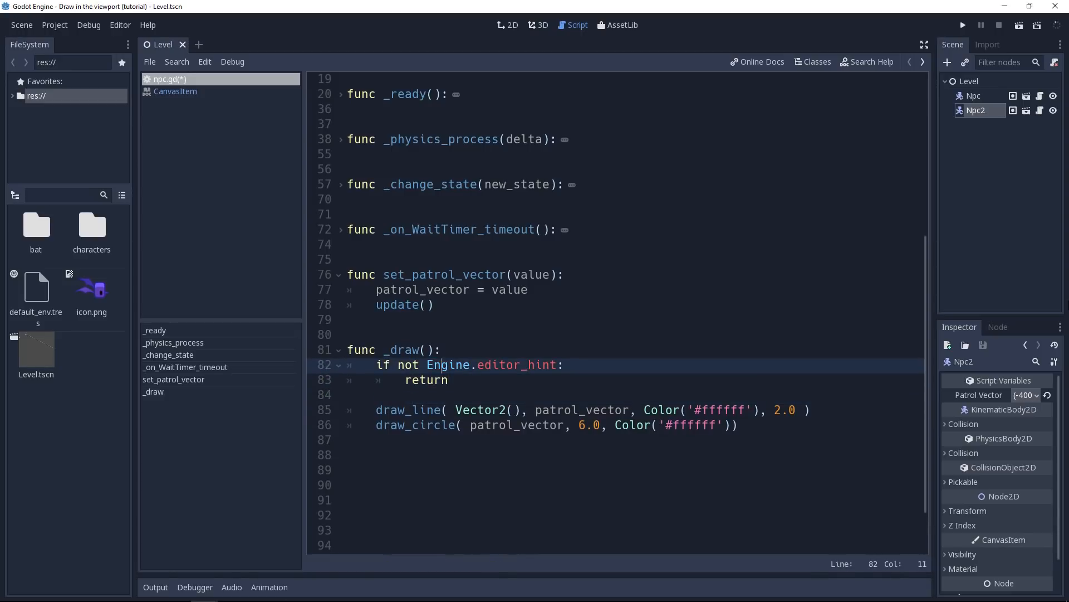
pyautogui.doubleClick(515, 364)
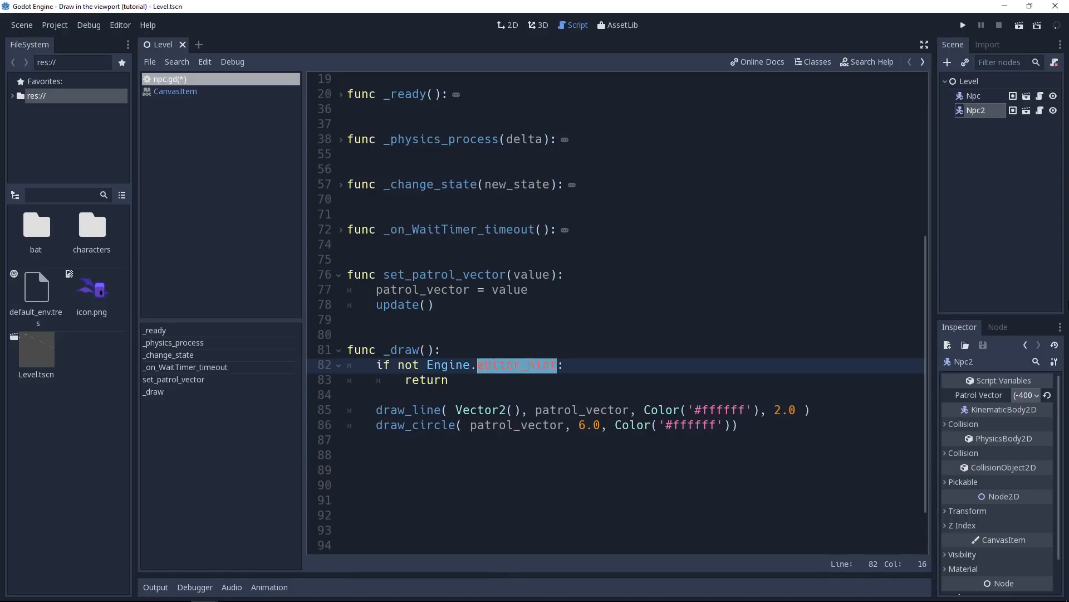
pyautogui.click(962, 25)
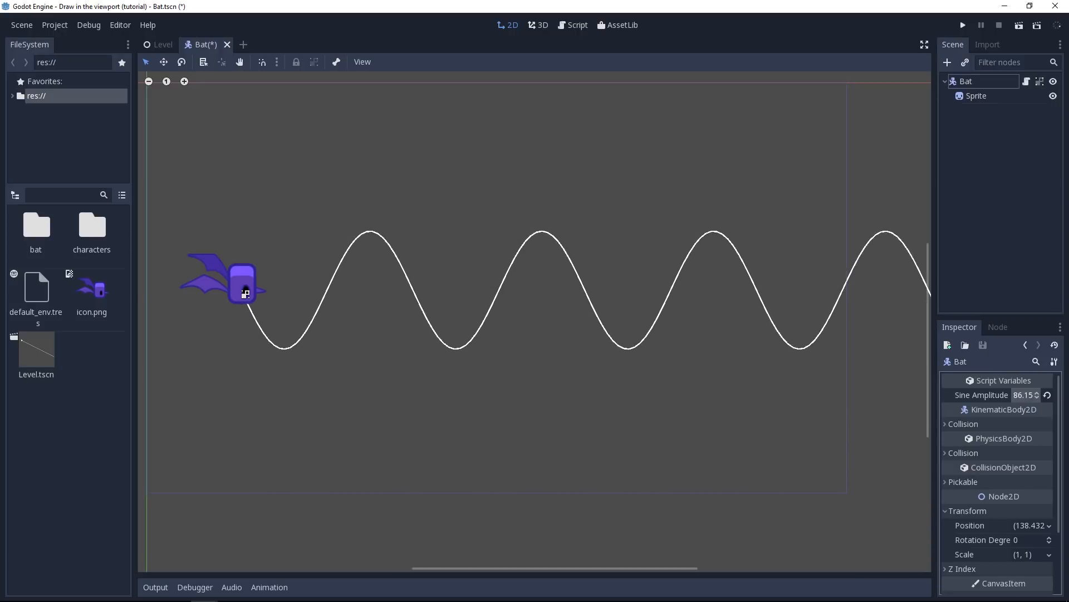
pyautogui.click(963, 25)
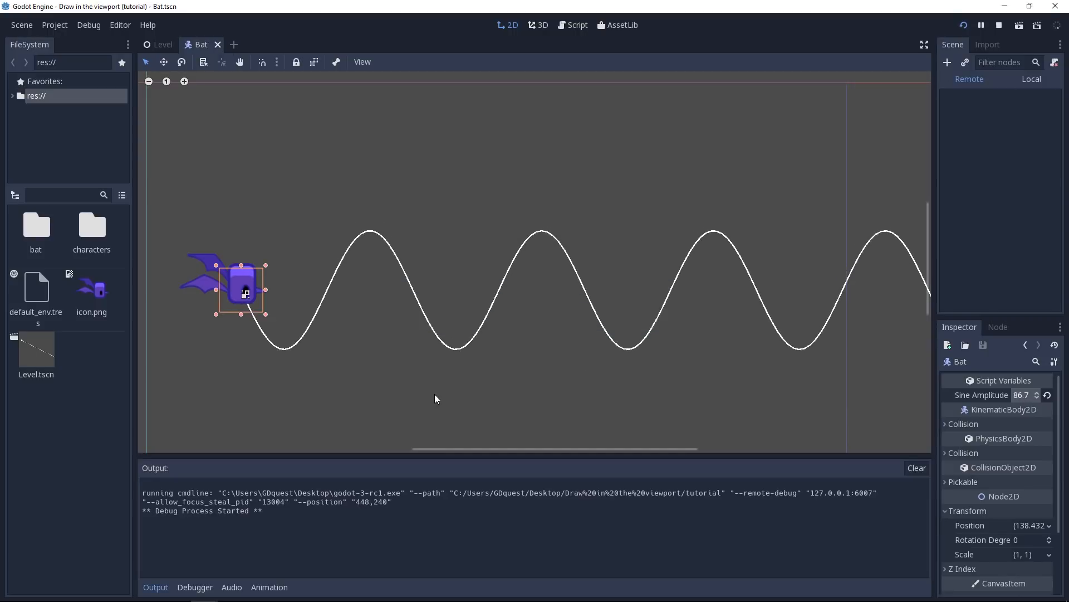
pyautogui.click(998, 25)
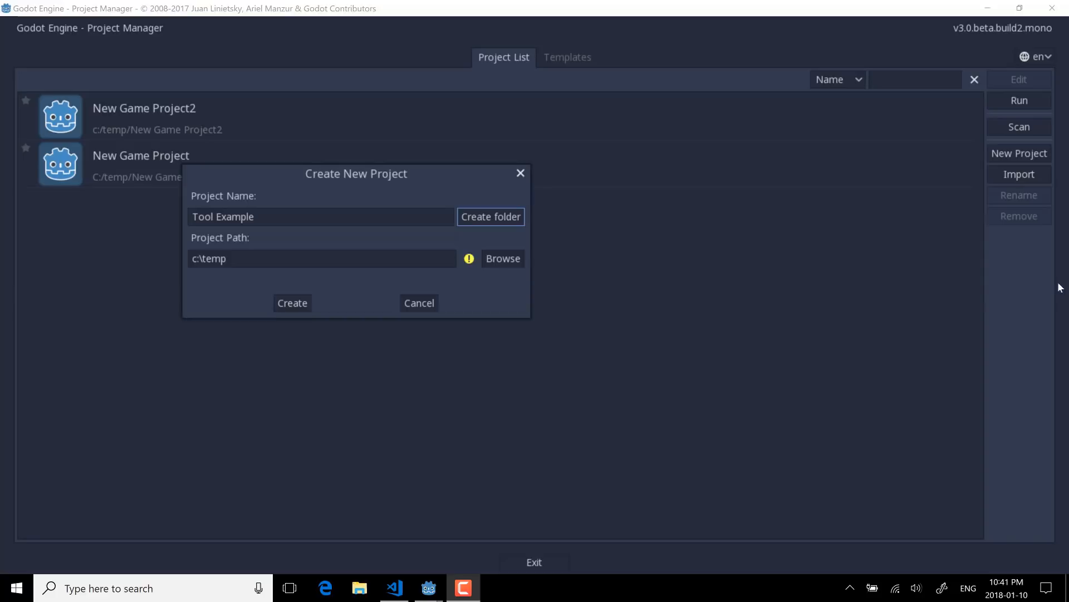
pyautogui.moveTo(508, 227)
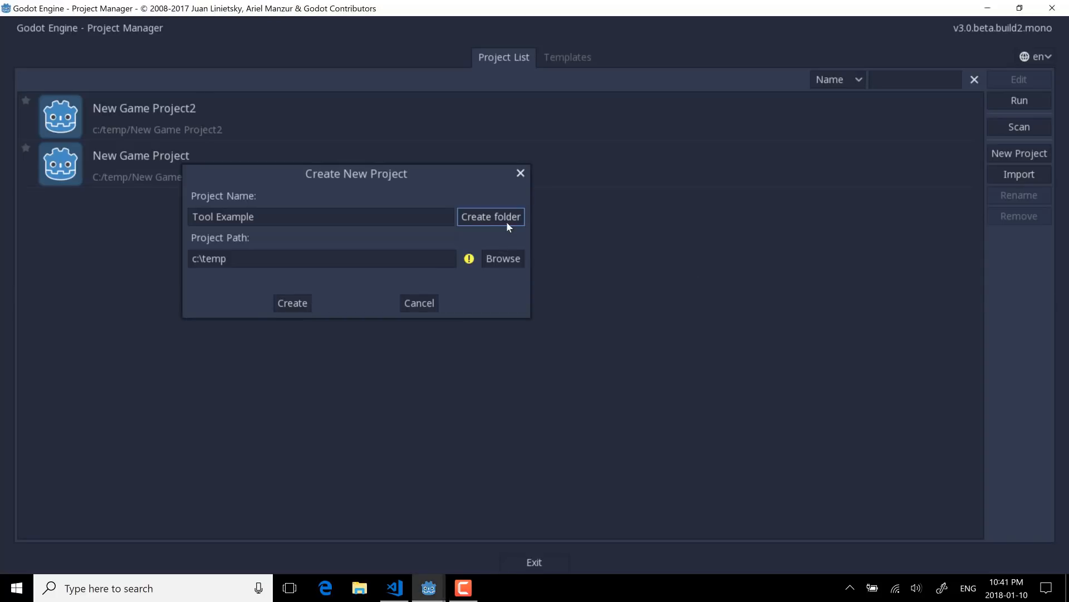
pyautogui.moveTo(455, 237)
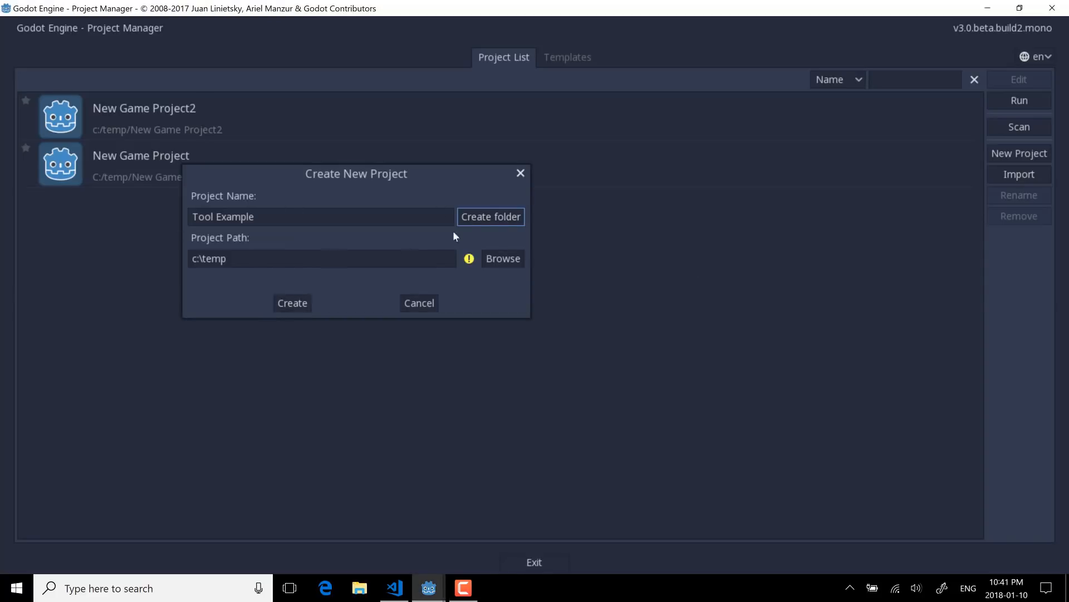
# - Create the Tool Example2 project and switch its editor to the 2D workspace
pyautogui.click(320, 216)
pyautogui.write('2')
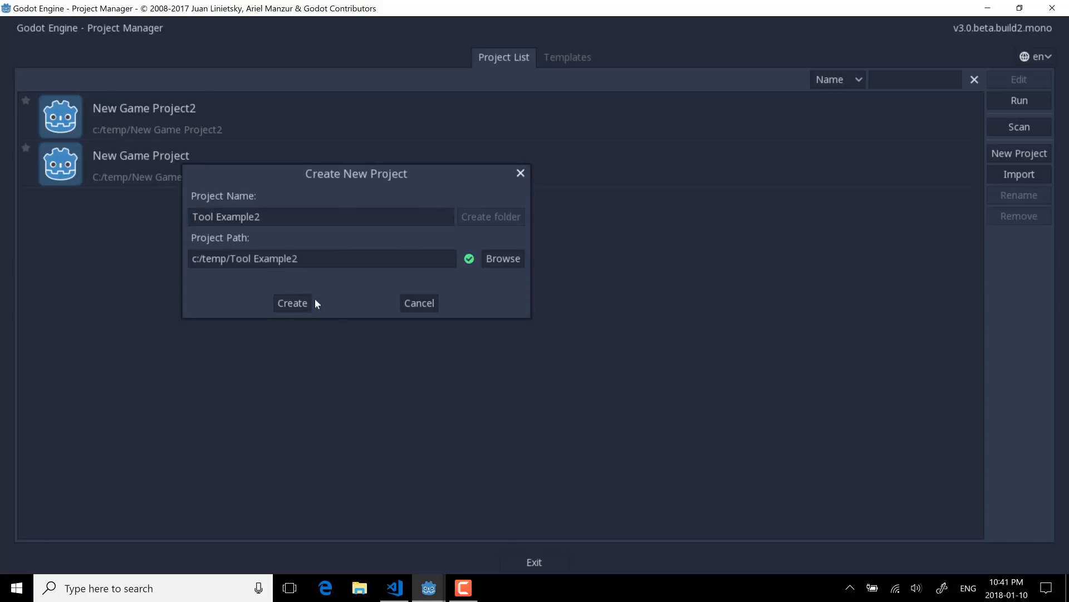
pyautogui.click(292, 303)
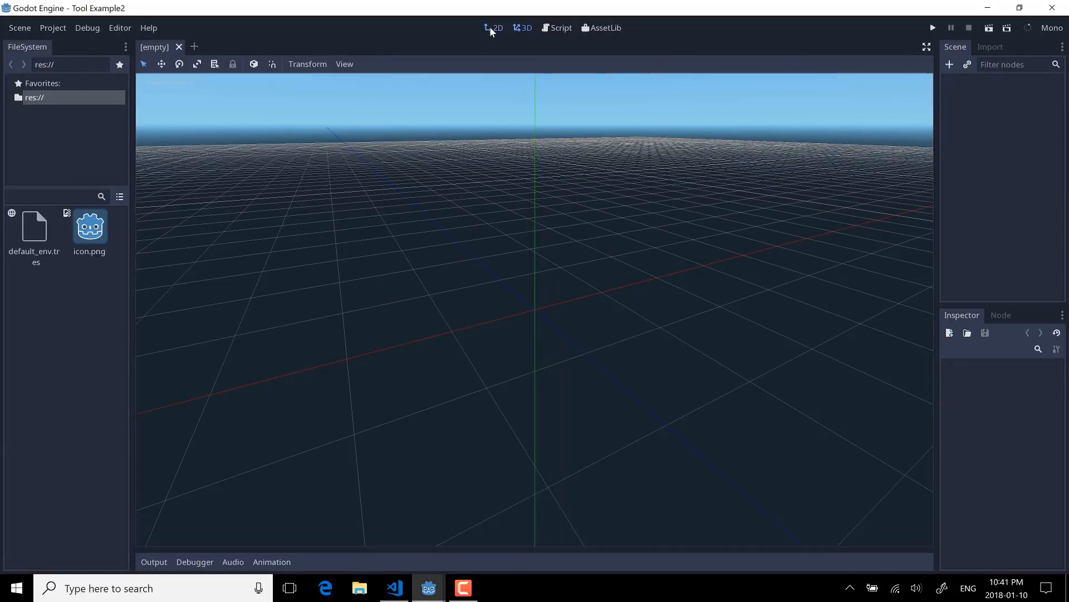
pyautogui.click(492, 28)
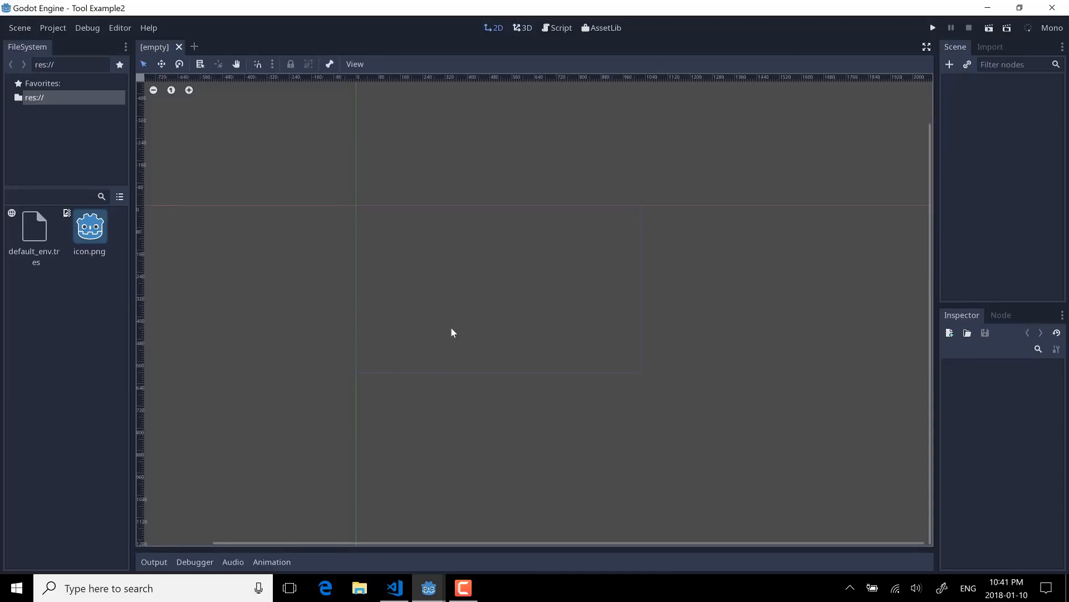
pyautogui.moveTo(526, 272)
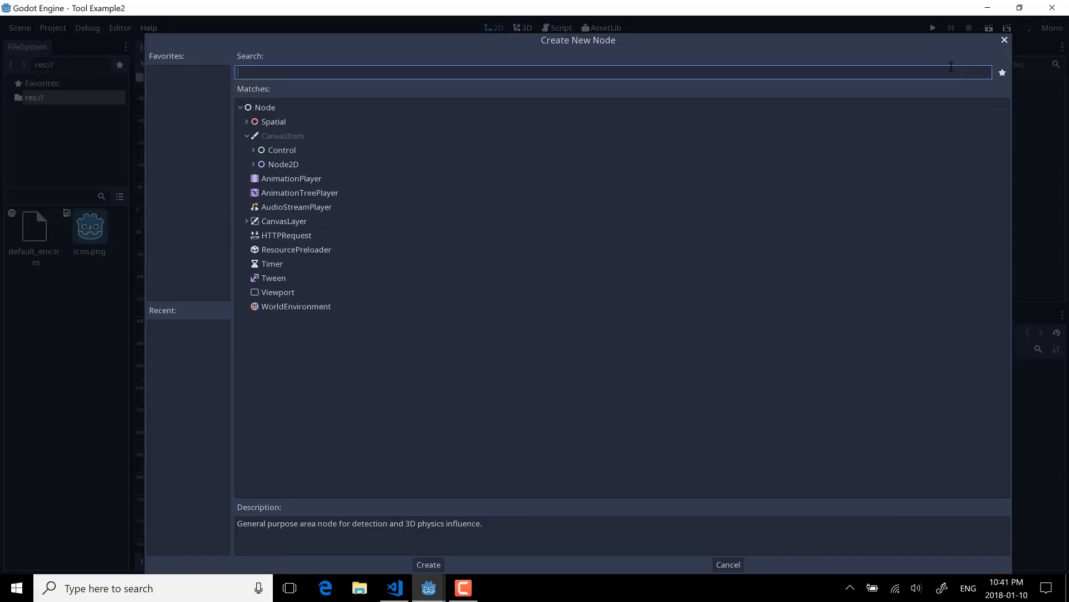
# - Add a root Node with a Sprite child textured with icon.png
pyautogui.write('Nos')
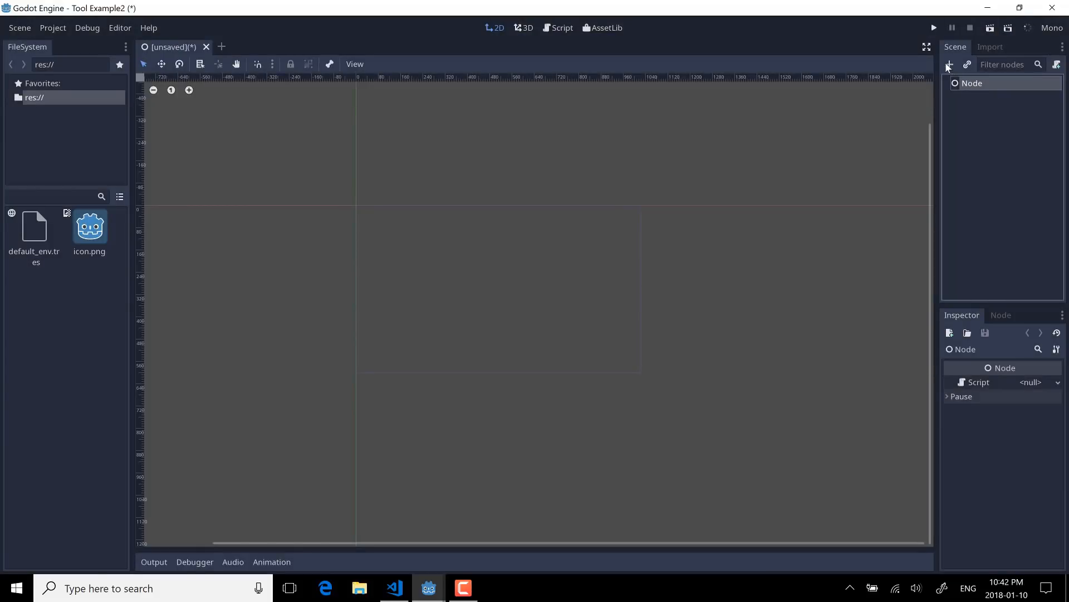
pyautogui.click(949, 65)
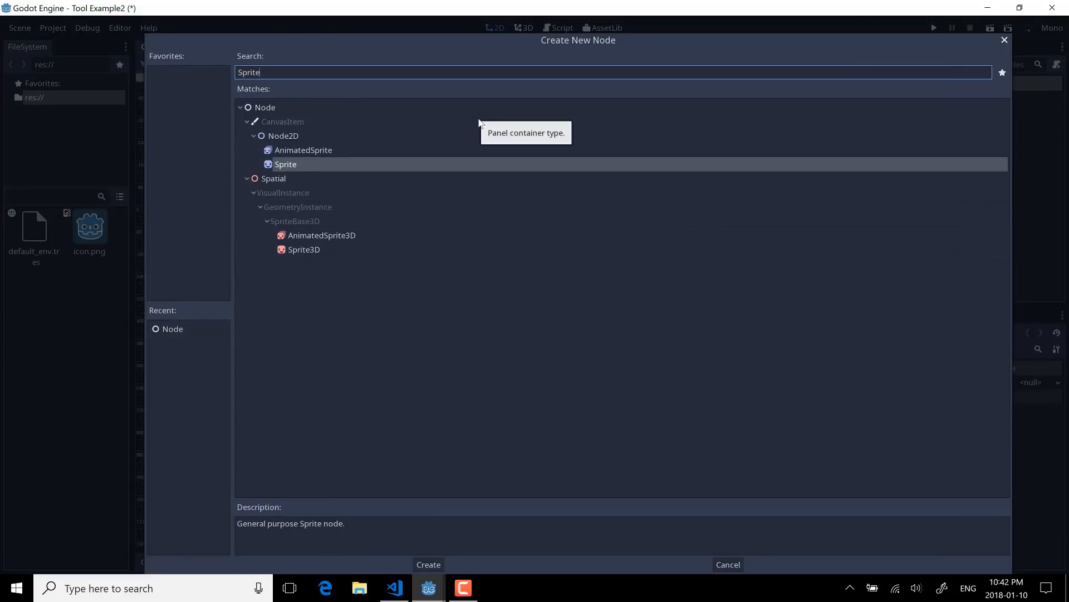
pyautogui.click(428, 563)
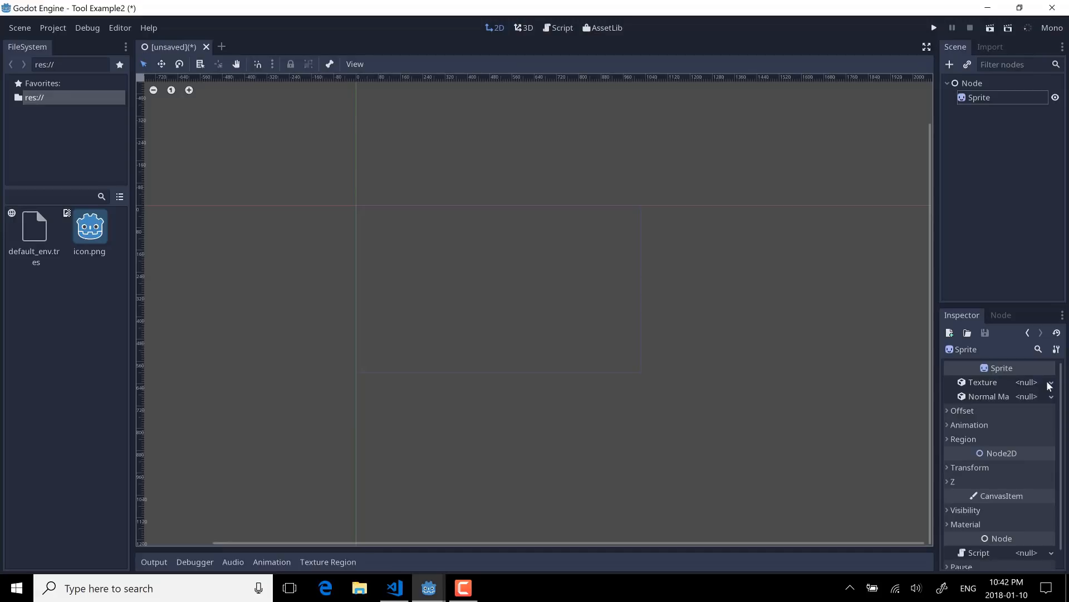
pyautogui.click(1050, 382)
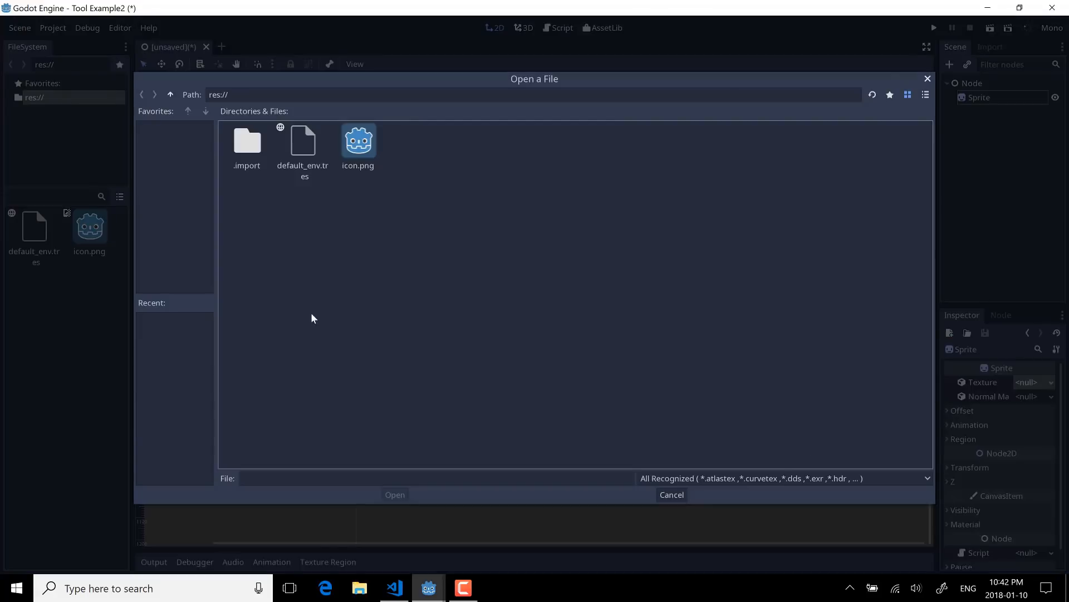
pyautogui.doubleClick(357, 138)
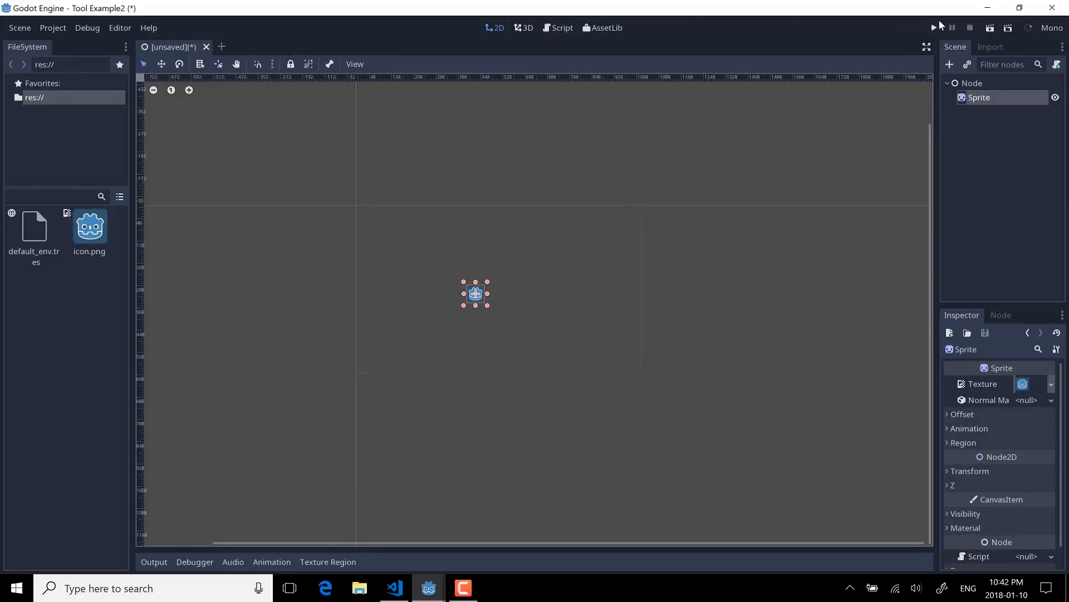
# - Run the project, saving the scene as Node.tscn when prompted
pyautogui.click(934, 26)
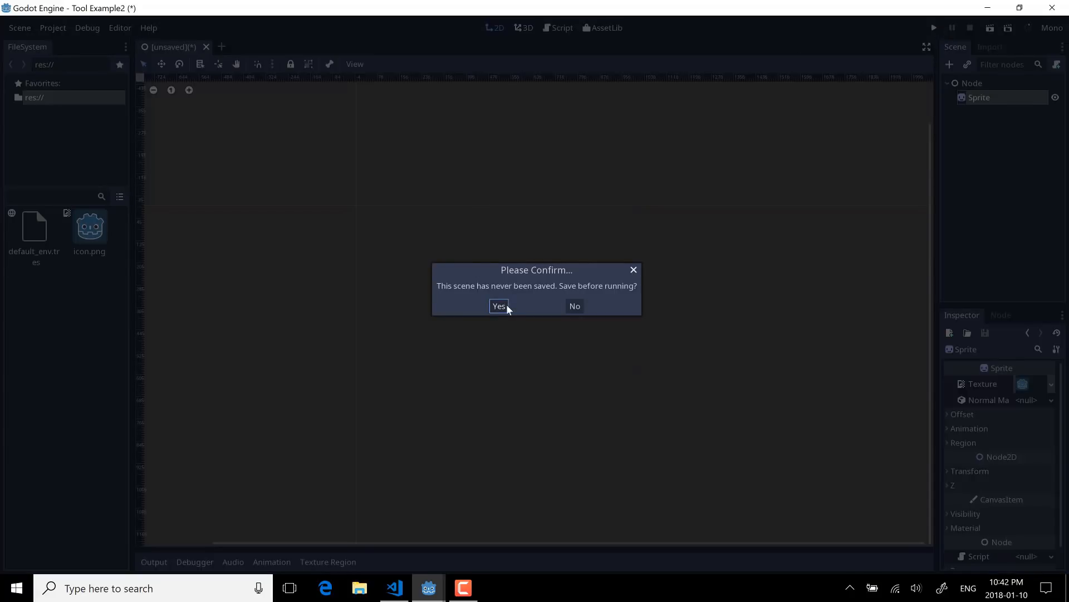
pyautogui.click(499, 305)
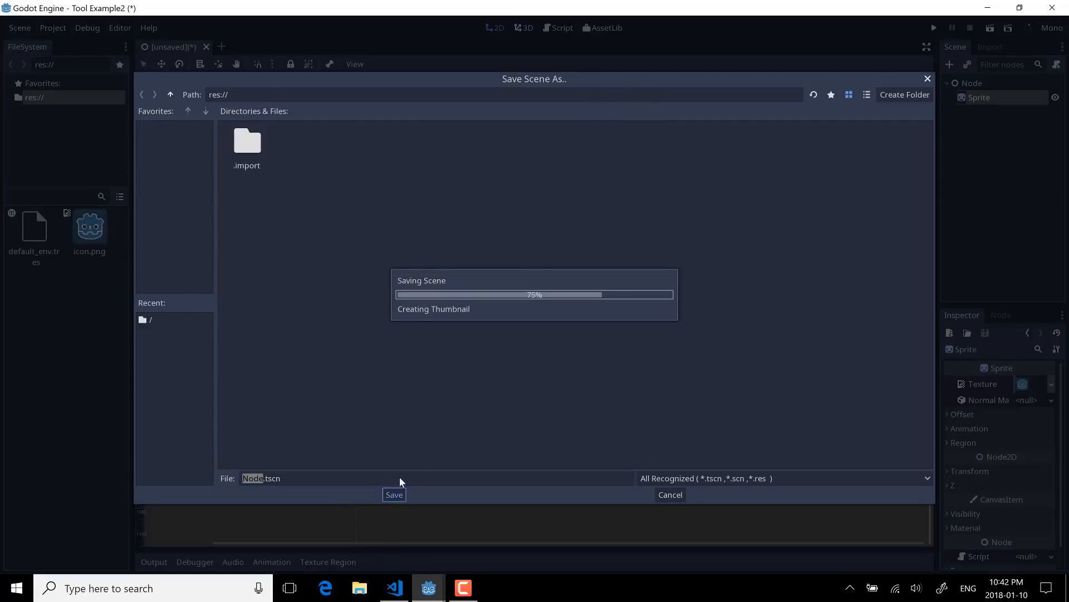
pyautogui.click(394, 495)
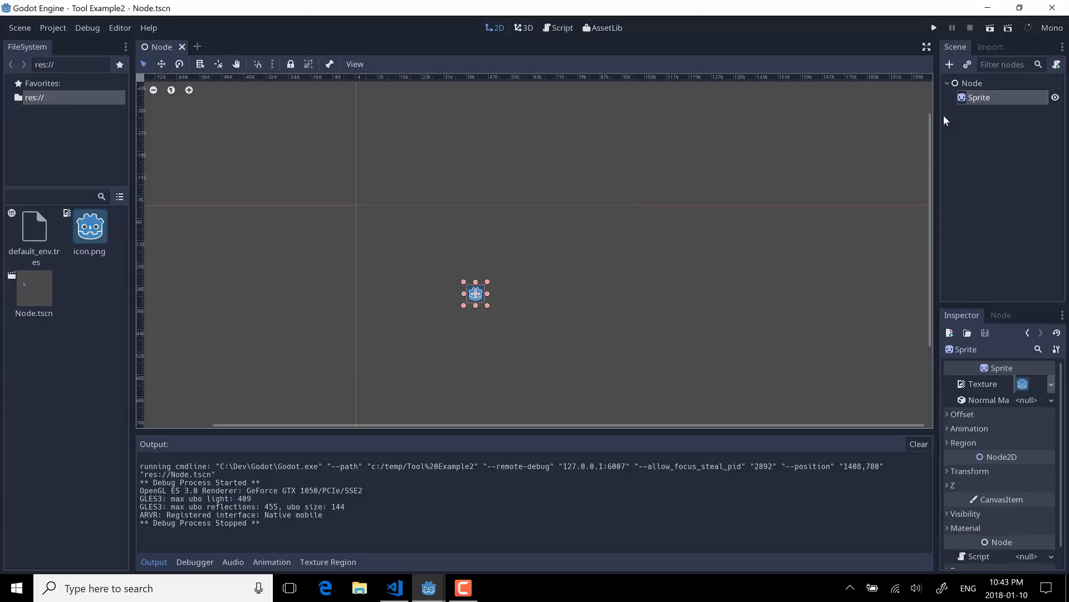
# - Attach a new script res://MySprite.gd to the Sprite and save
pyautogui.rightClick(978, 98)
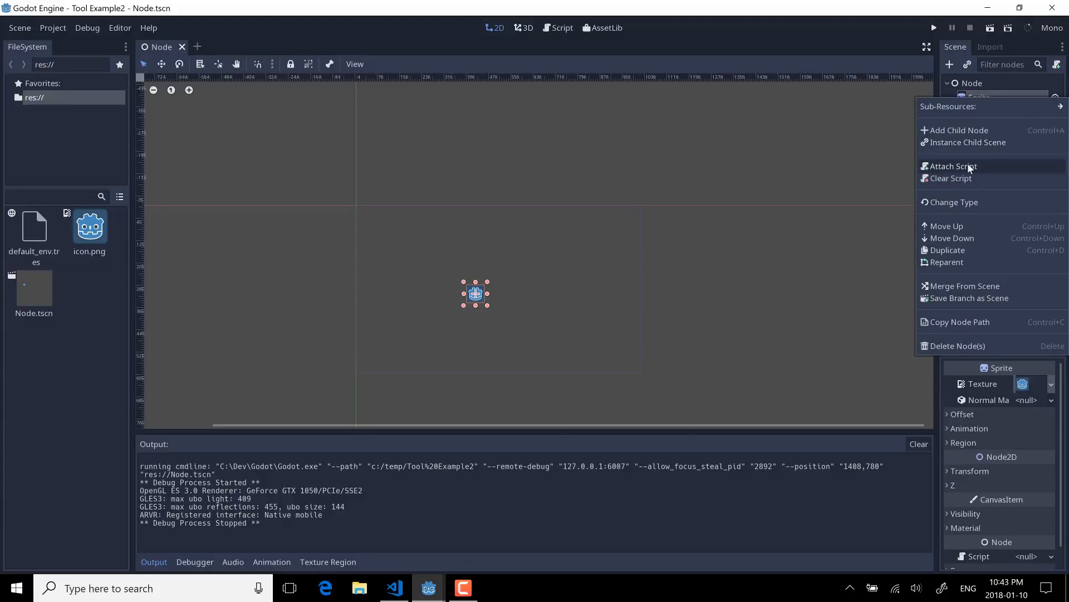
pyautogui.click(954, 166)
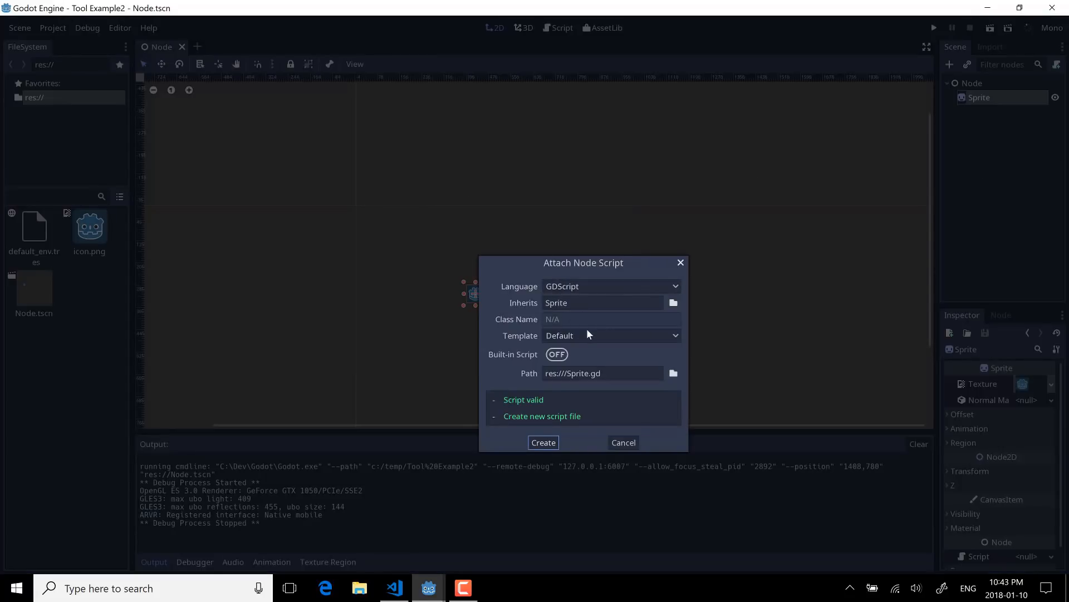
pyautogui.click(602, 373)
pyautogui.write('My')
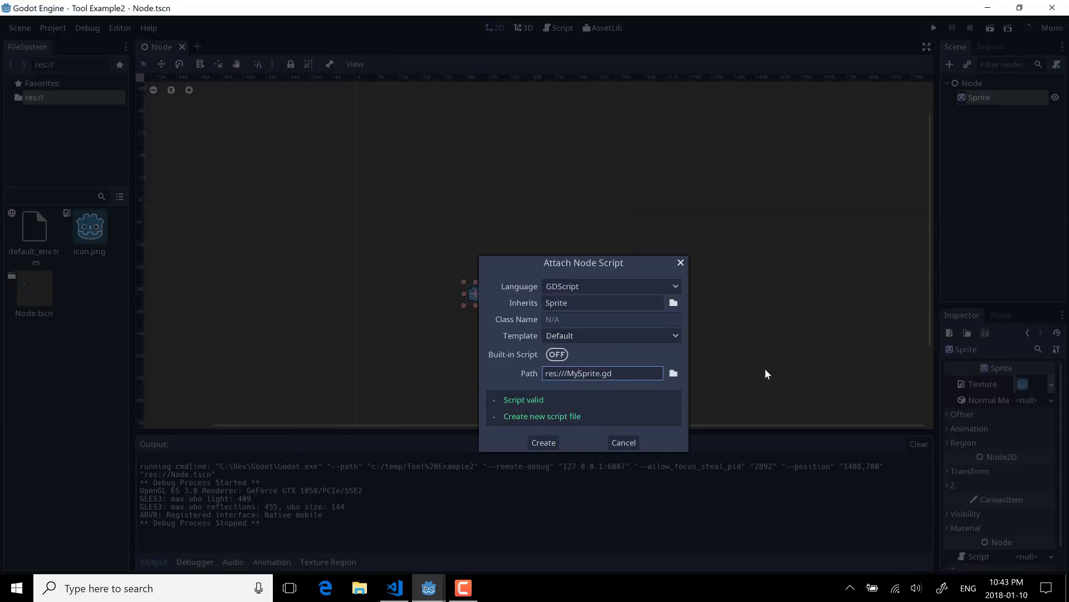
pyautogui.click(544, 442)
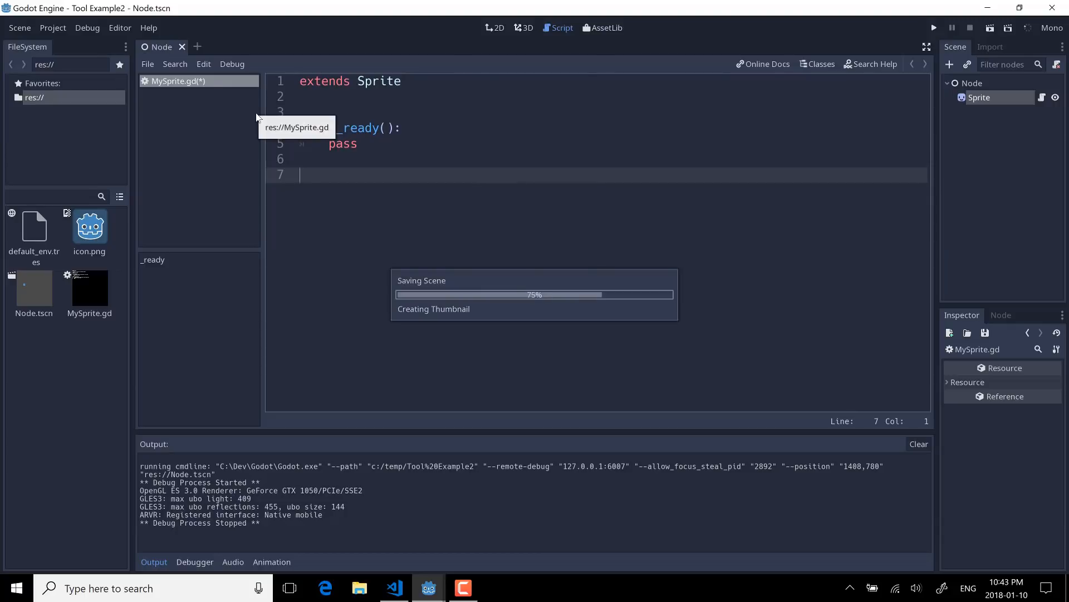
pyautogui.press('ctrl+s')
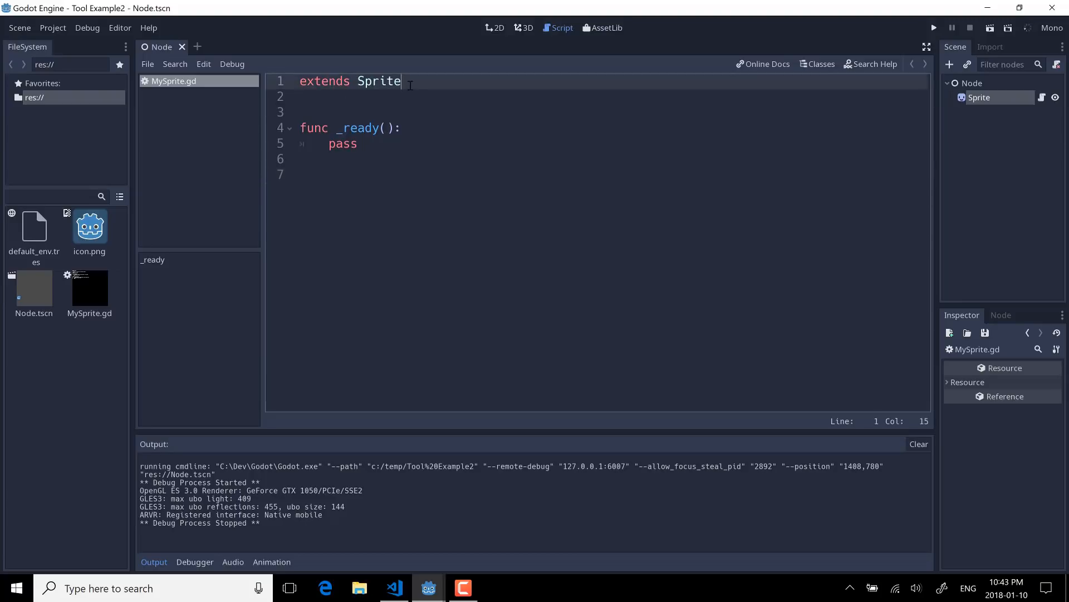
# - Add tool above extends and declare var previousPosition = Vector2(0,0)
pyautogui.write('to')
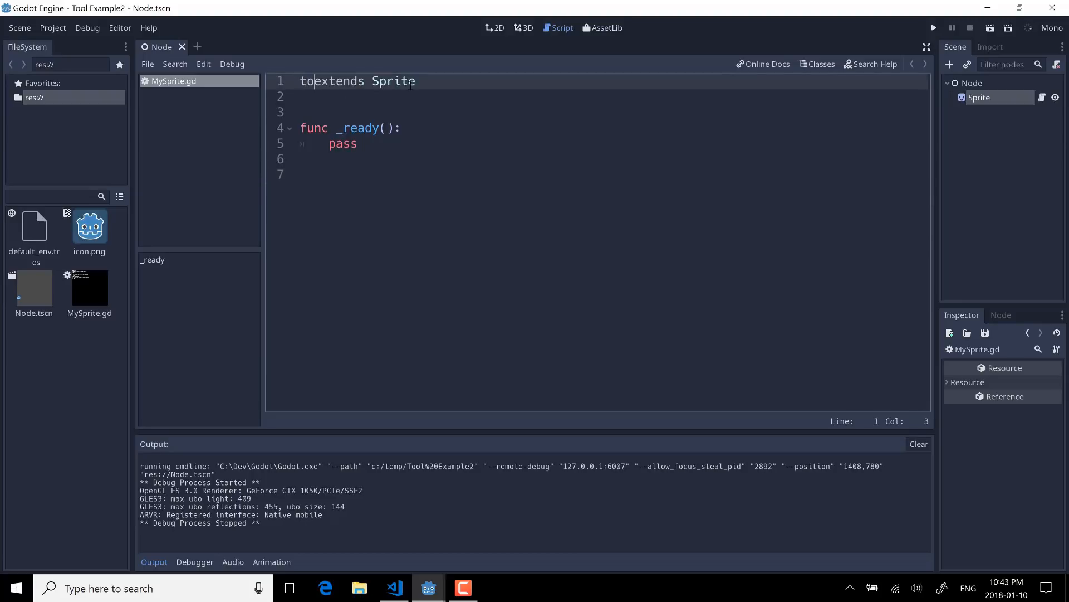
pyautogui.press('Enter')
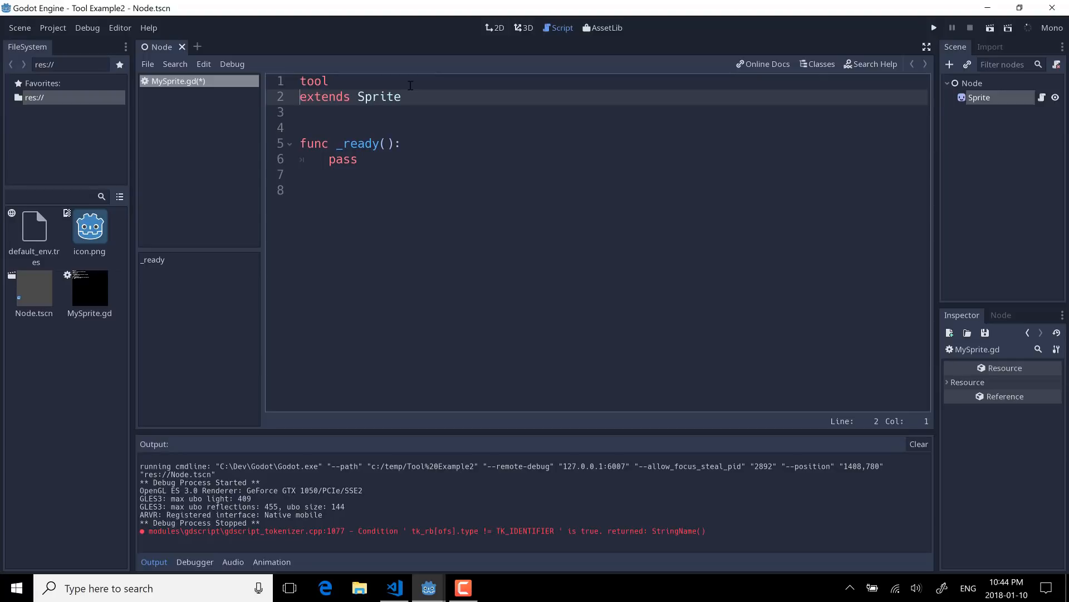
pyautogui.moveTo(249, 69)
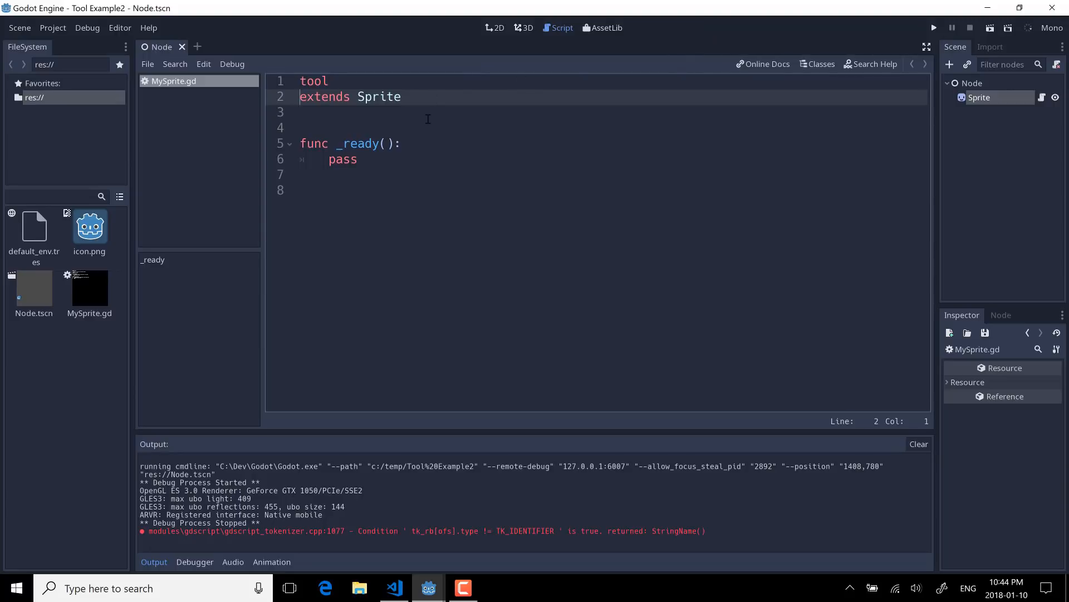
pyautogui.write('var')
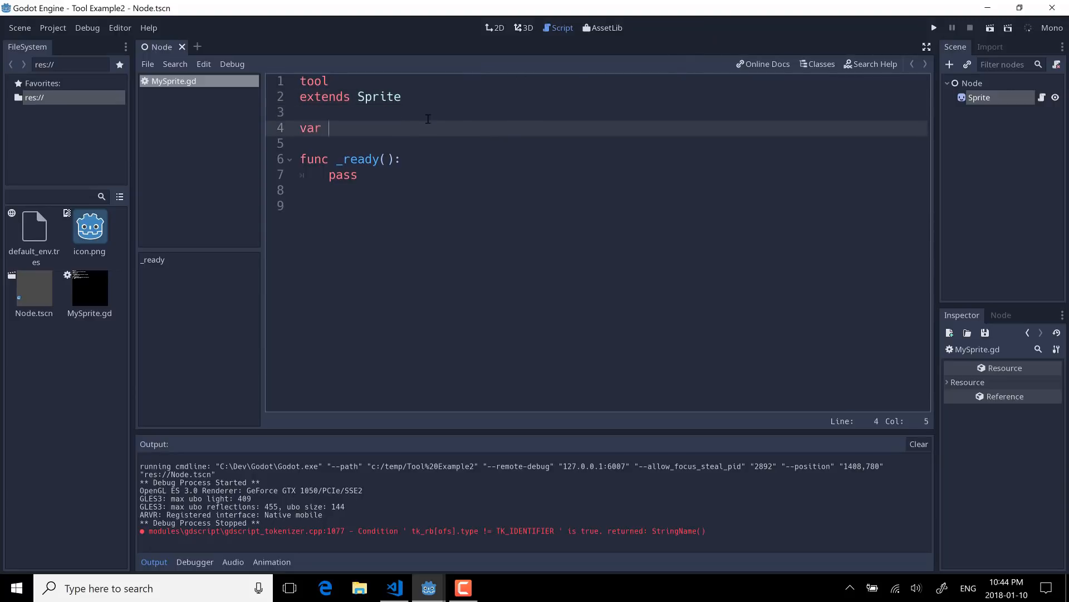
pyautogui.write('previ')
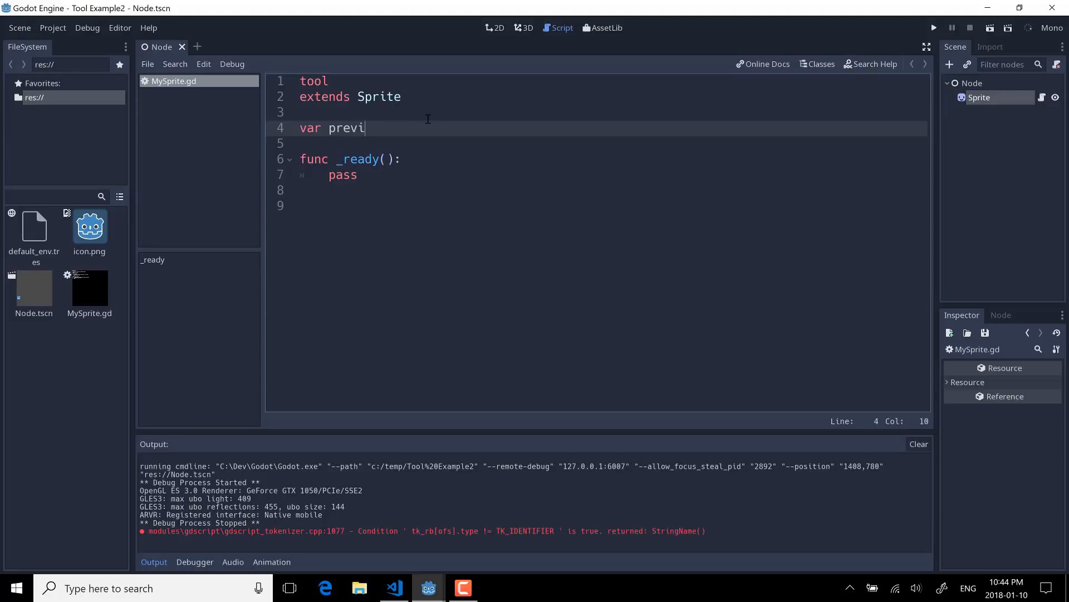
pyautogui.write('ousPo')
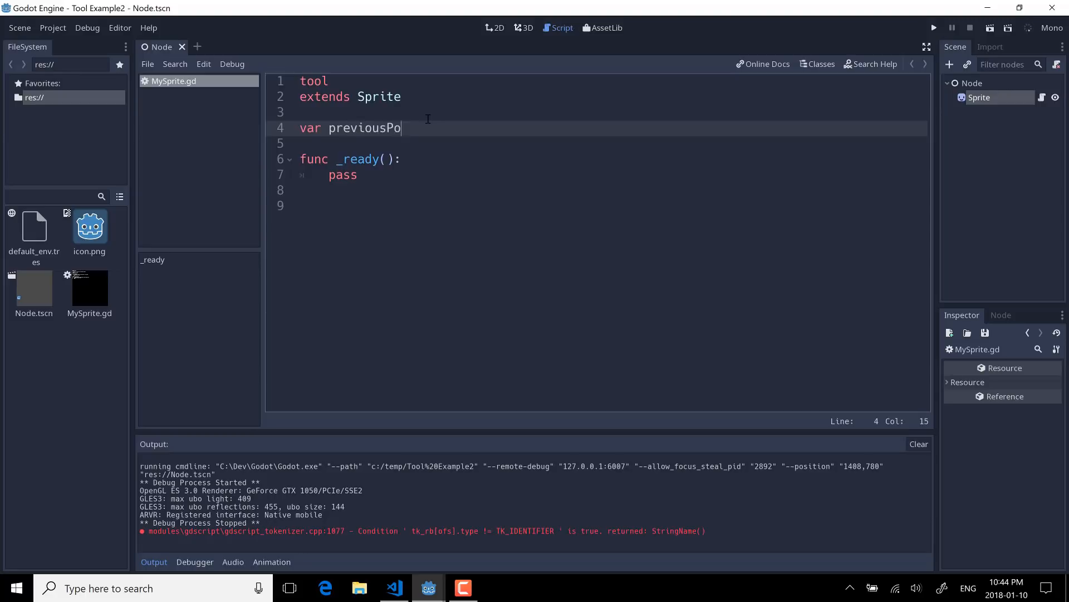
pyautogui.write('sition =')
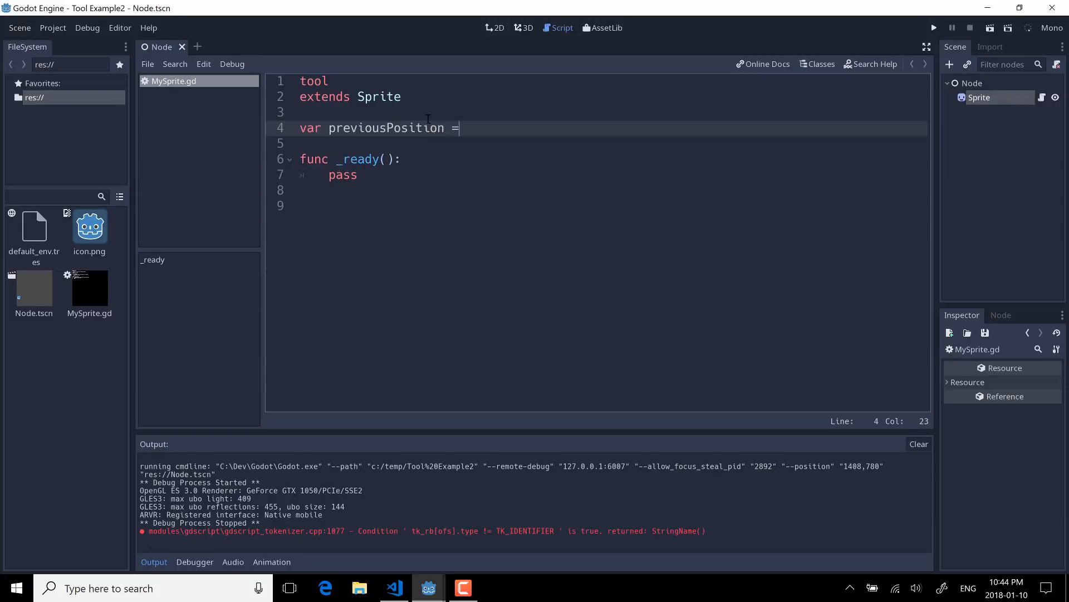
pyautogui.write('Vector')
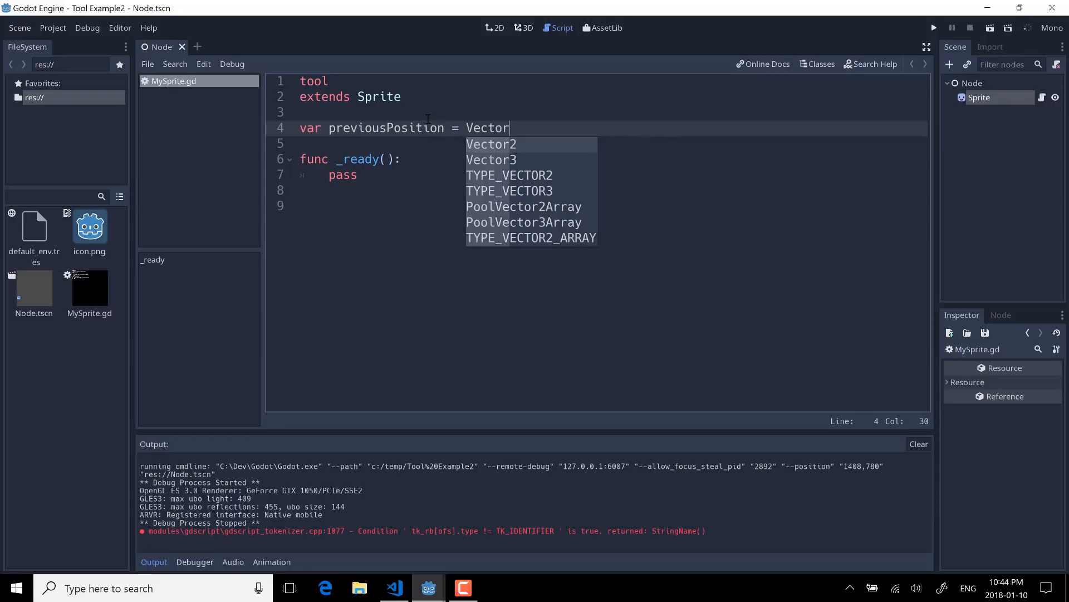
pyautogui.write('2(0,0)')
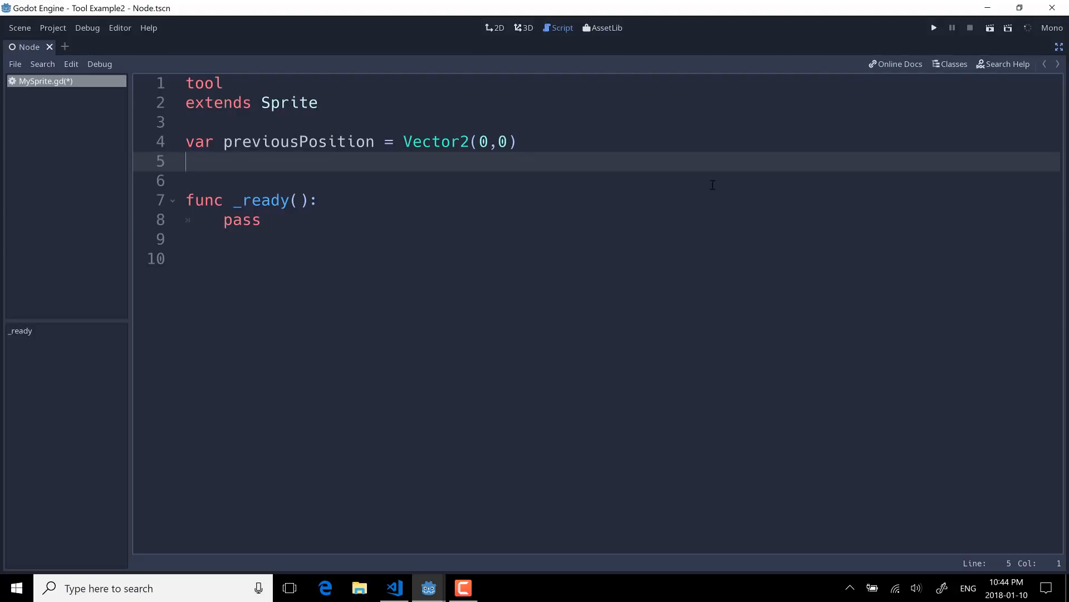
# - Declare export(bool) var resetToZero = false with setget resetZero
pyautogui.write('export')
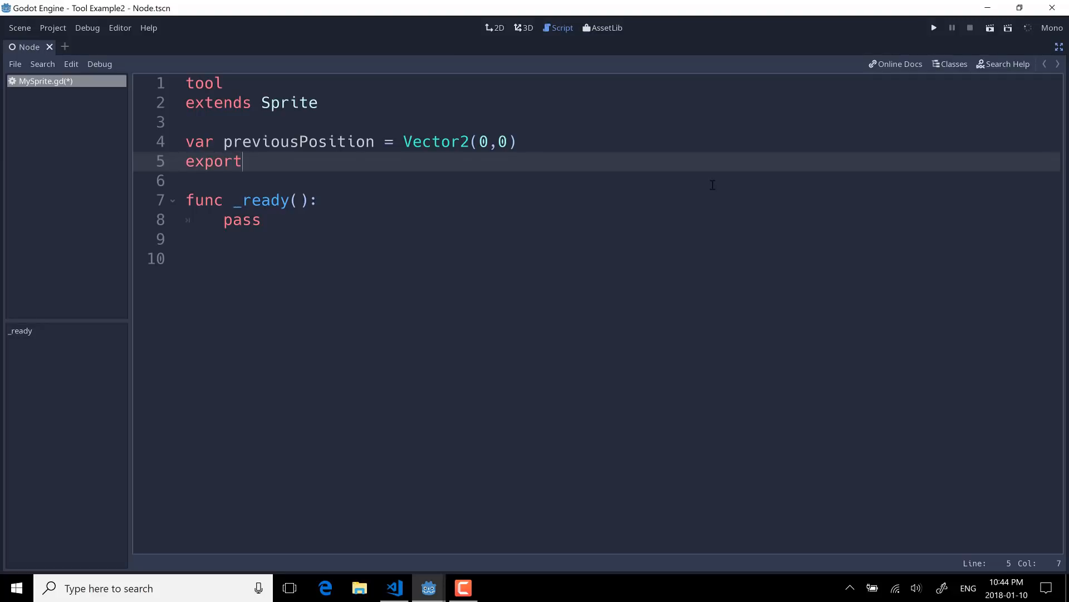
pyautogui.write('(bool)')
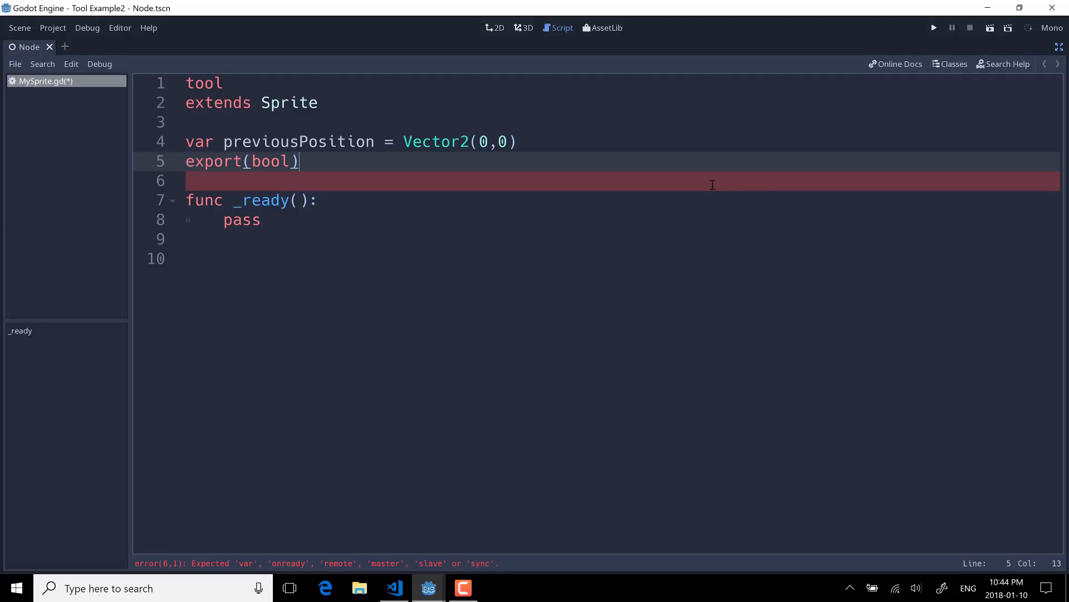
pyautogui.write('var re')
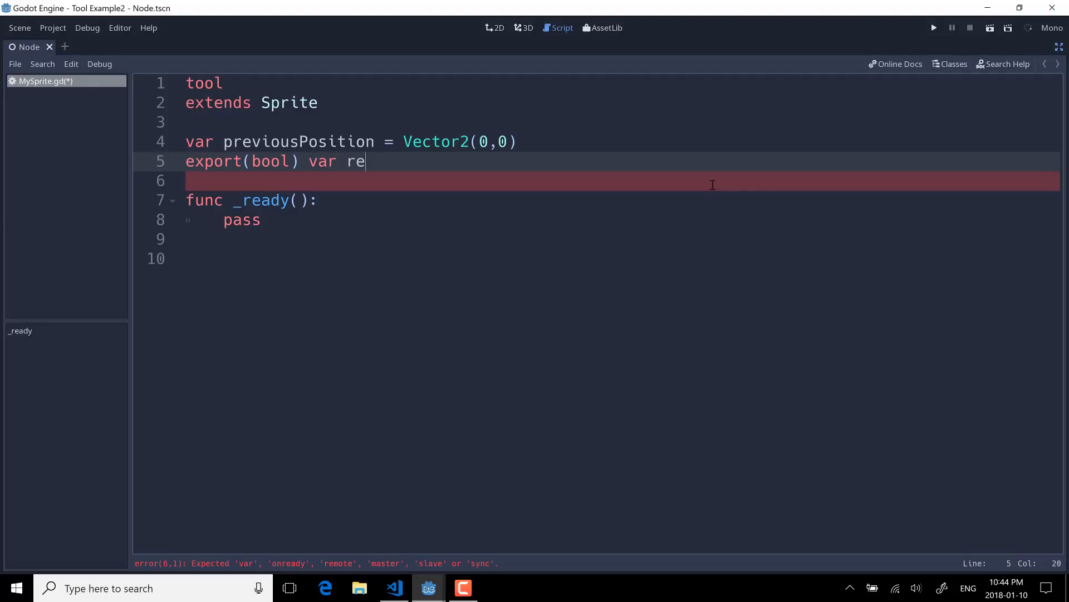
pyautogui.write('setToZero')
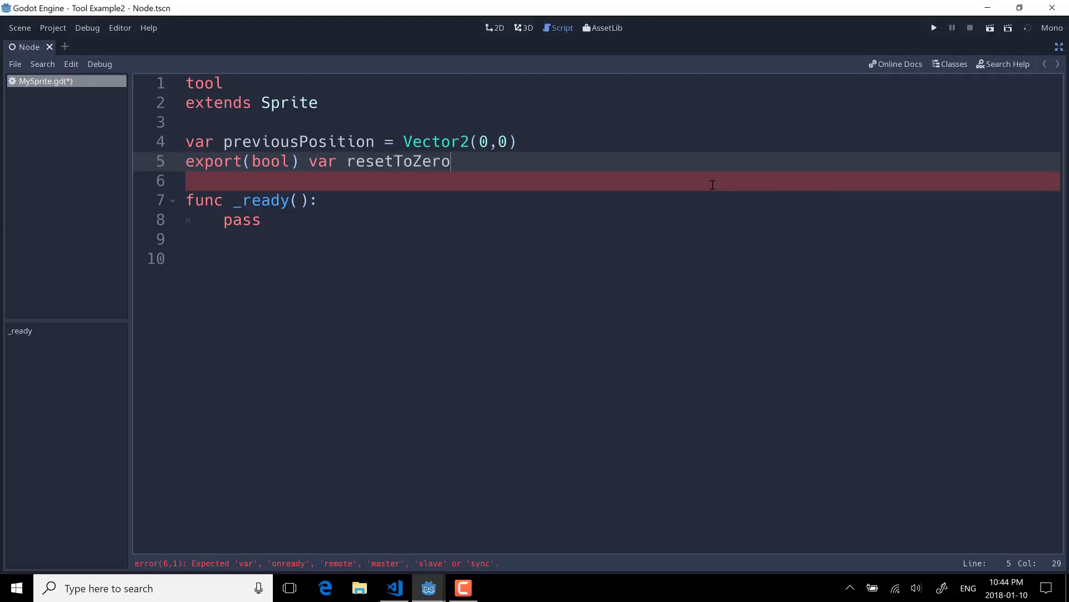
pyautogui.write('= false')
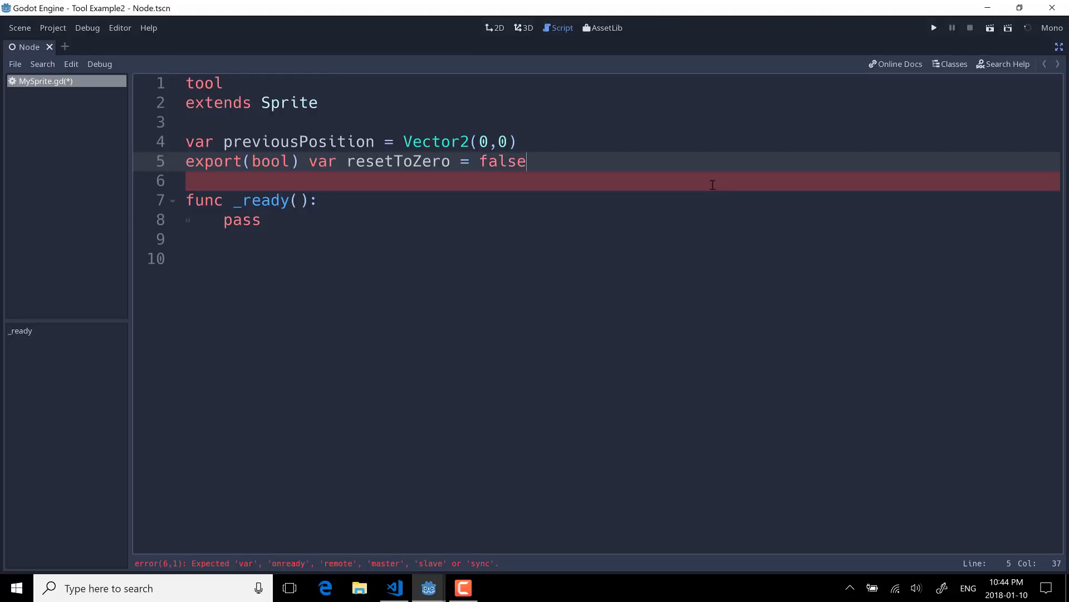
pyautogui.write('setget')
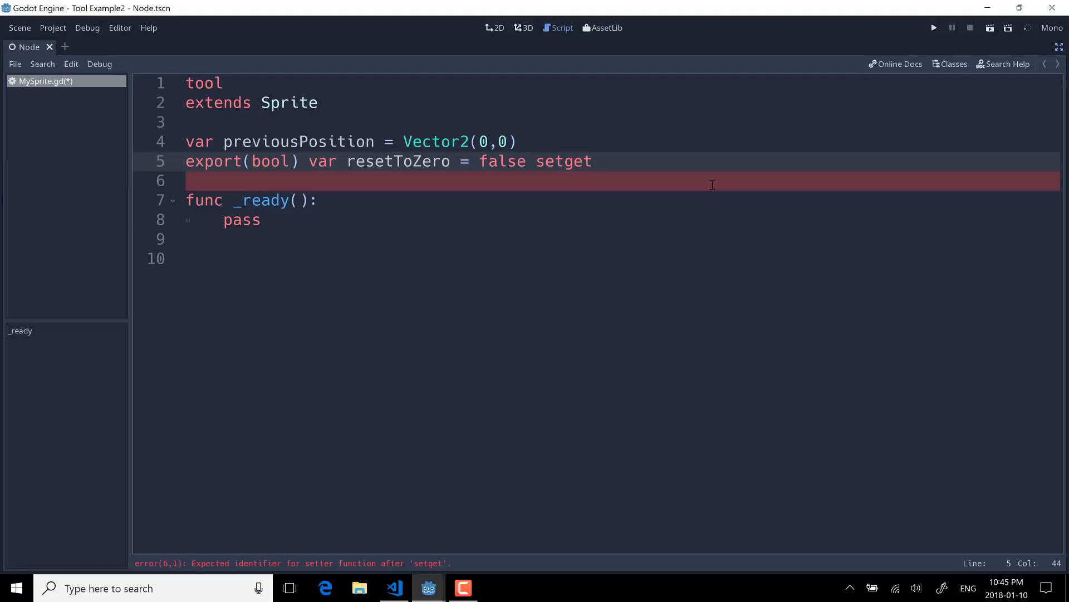
pyautogui.write('rese')
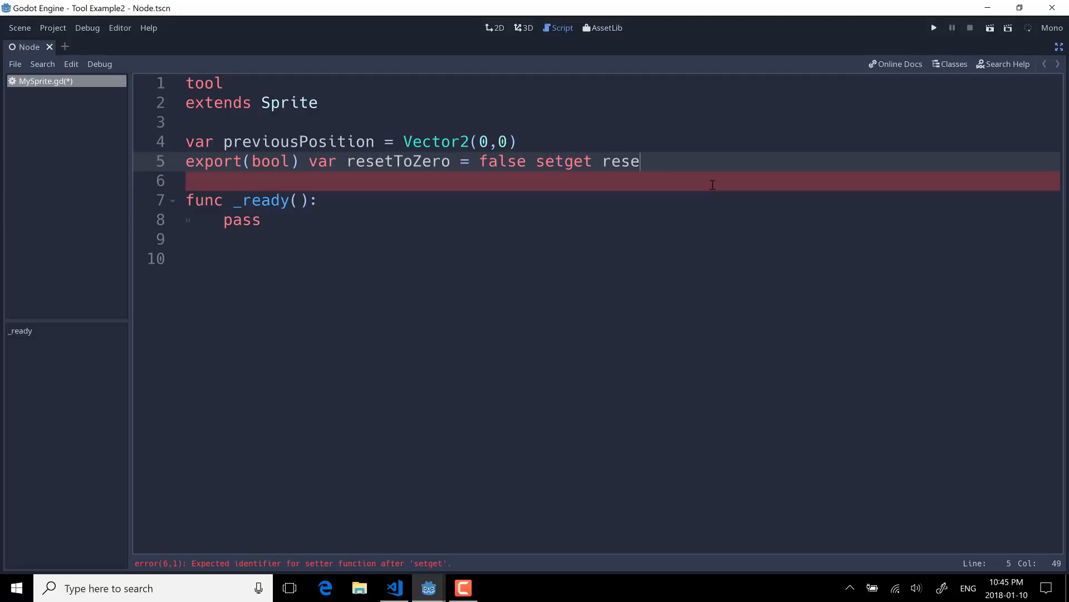
pyautogui.write('tZero')
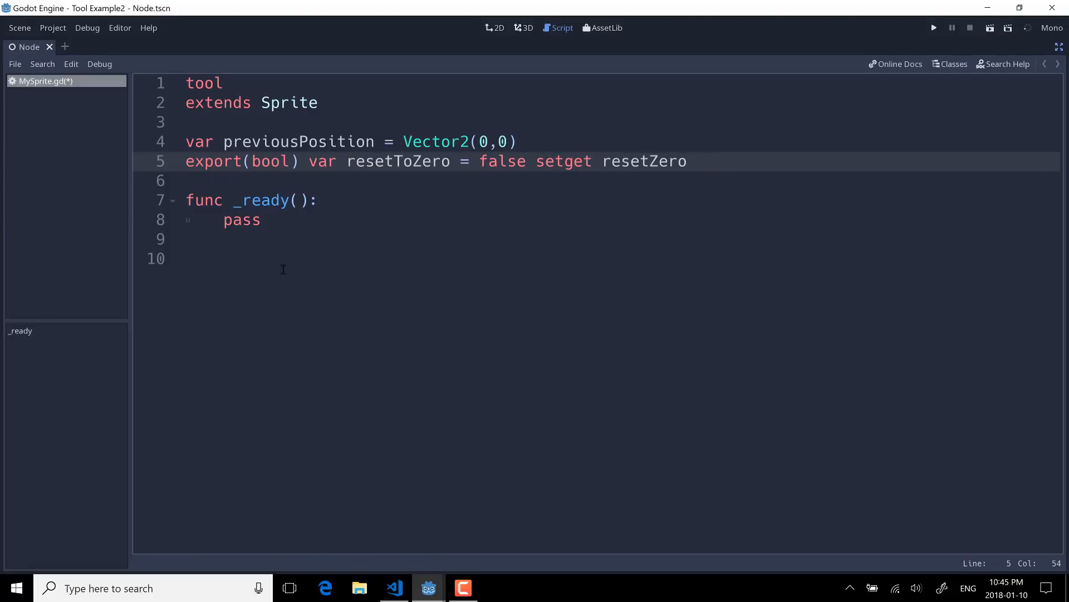
# - Write func resetZero(newVar) guarded by if Engine.is_editor_hint
pyautogui.write('fu')
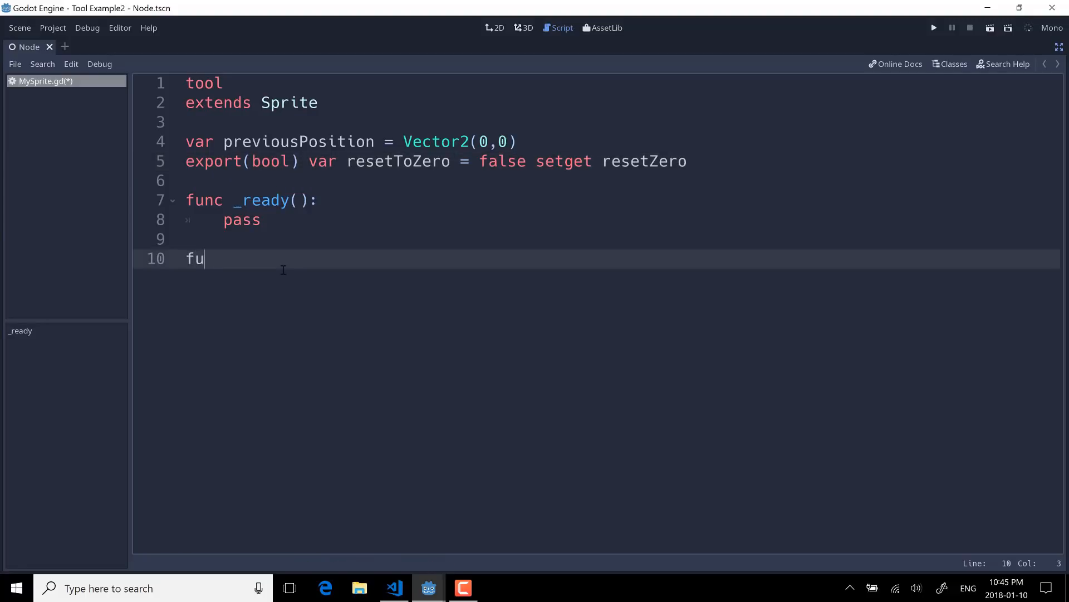
pyautogui.write('nc')
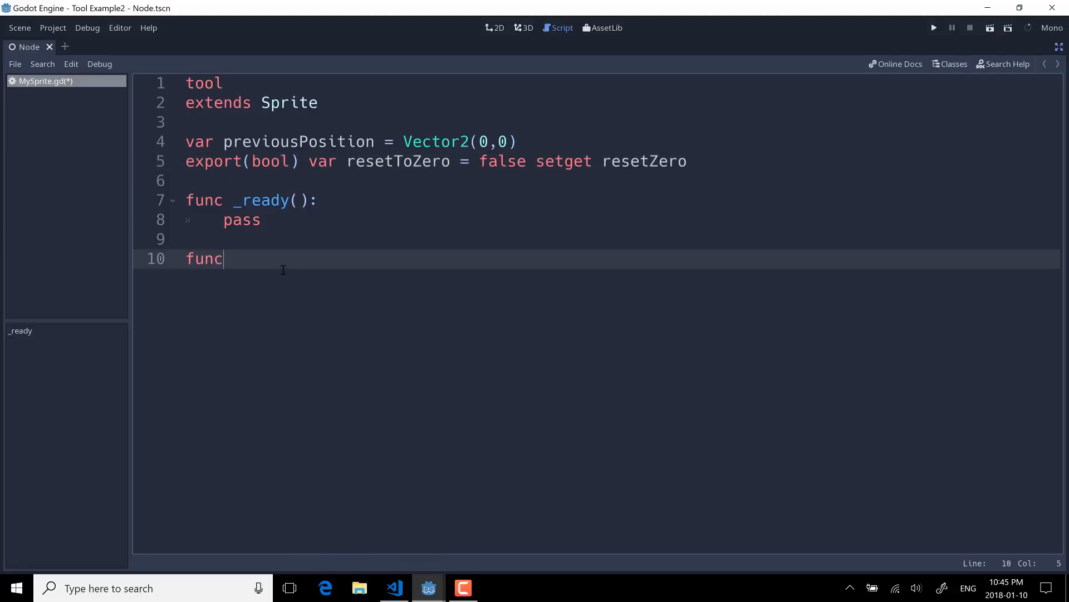
pyautogui.write('reset')
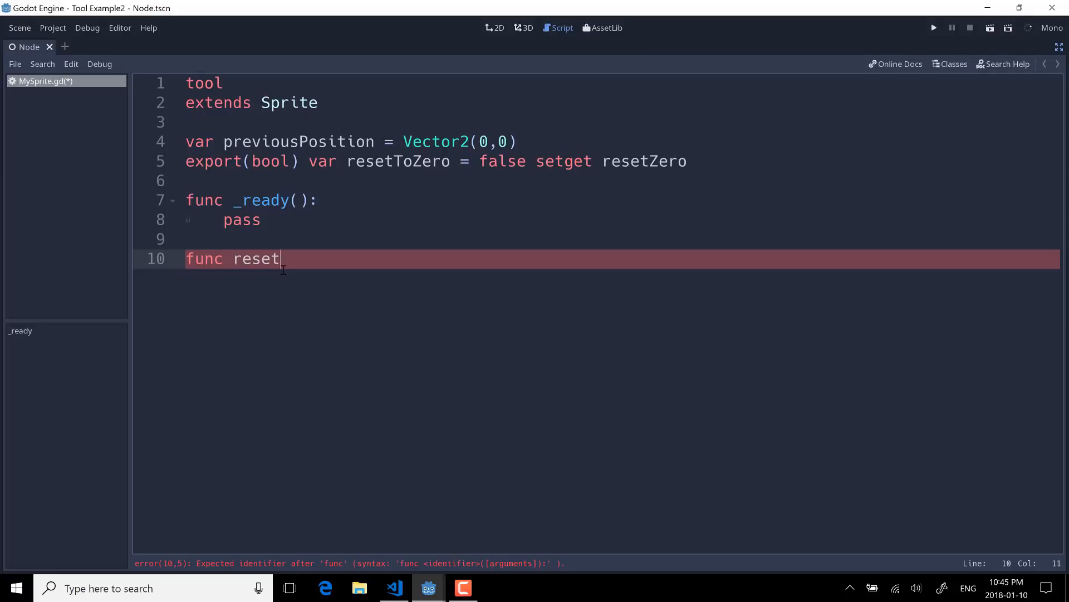
pyautogui.write('Reze')
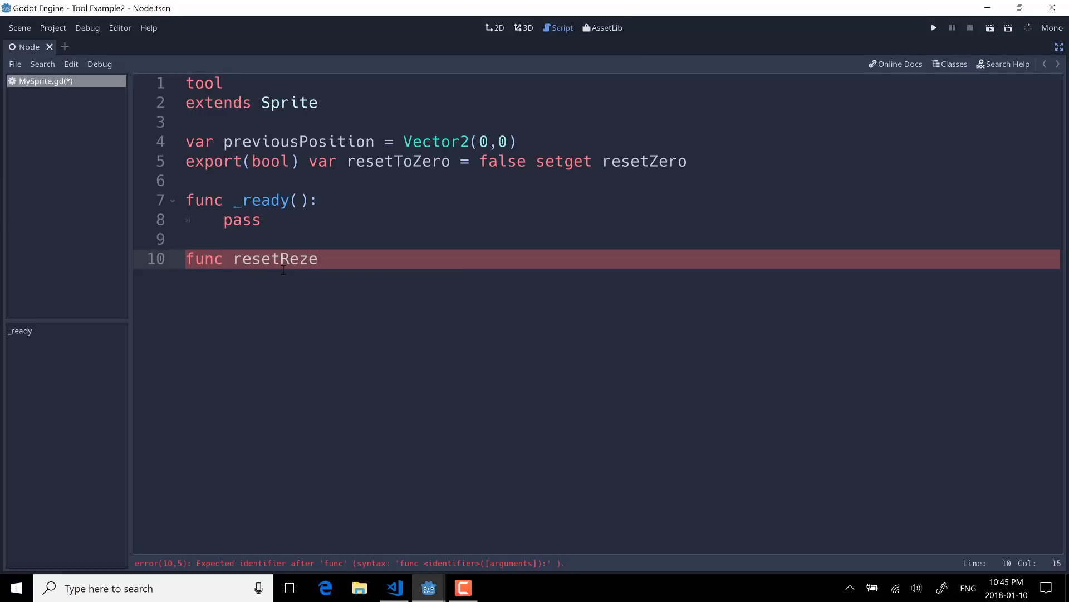
pyautogui.press('BackSpace')
pyautogui.write('Zero(')
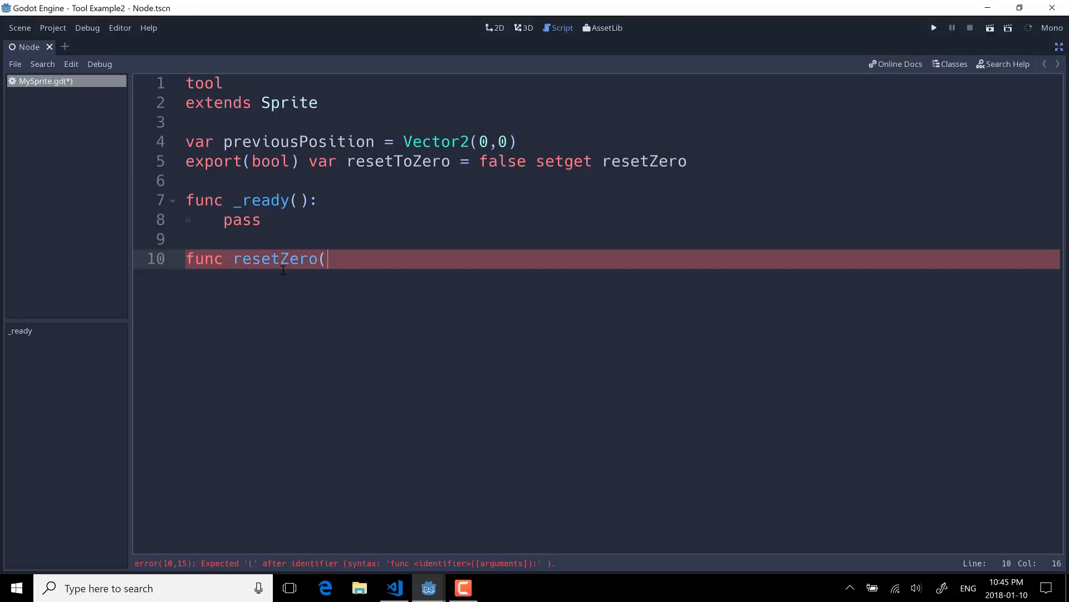
pyautogui.write('newVar')
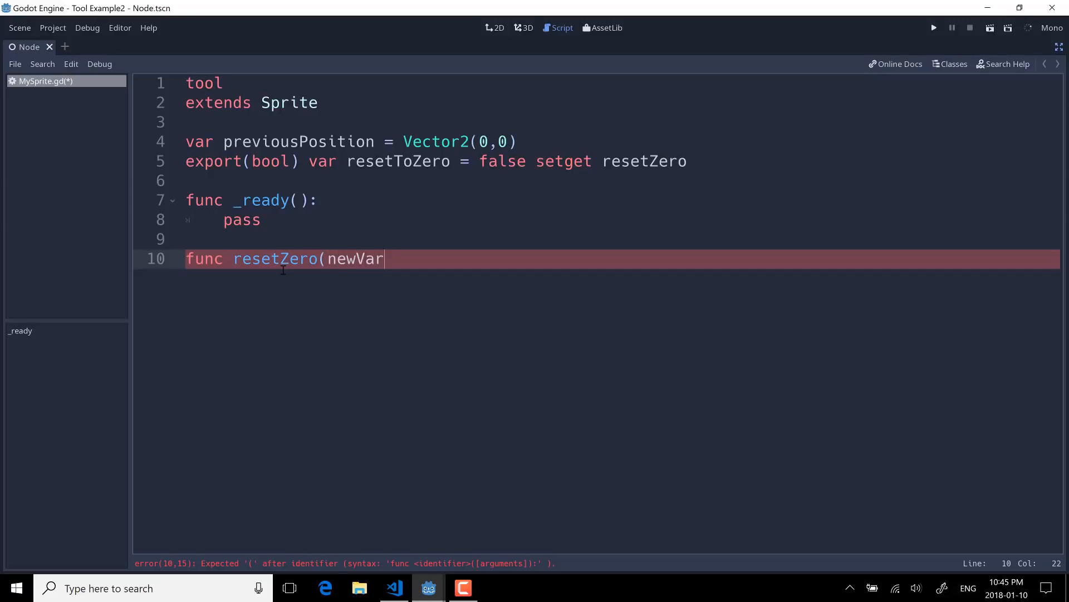
pyautogui.write('):')
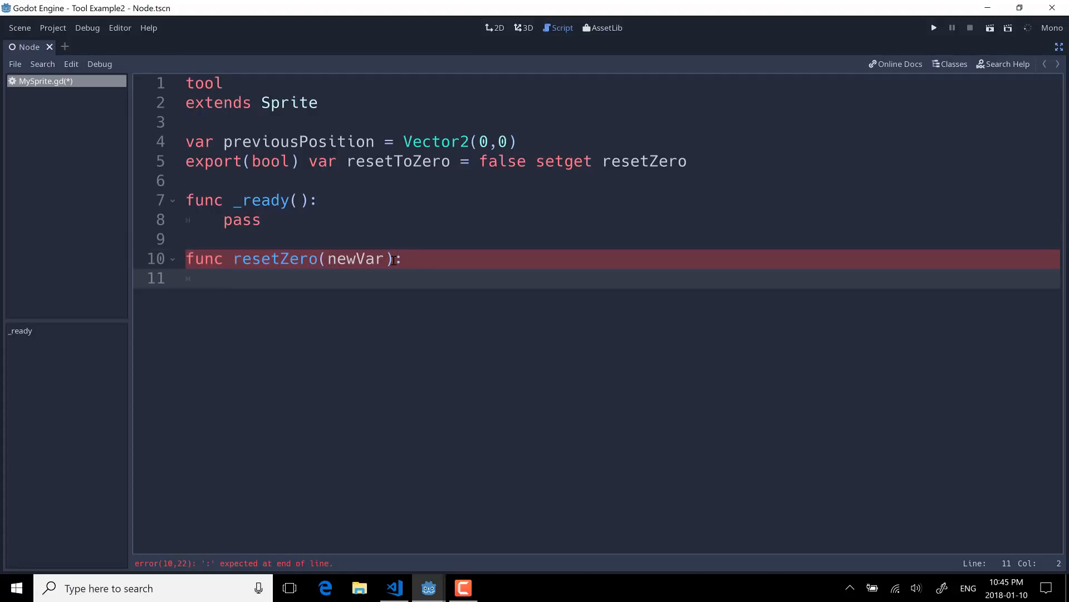
pyautogui.write('if(')
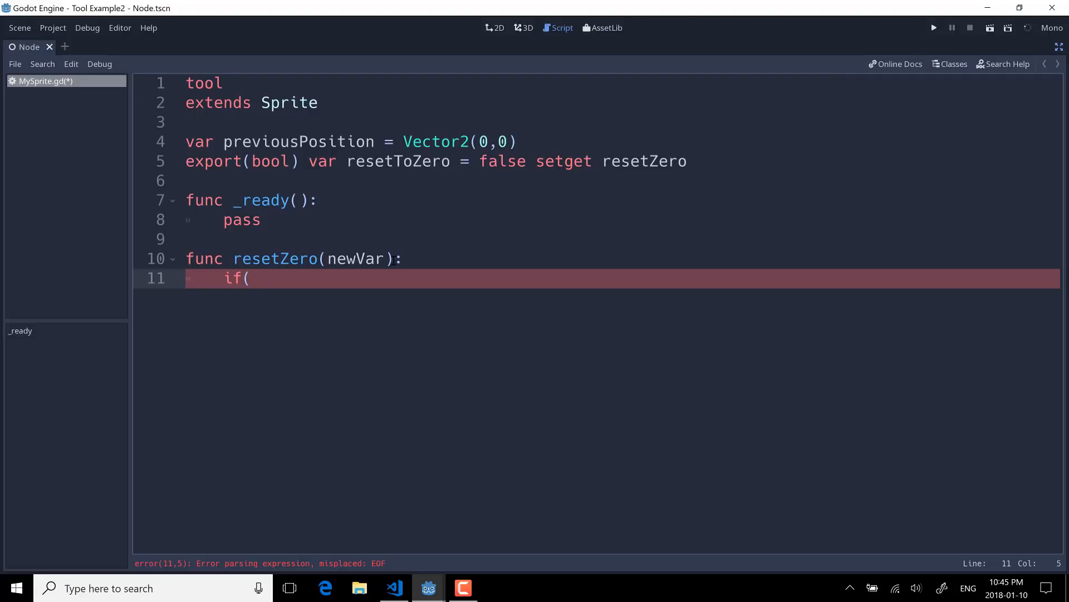
pyautogui.write('Engine.is')
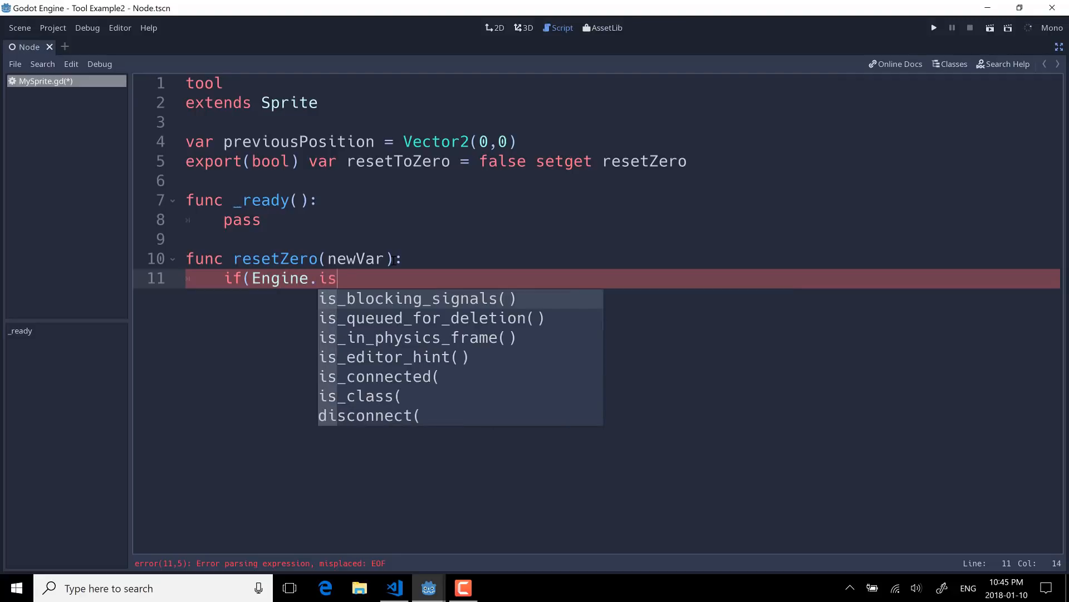
pyautogui.write('_editor_hint()):')
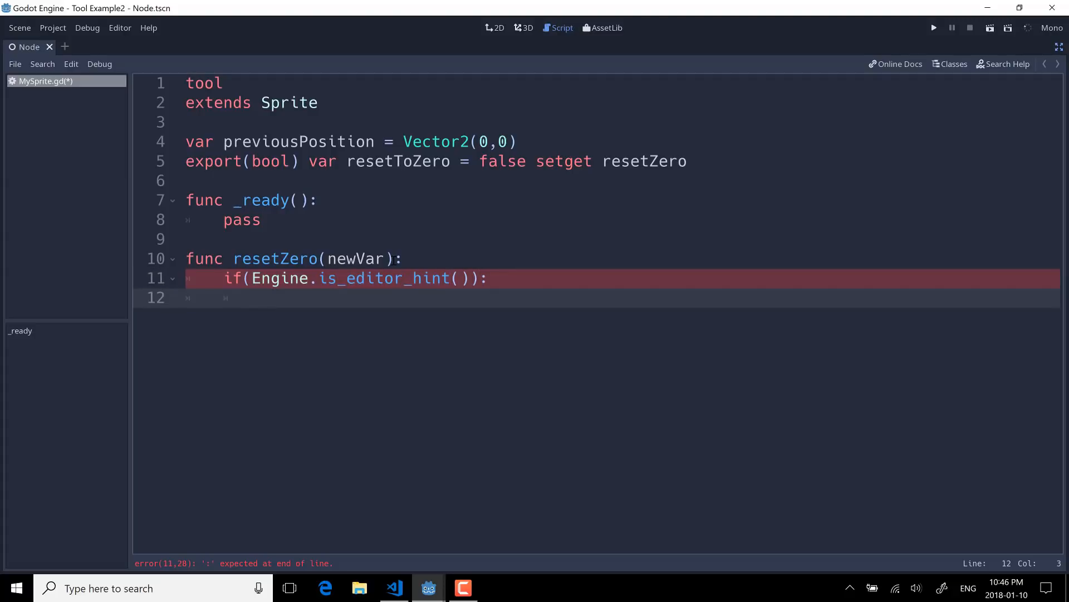
# - On a true newVar, store previousPosition, move to Vector2(0,0) and set resetToZero true
pyautogui.write('if(newV')
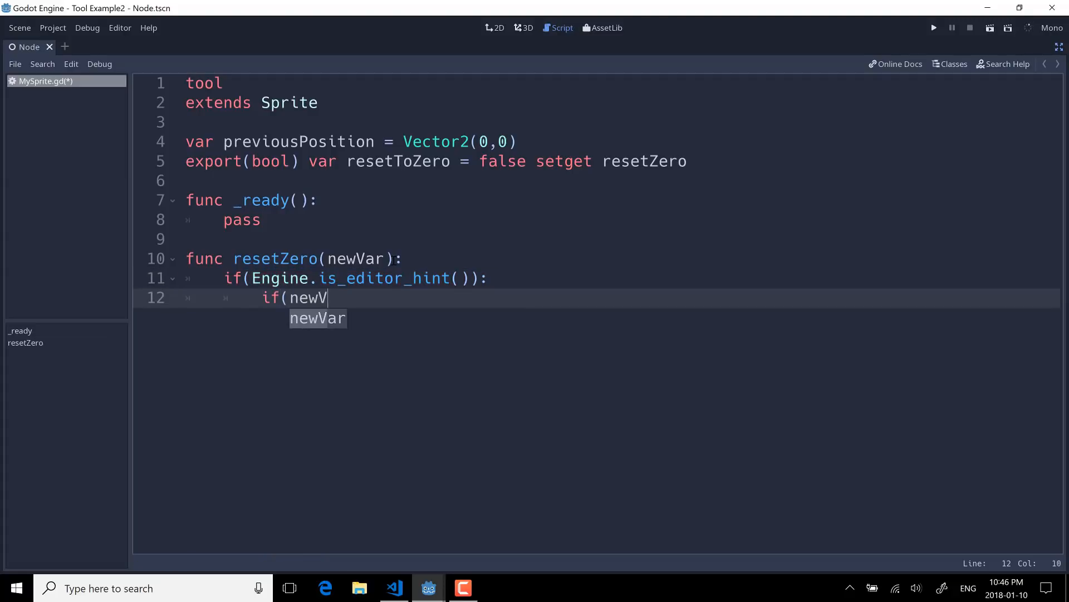
pyautogui.write('ar == true):')
pyautogui.write('previe')
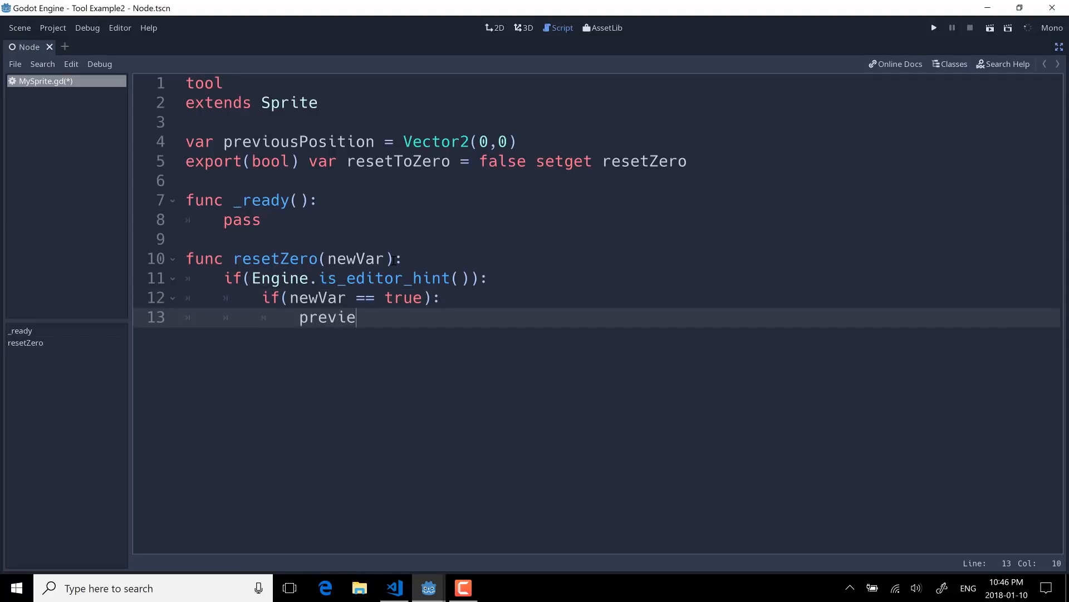
pyautogui.write('ousPosit')
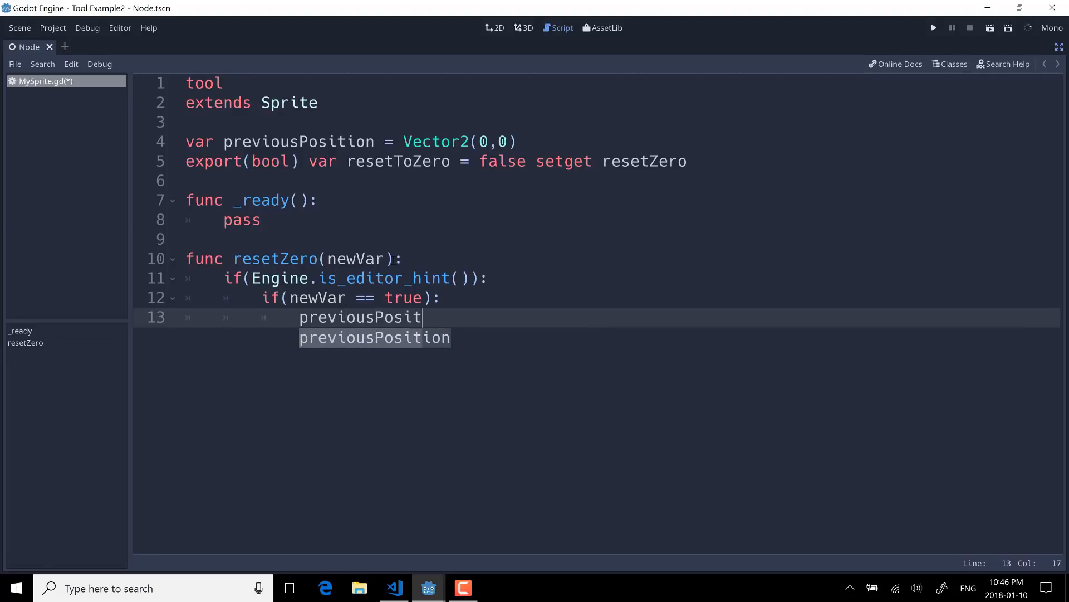
pyautogui.write('ion = position')
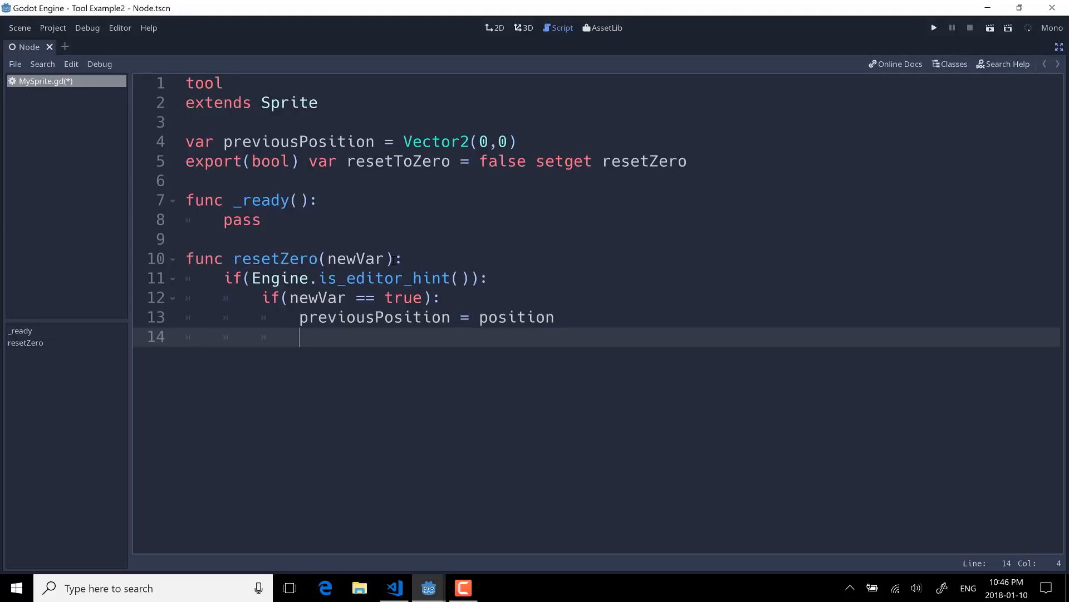
pyautogui.write('self.position =')
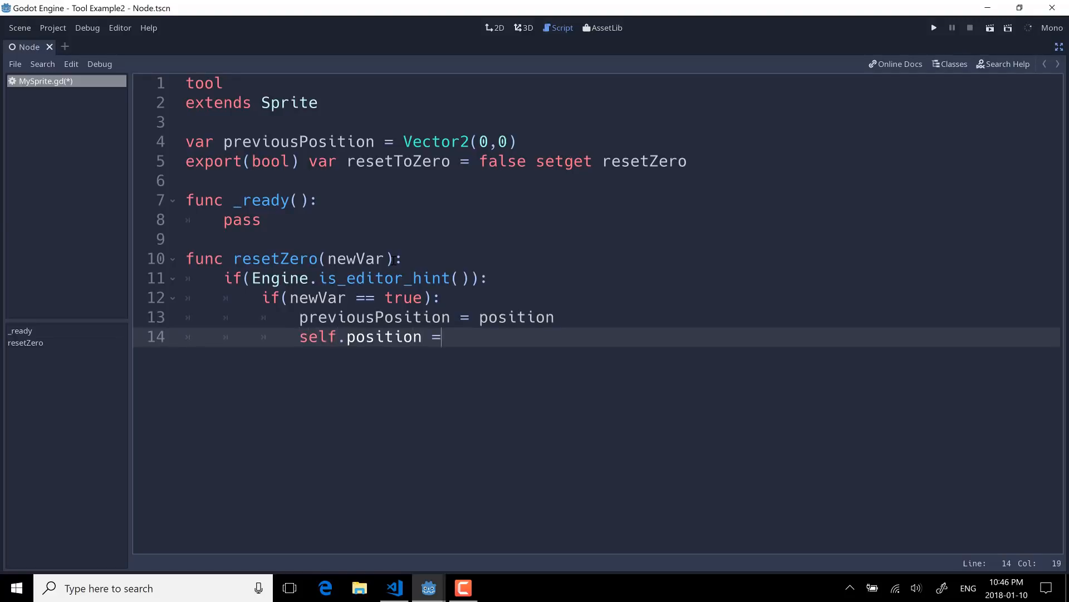
pyautogui.write('Vecntor')
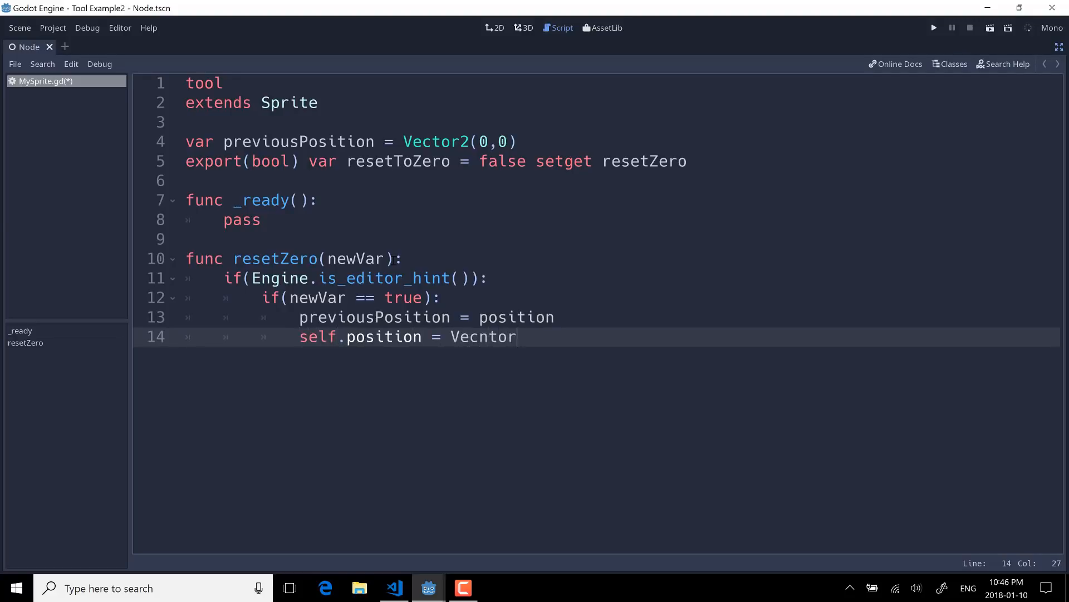
pyautogui.write('Vector2')
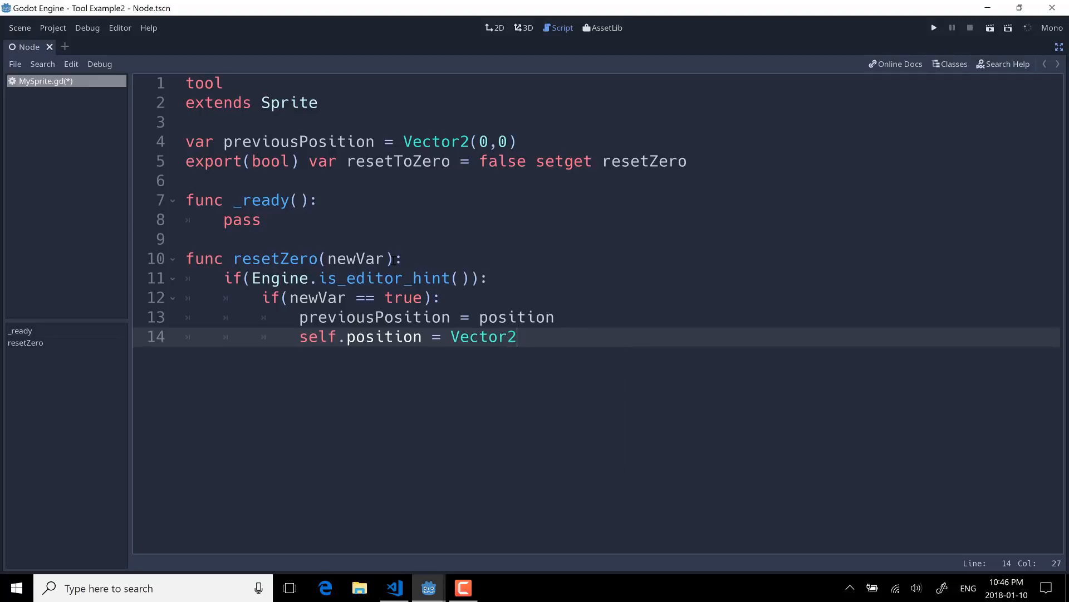
pyautogui.write('(0,0)')
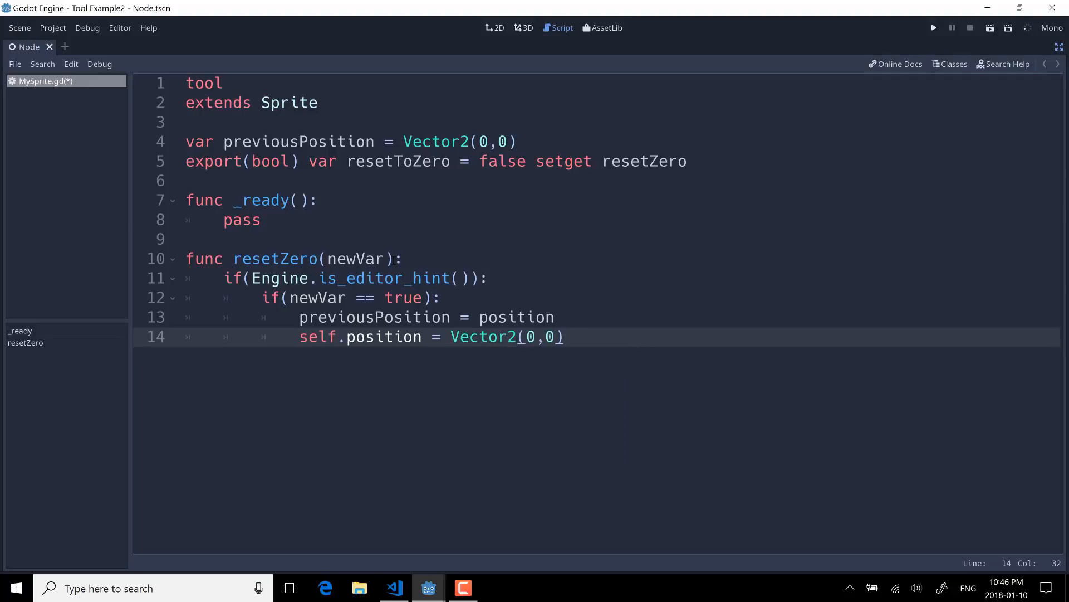
pyautogui.write('resetT')
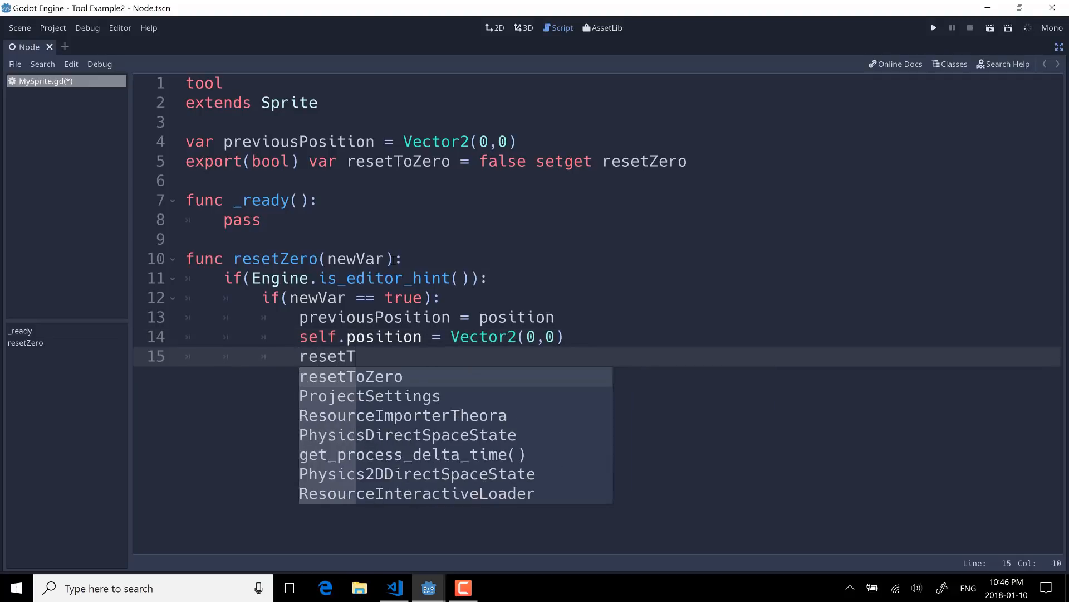
pyautogui.write('oZero = tr')
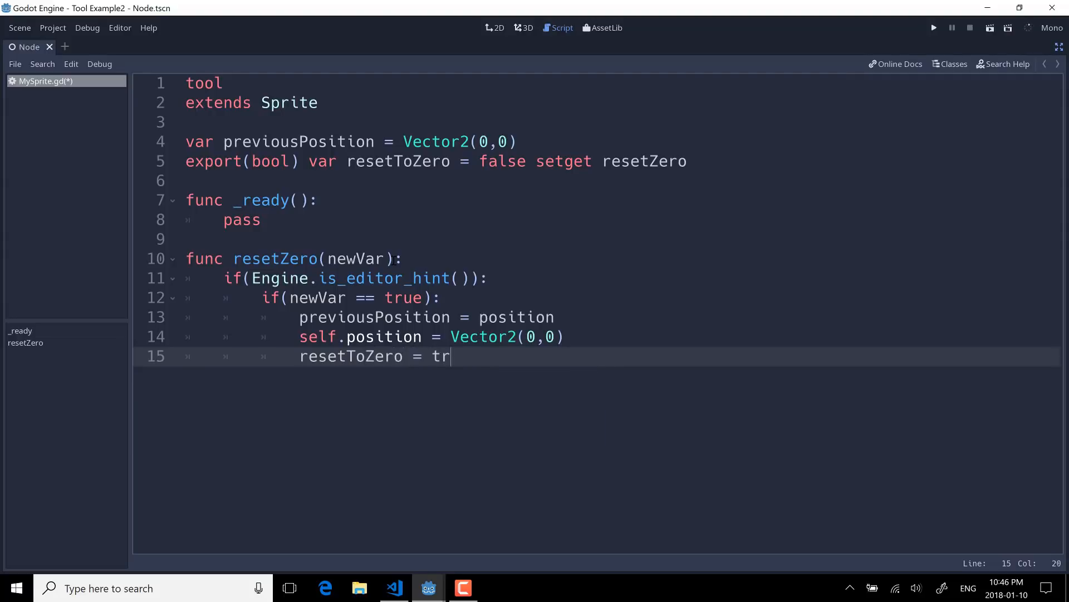
pyautogui.write('ue')
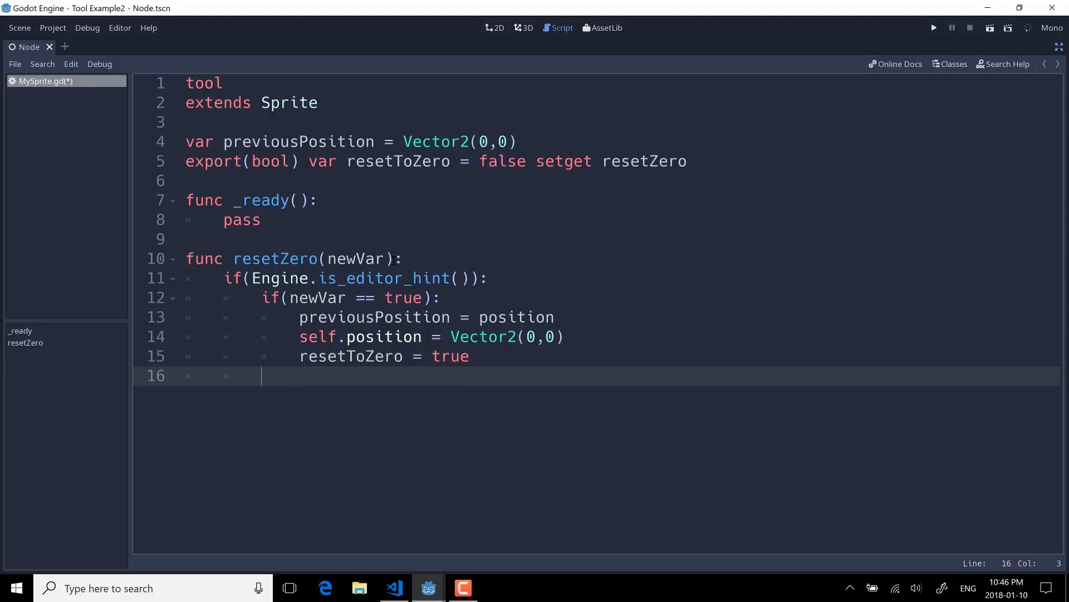
# - Add the else branch restoring previousPosition and setting resetToZero false
pyautogui.write('else:')
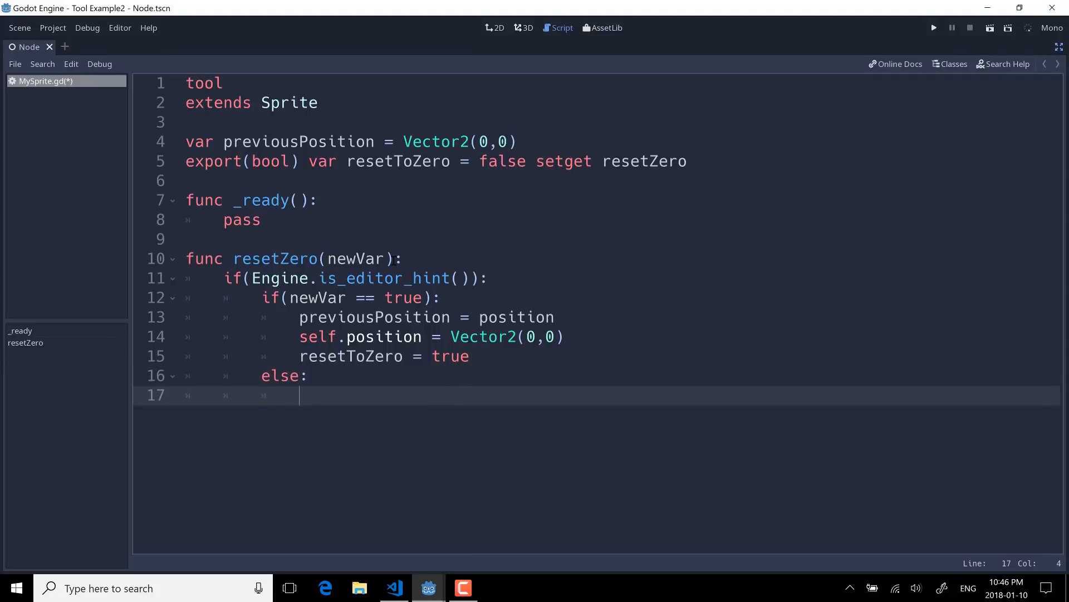
pyautogui.write('self.osition =')
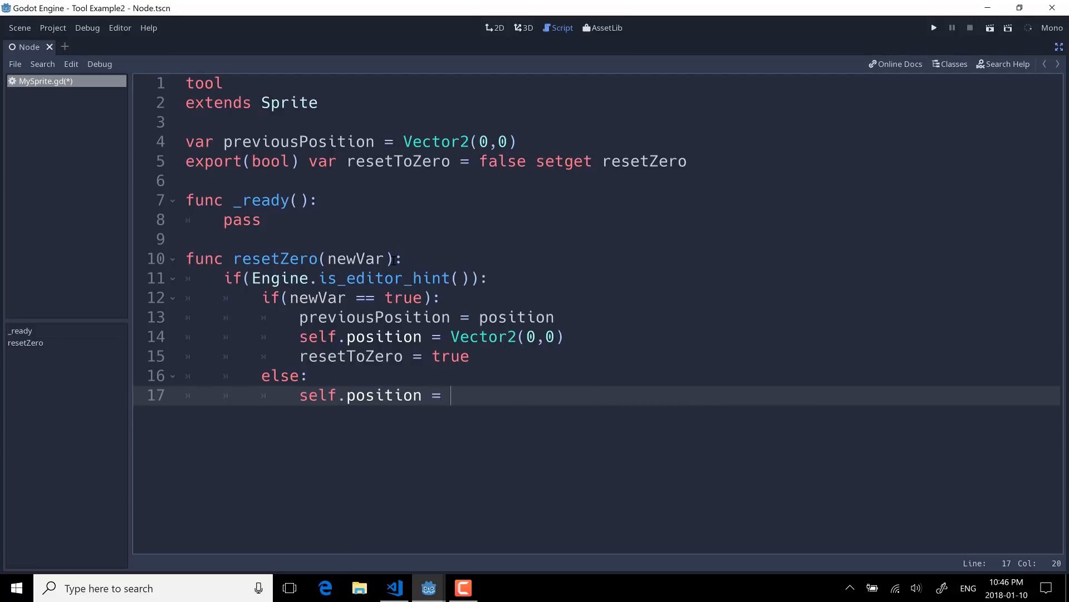
pyautogui.write('previous')
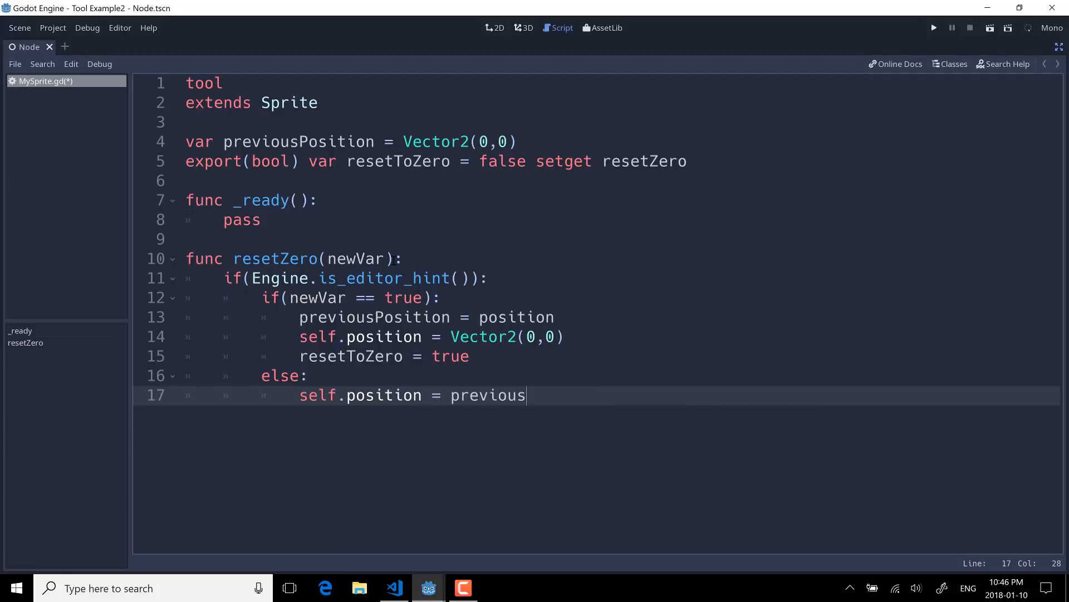
pyautogui.write('Position')
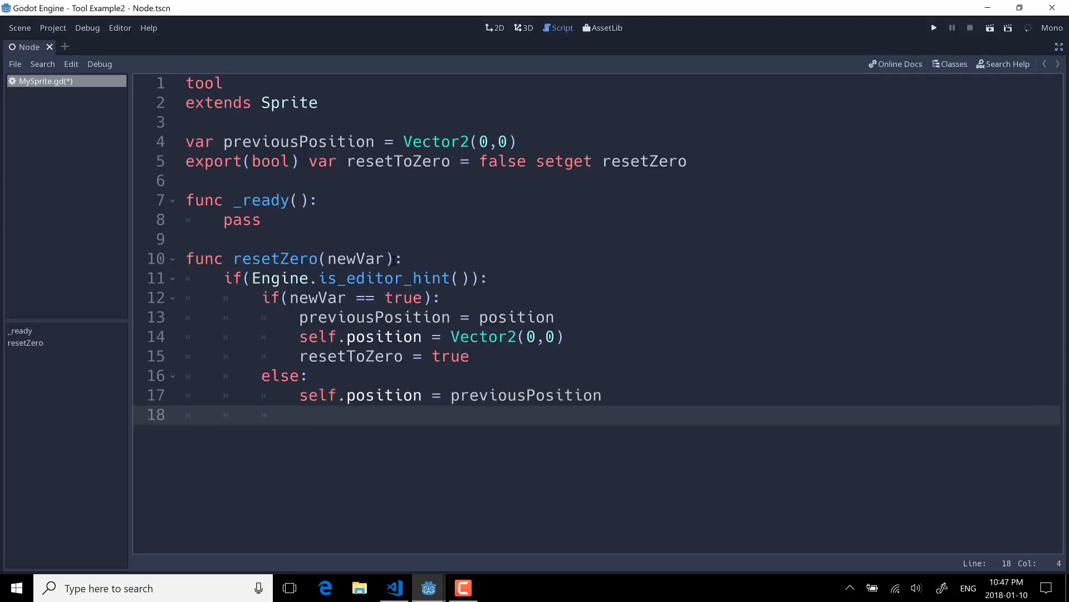
pyautogui.write('resetToZero = false')
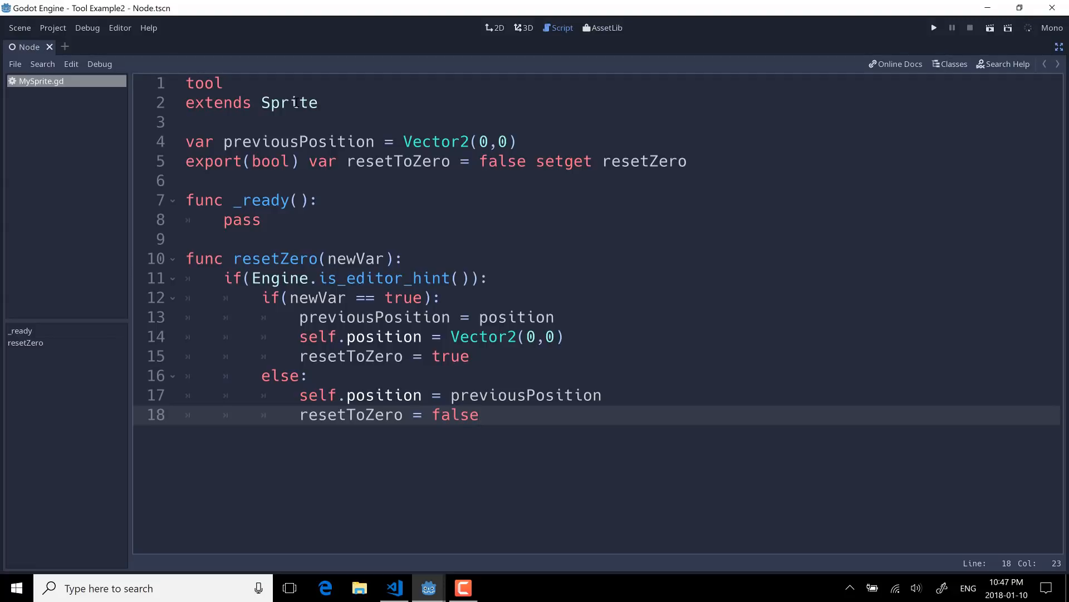
pyautogui.click(479, 415)
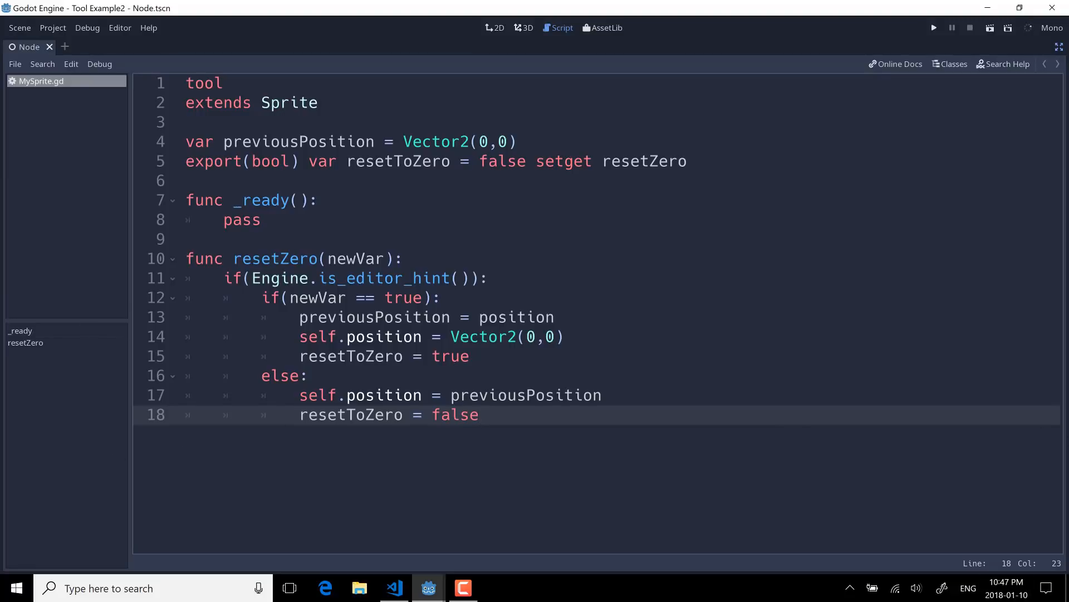
pyautogui.click(933, 26)
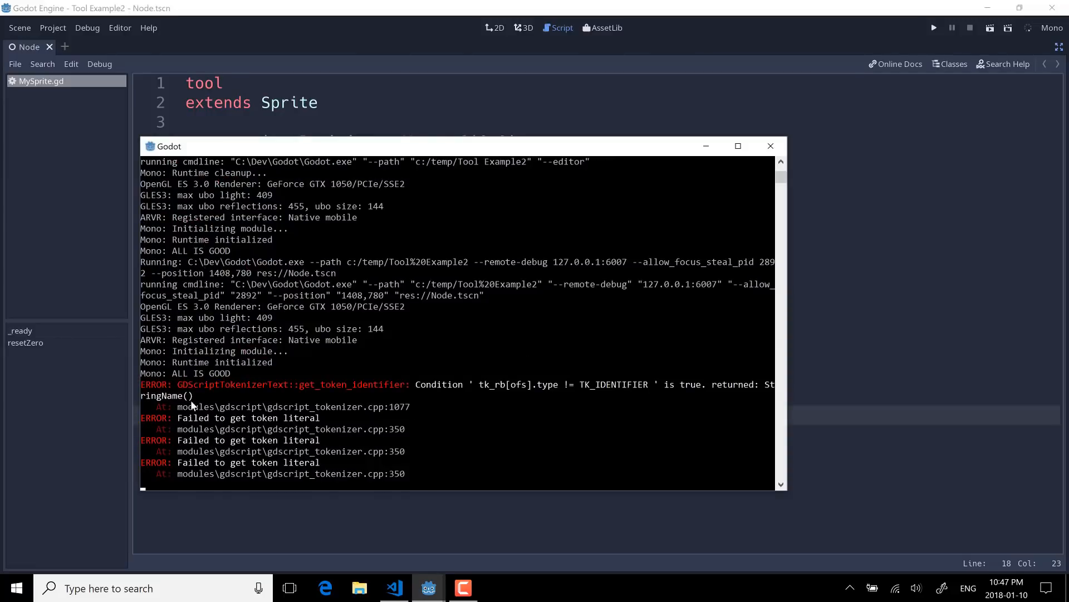
pyautogui.moveTo(468, 385)
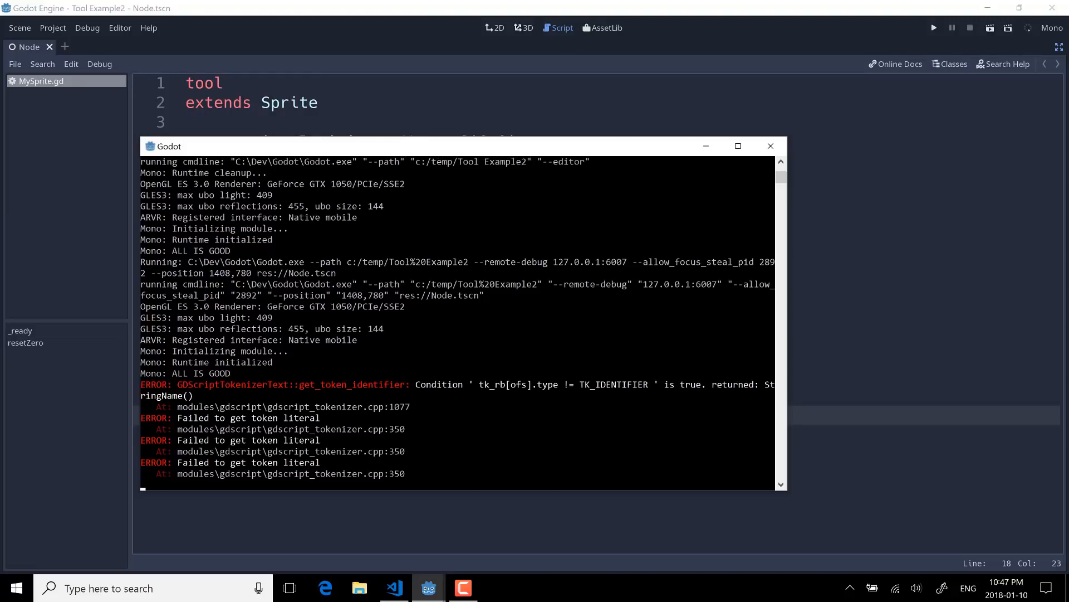
pyautogui.click(771, 146)
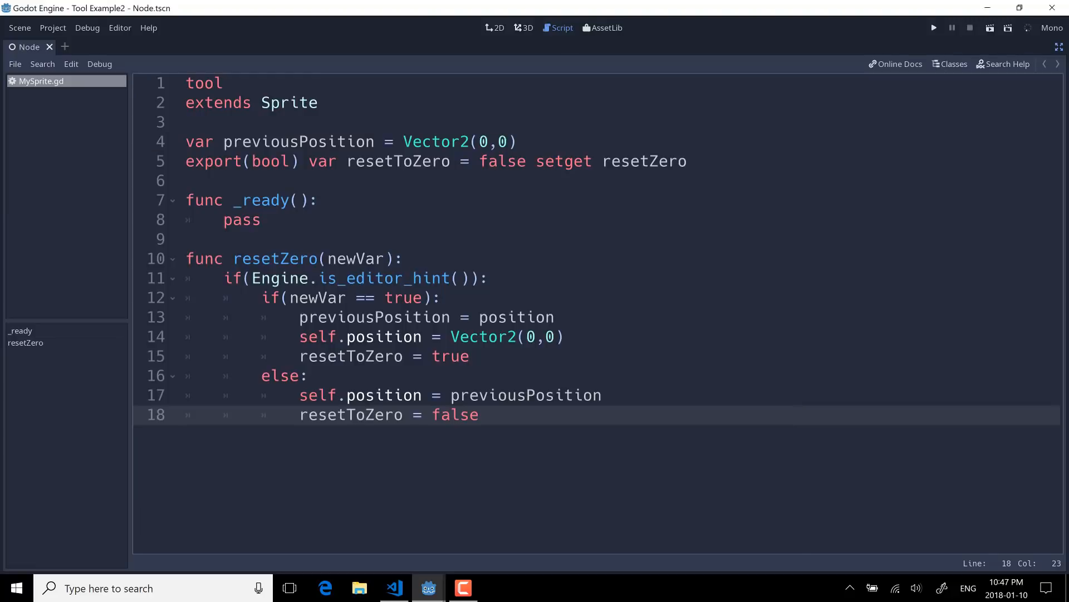
pyautogui.click(636, 318)
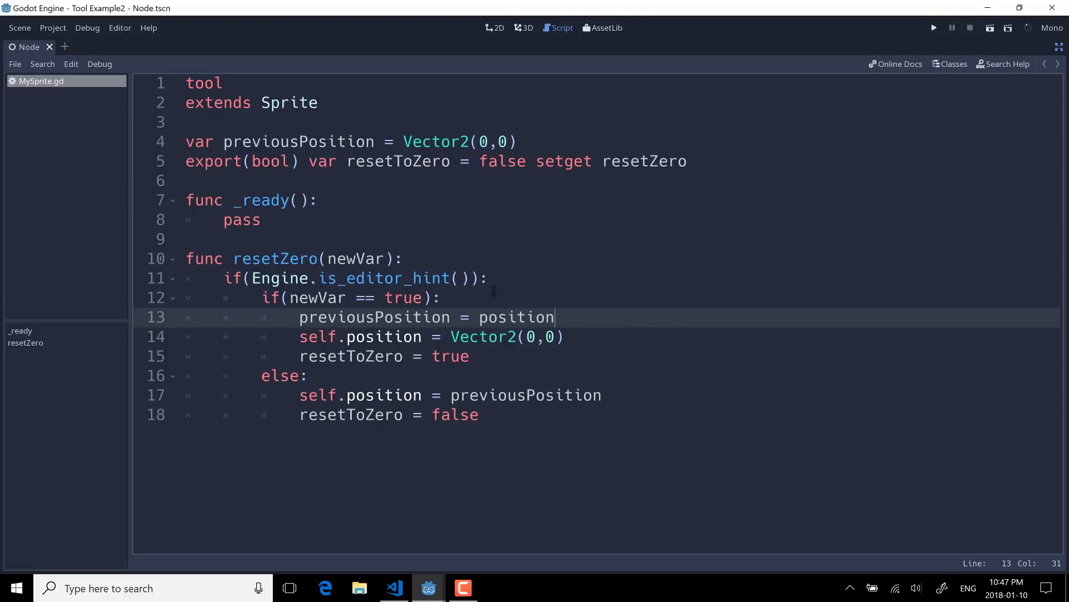
# - In 2D, toggle the Sprite's Reset To Zero on then off, moving it to origin and back
pyautogui.click(496, 27)
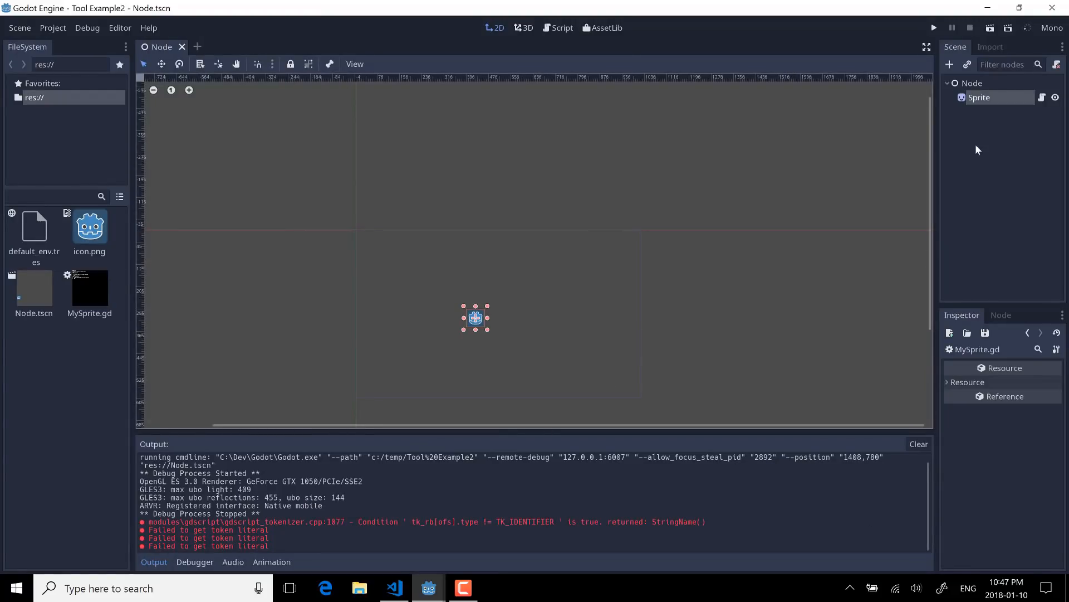
pyautogui.click(979, 97)
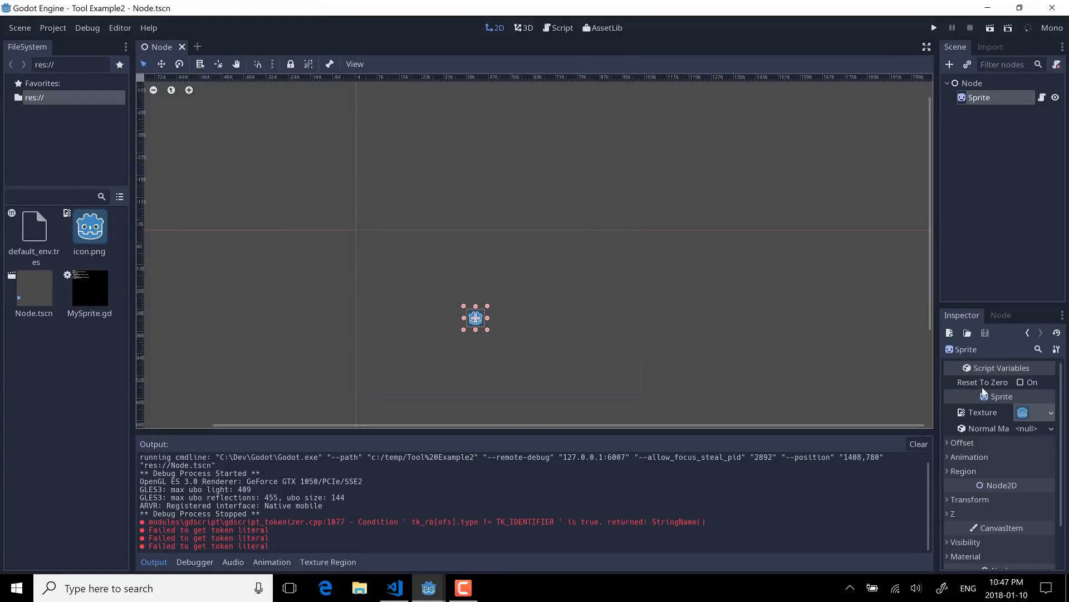
pyautogui.moveTo(1001, 367)
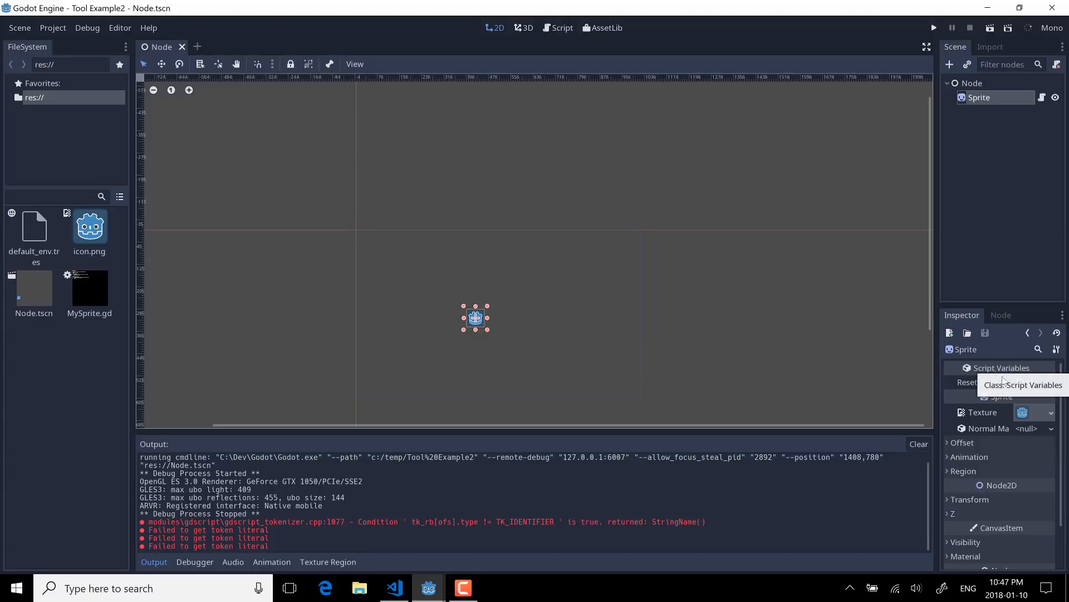
pyautogui.click(1025, 382)
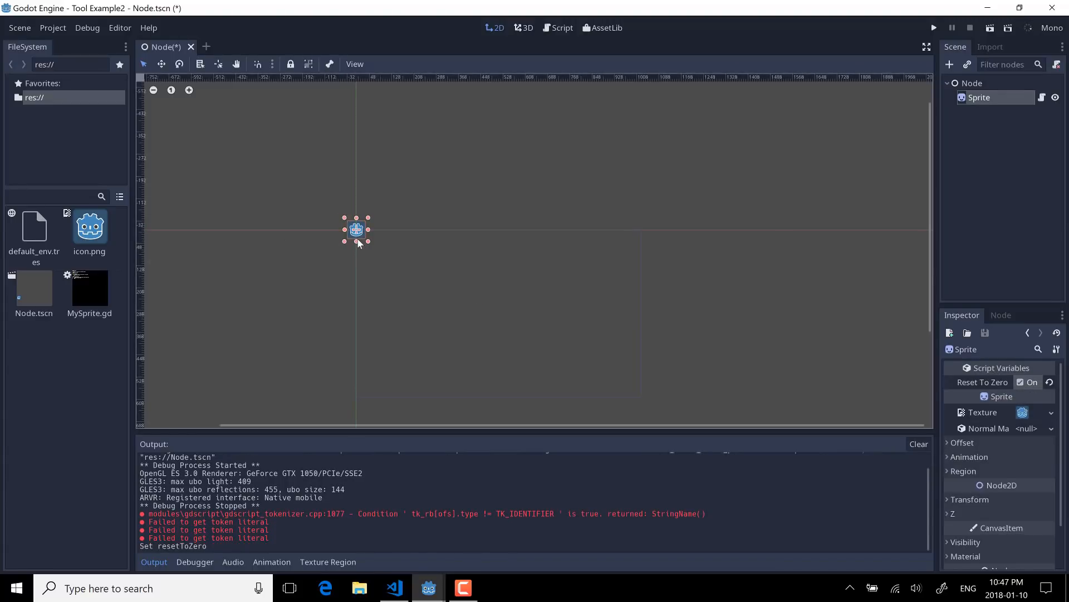
pyautogui.moveTo(346, 161)
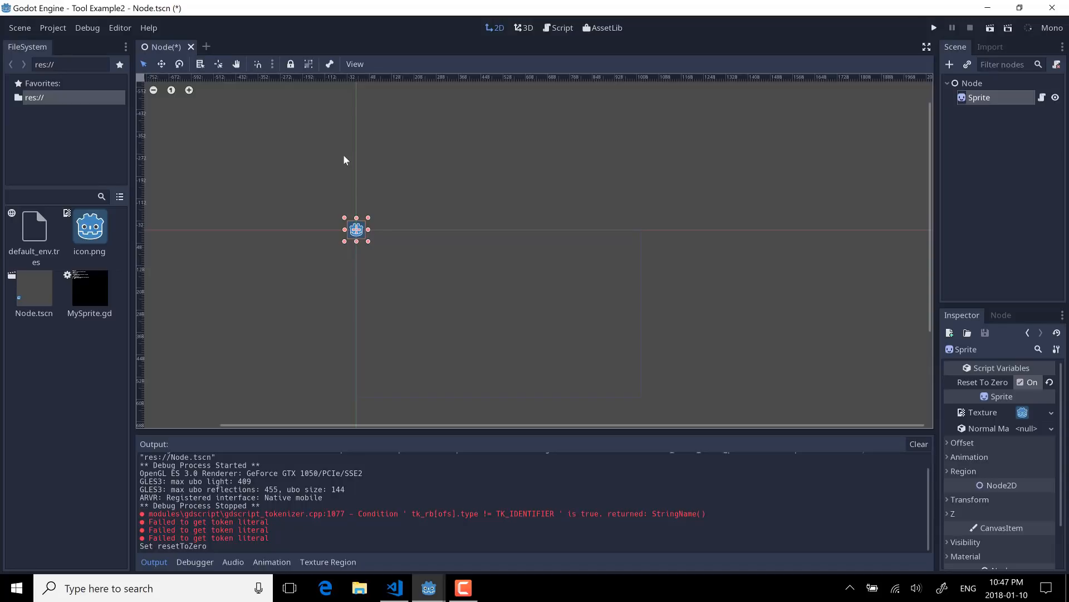
pyautogui.moveTo(736, 325)
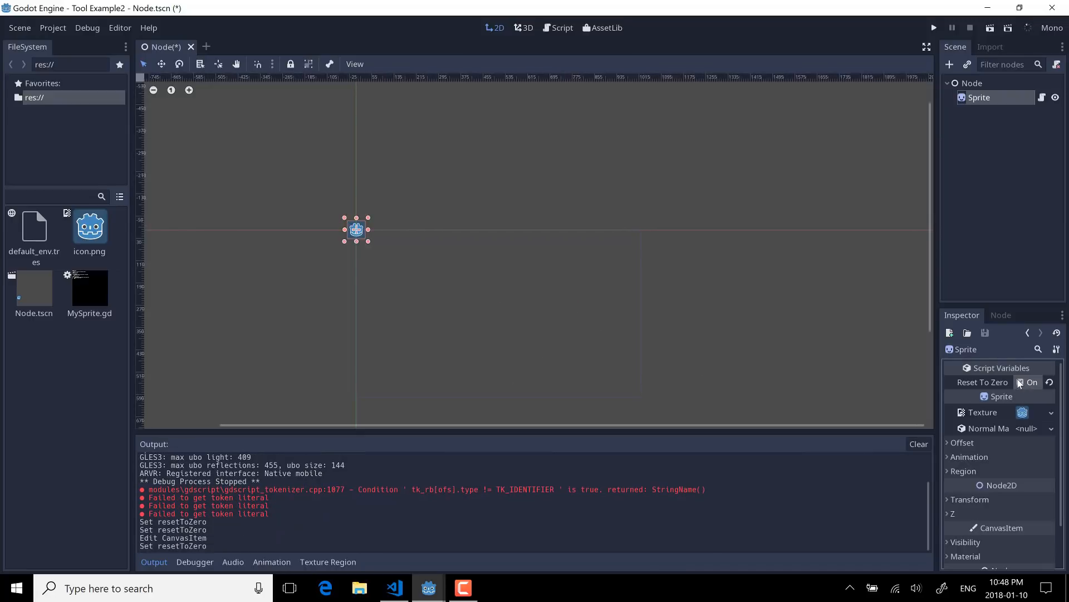
pyautogui.click(1020, 382)
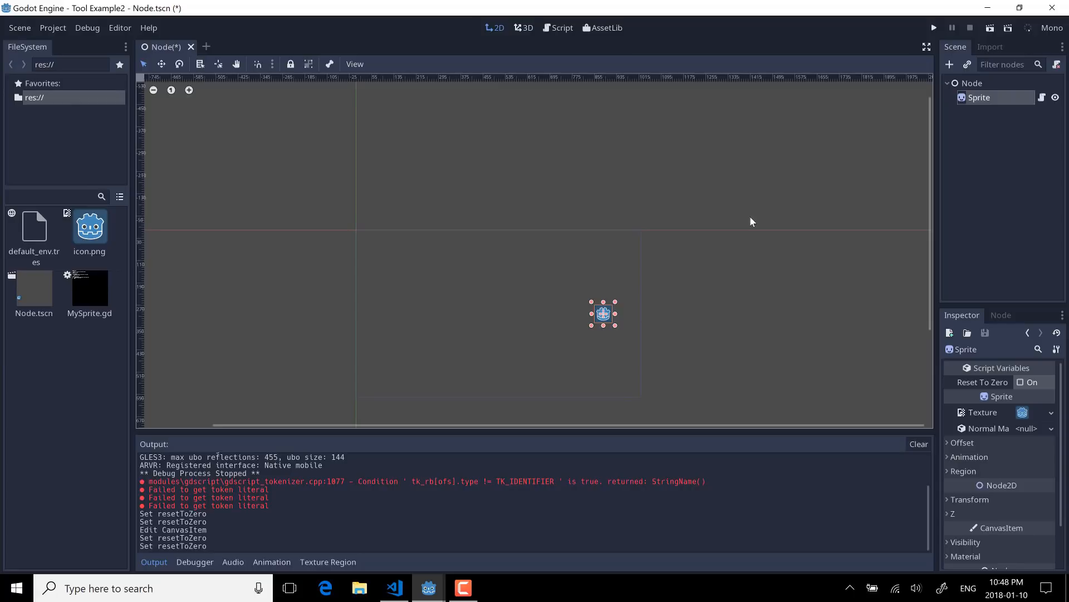
pyautogui.moveTo(5, 127)
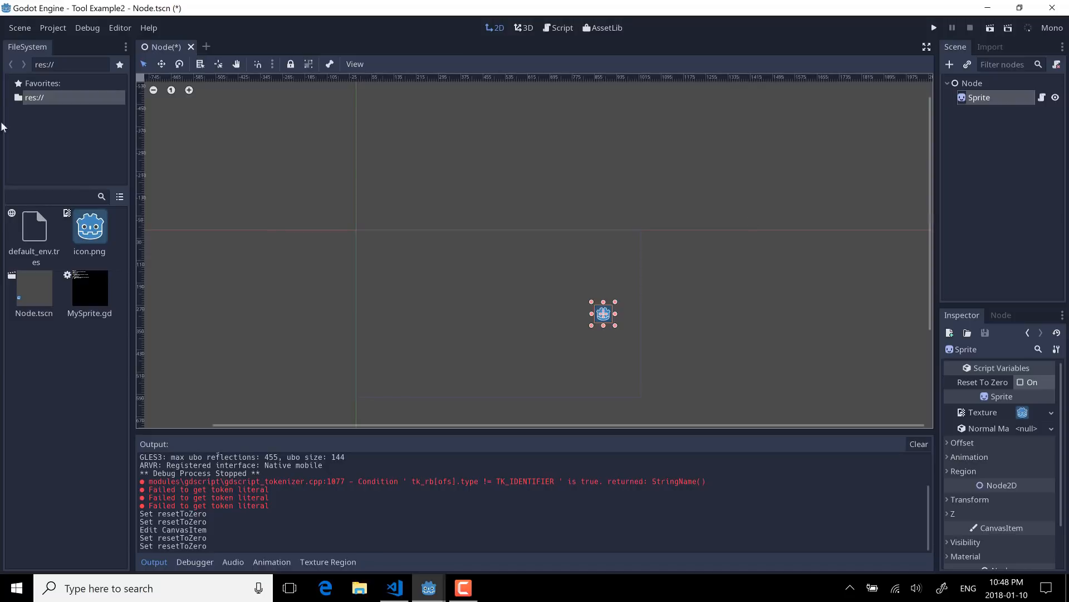
pyautogui.moveTo(38, 40)
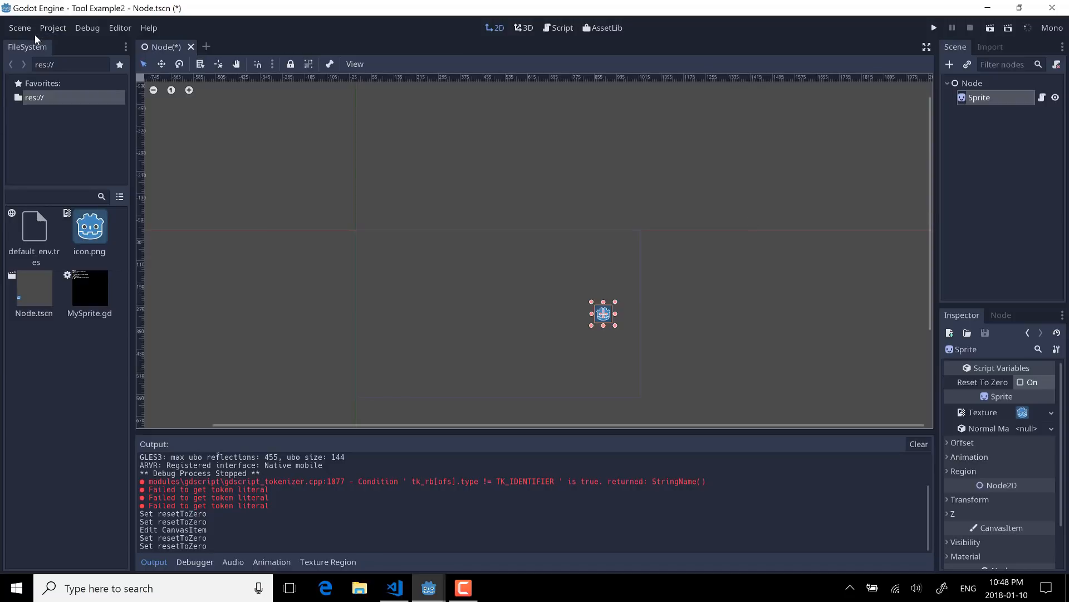
pyautogui.moveTo(38, 40)
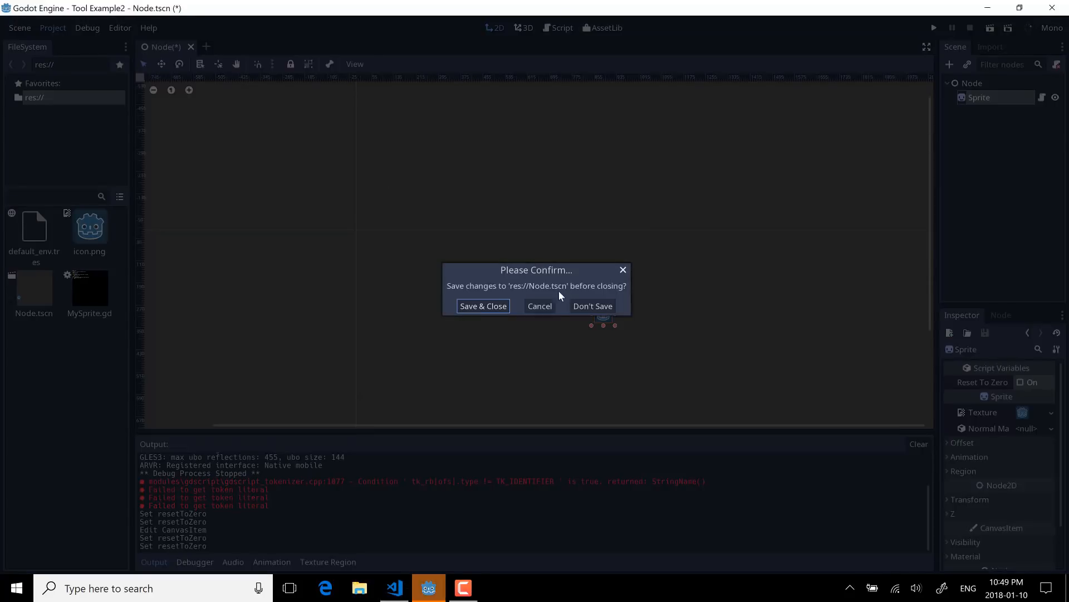
# - Answer the save prompt and return to the project list
pyautogui.click(593, 305)
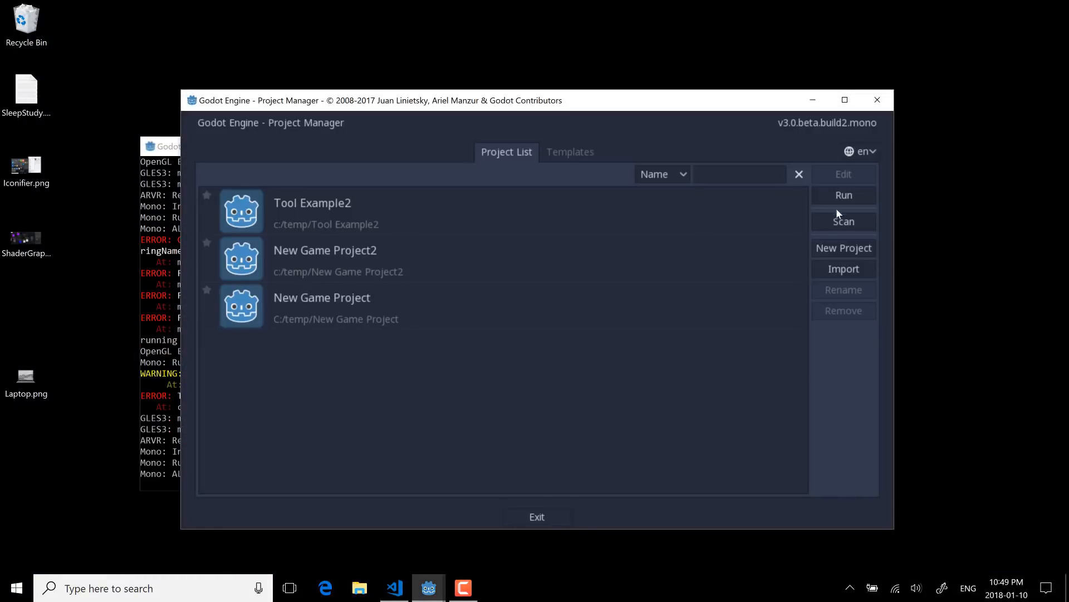
# - Create New Game Project3 in a new folder under c:\temp and open it
pyautogui.click(844, 247)
pyautogui.write('New Game Project3')
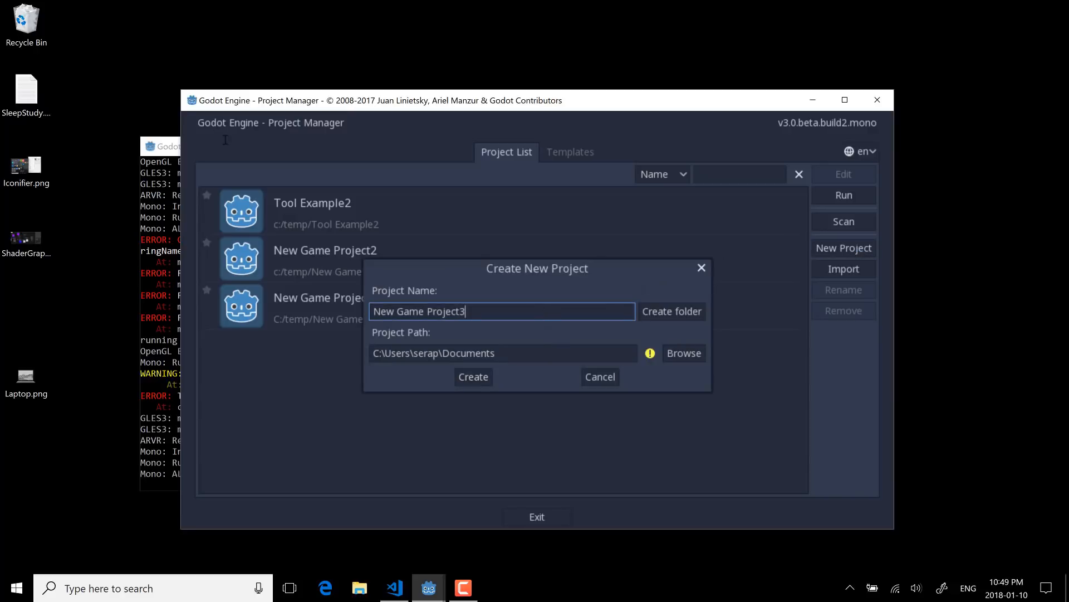
pyautogui.write('c:\\temp')
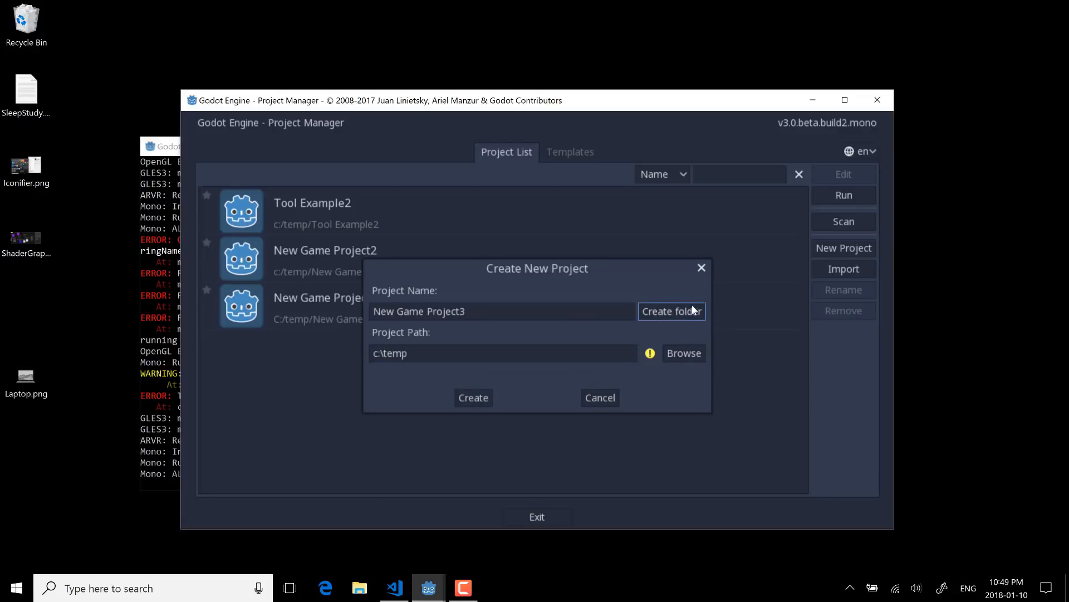
pyautogui.click(672, 312)
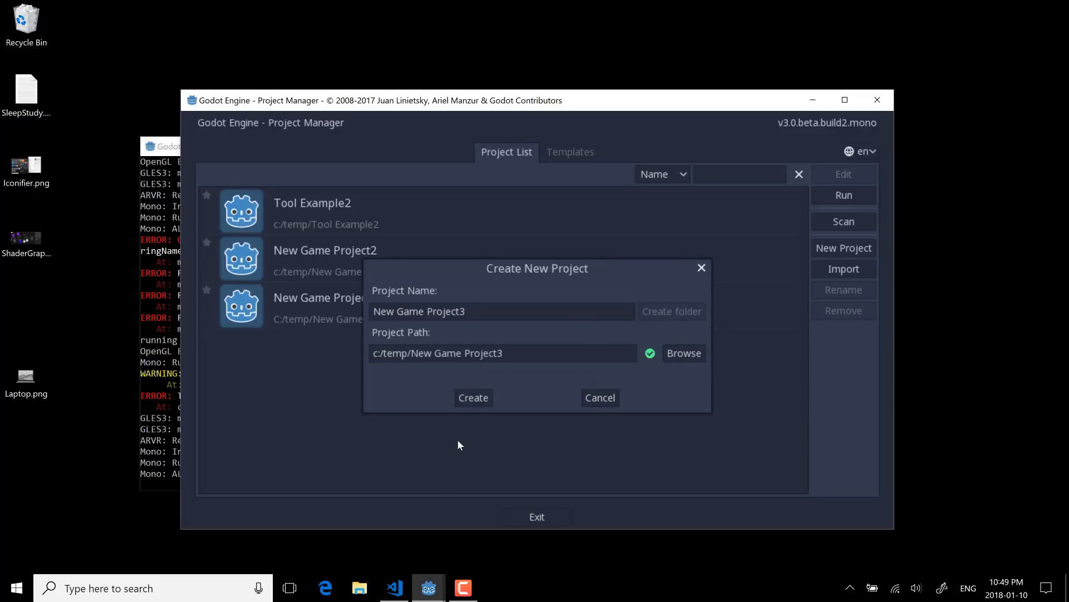
pyautogui.click(474, 396)
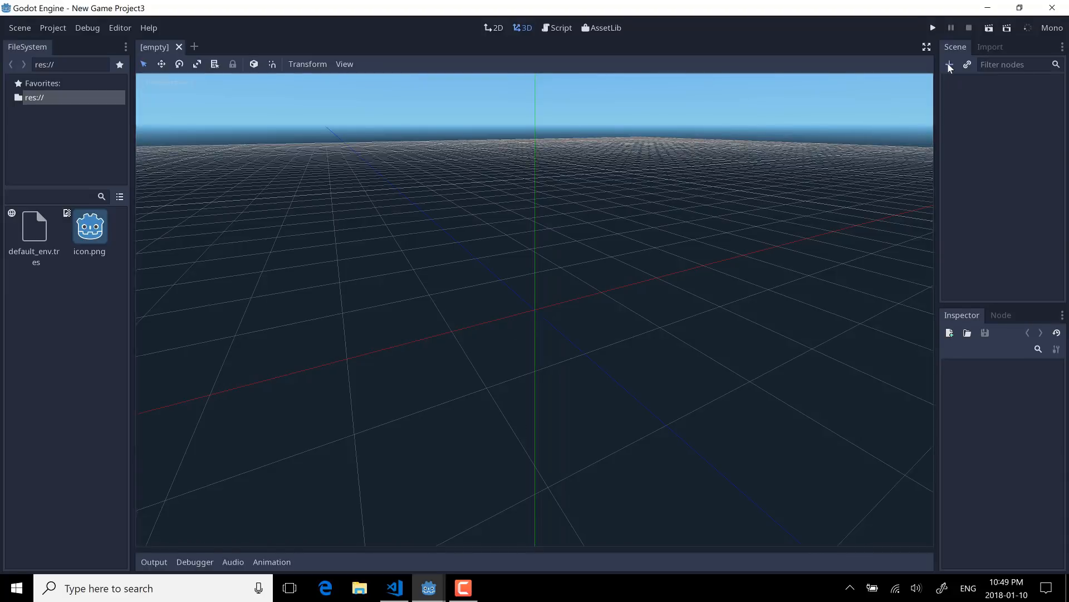
# - Add a plain Node as scene root and switch to the Script workspace
pyautogui.click(949, 64)
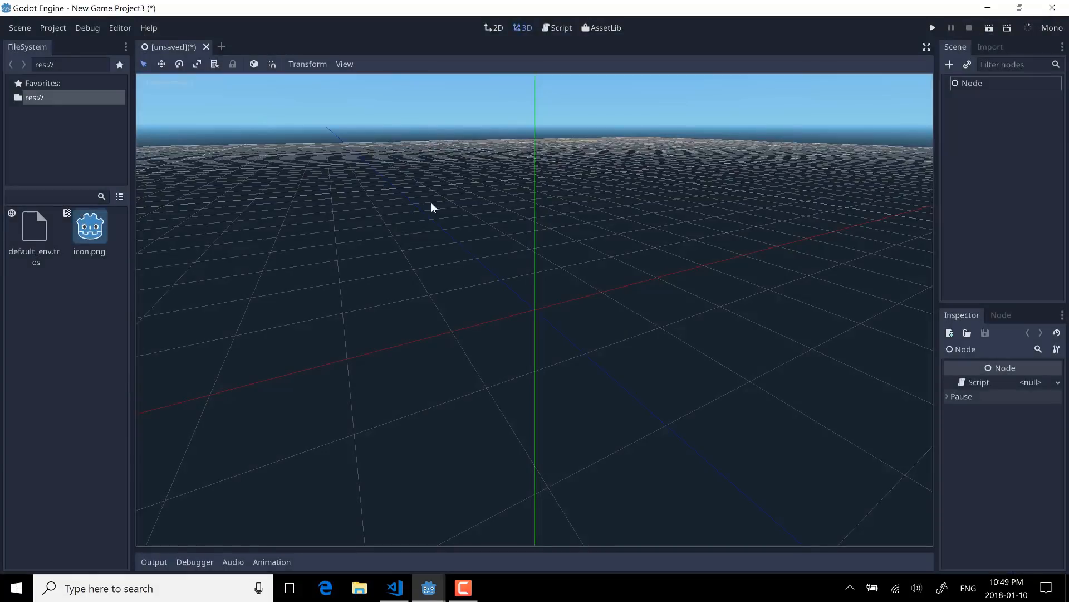
pyautogui.moveTo(515, 15)
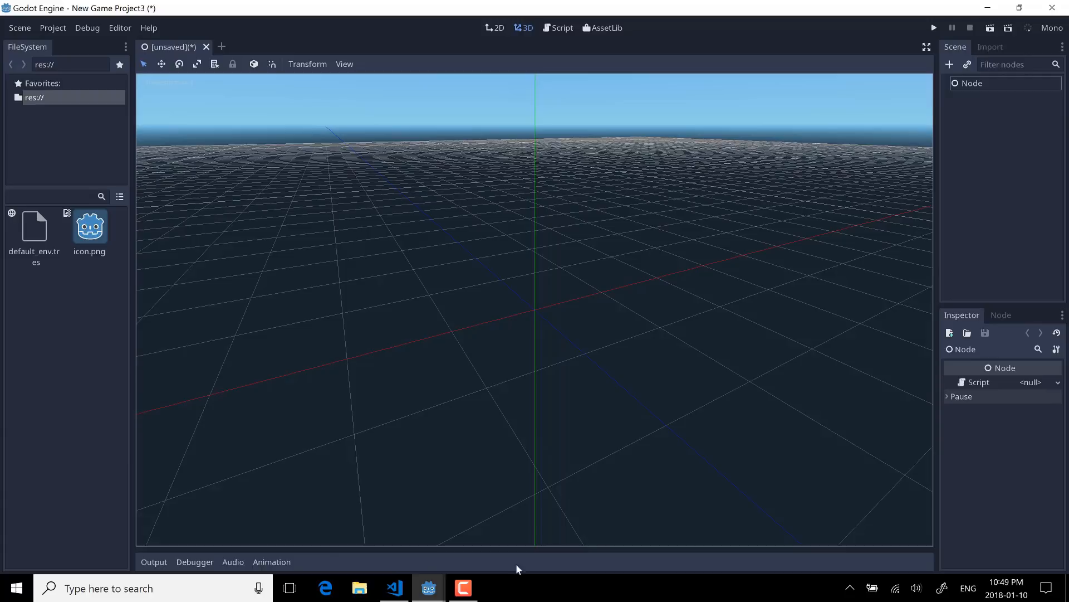
pyautogui.moveTo(186, 210)
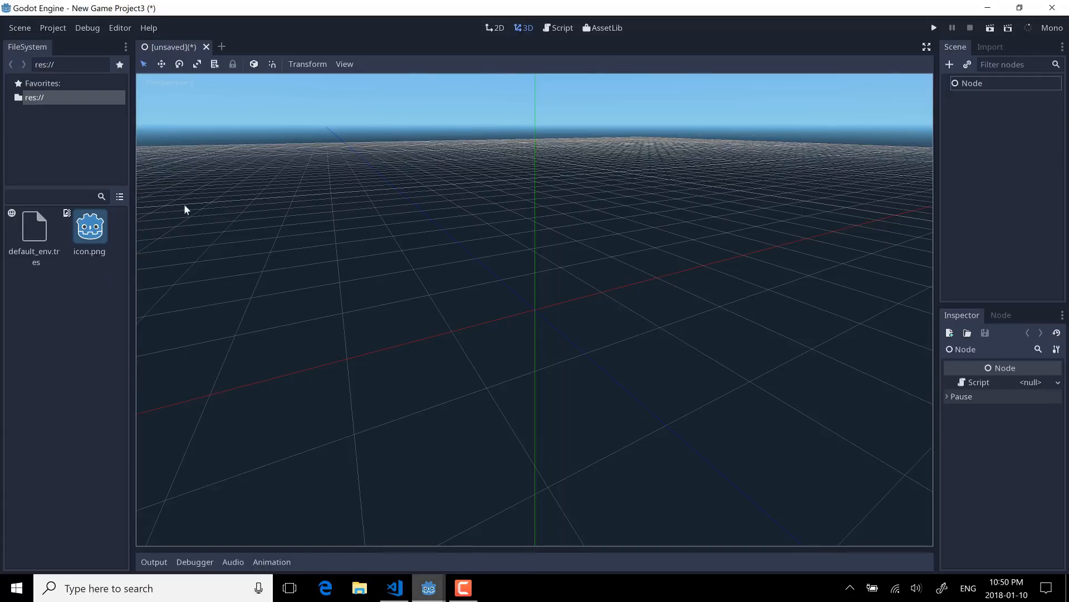
pyautogui.moveTo(372, 94)
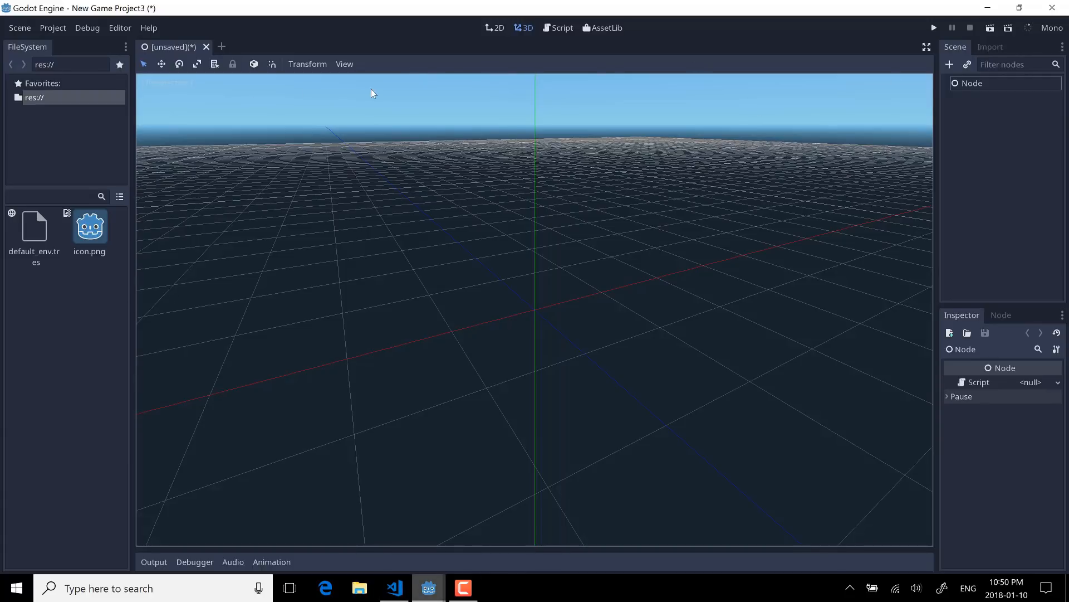
pyautogui.click(561, 27)
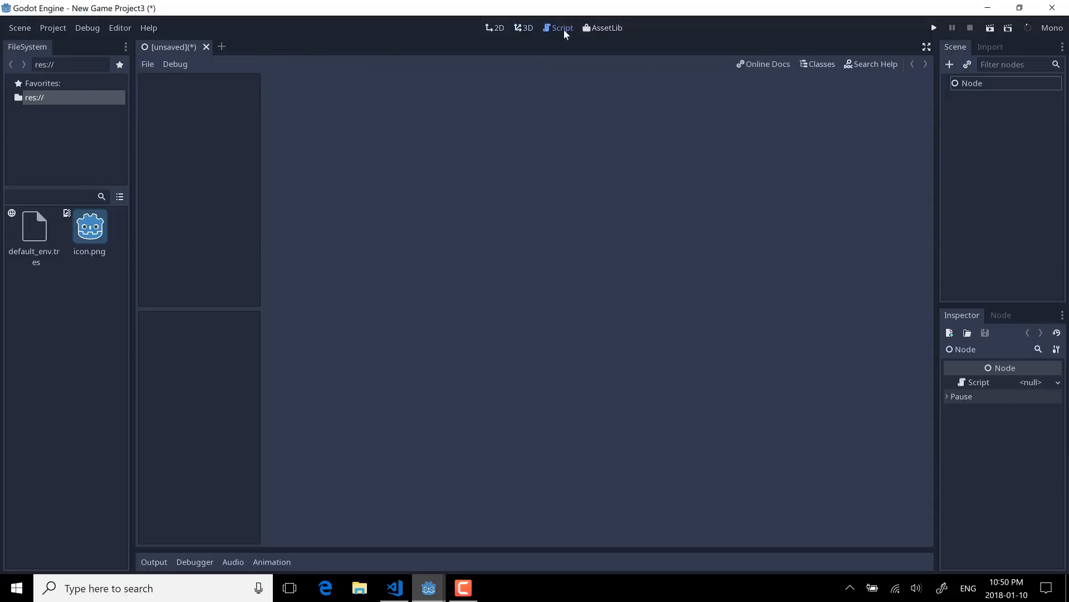
pyautogui.moveTo(208, 127)
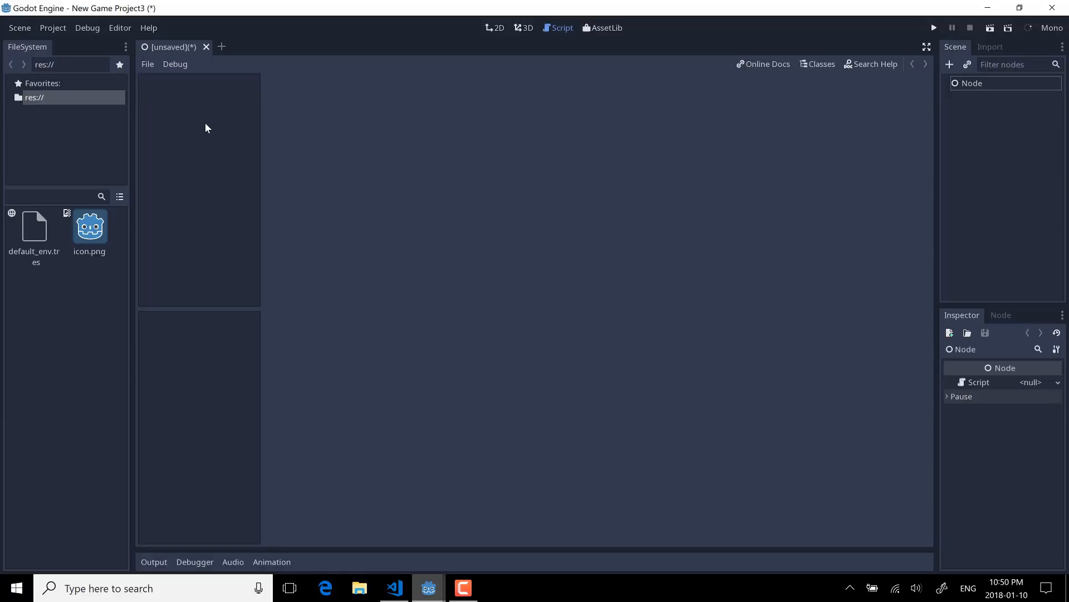
pyautogui.moveTo(55, 176)
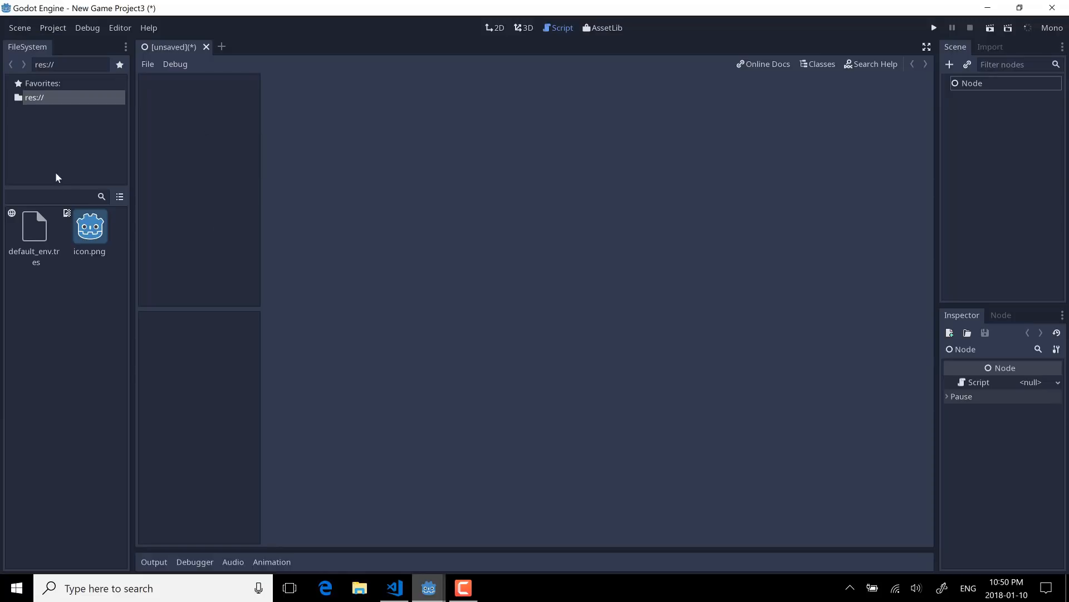
pyautogui.moveTo(208, 74)
pyautogui.write('MySccript.gd')
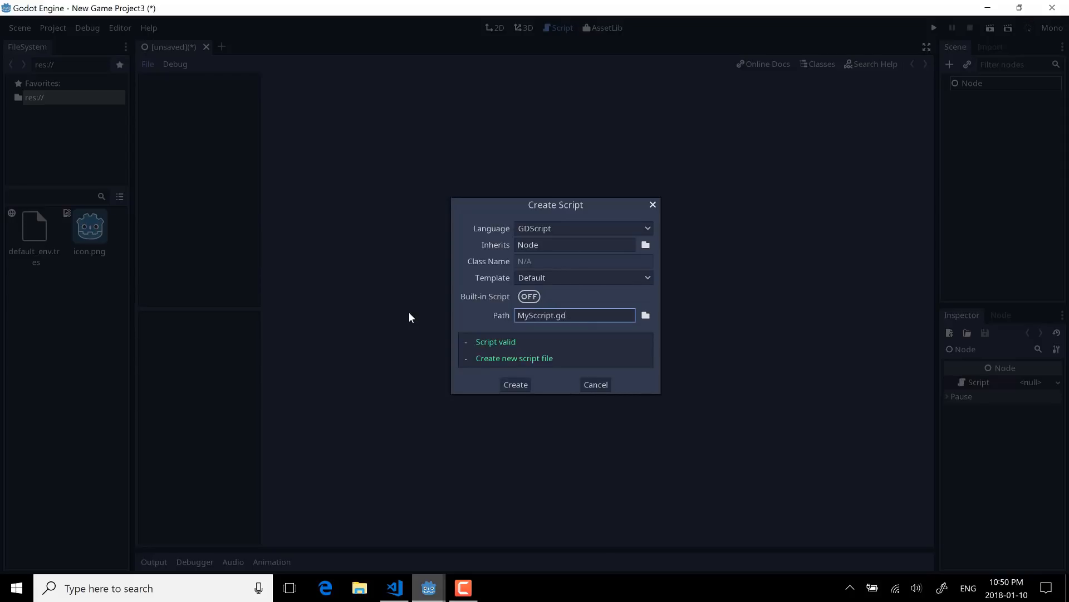
# - Correct the script path to MyScript.gd and create the file
pyautogui.press('BackSpace')
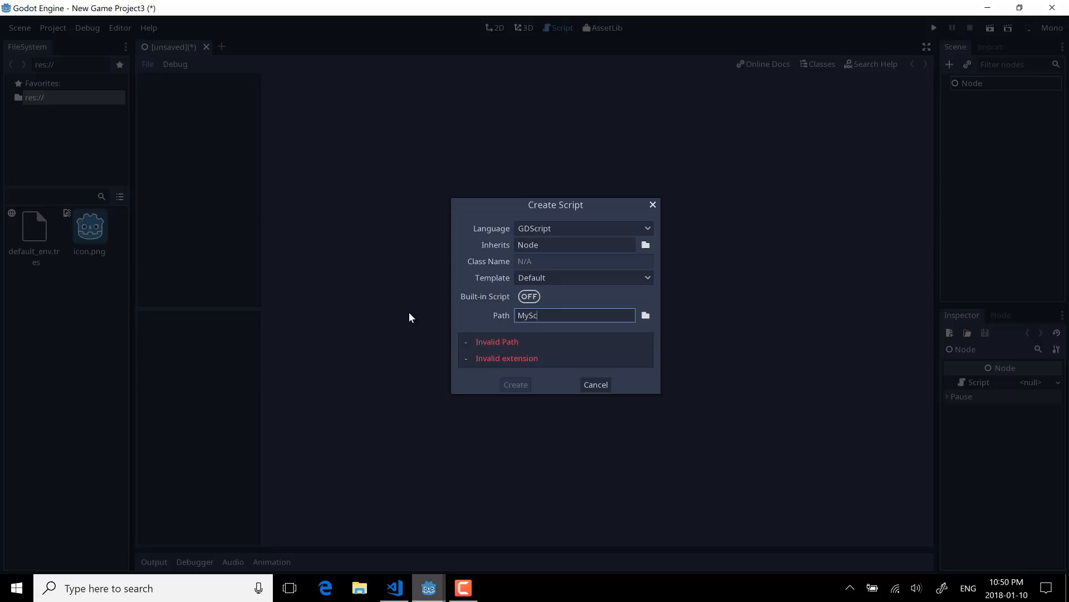
pyautogui.write('ript.gd')
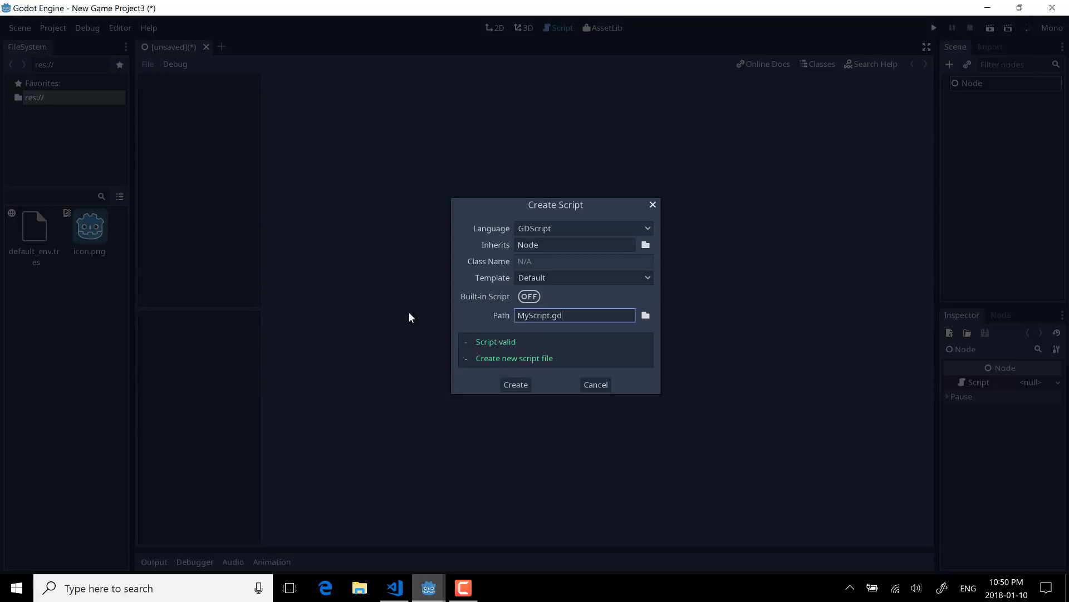
pyautogui.click(515, 384)
pyautogui.write('tool')
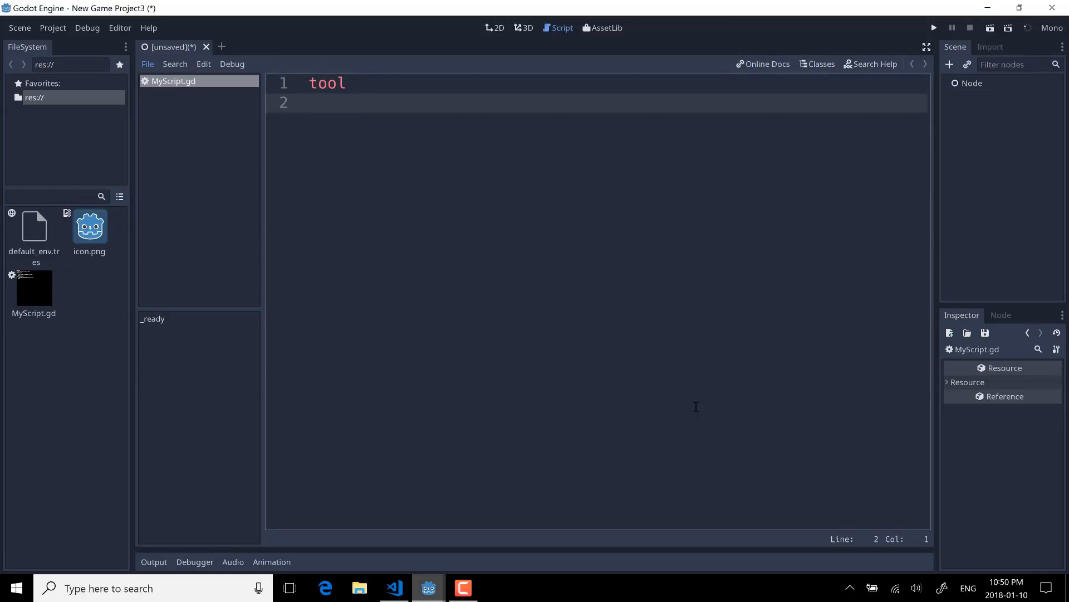
# - Make the script extend EditorScript and declare its _run() function
pyautogui.write('extend')
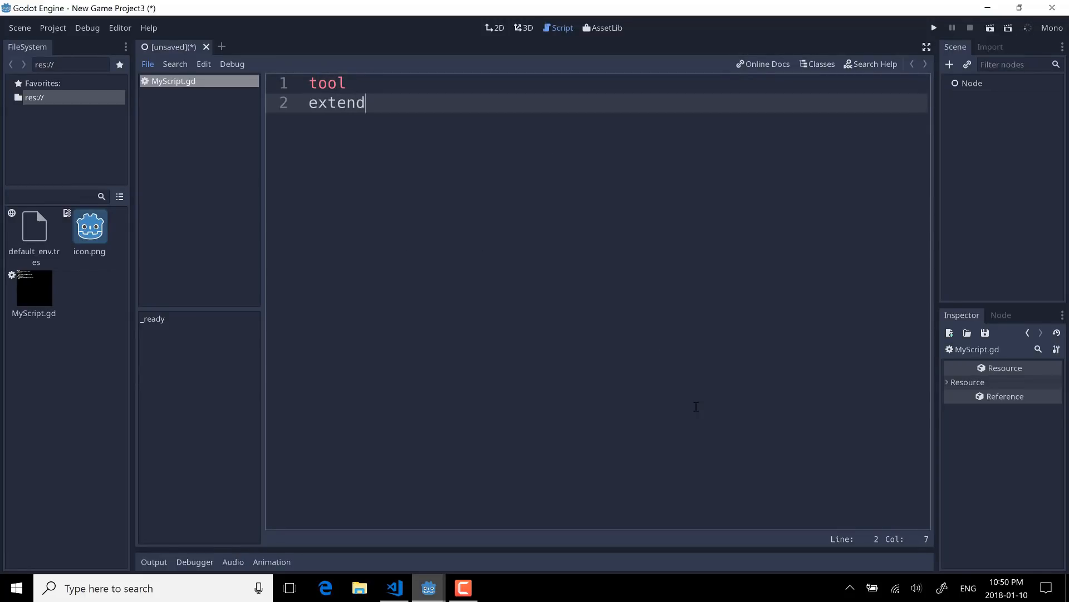
pyautogui.write('s EditorScript')
pyautogui.write('func')
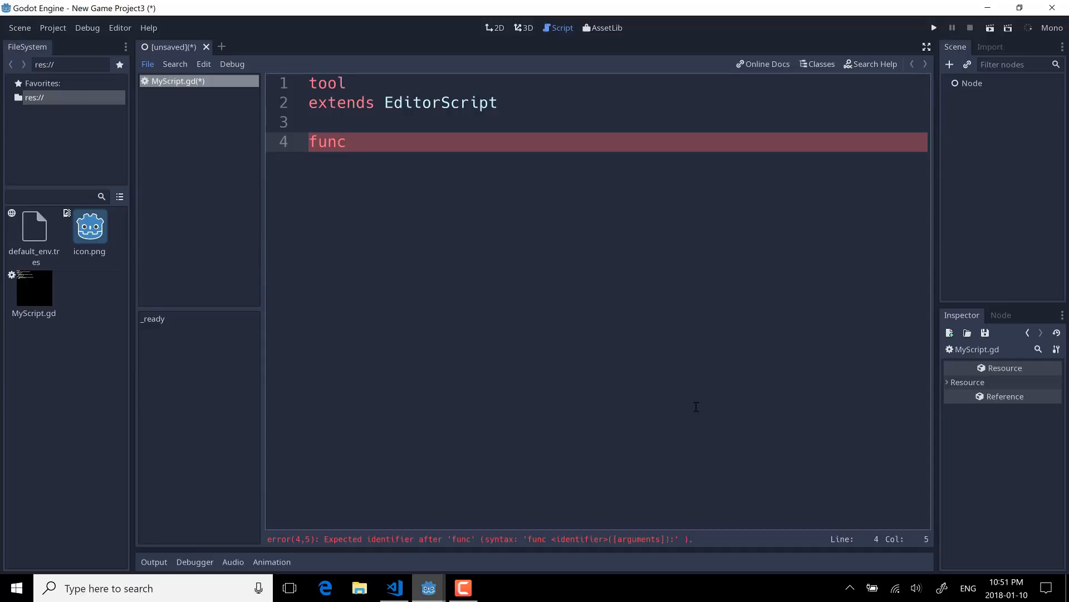
pyautogui.write('_run():')
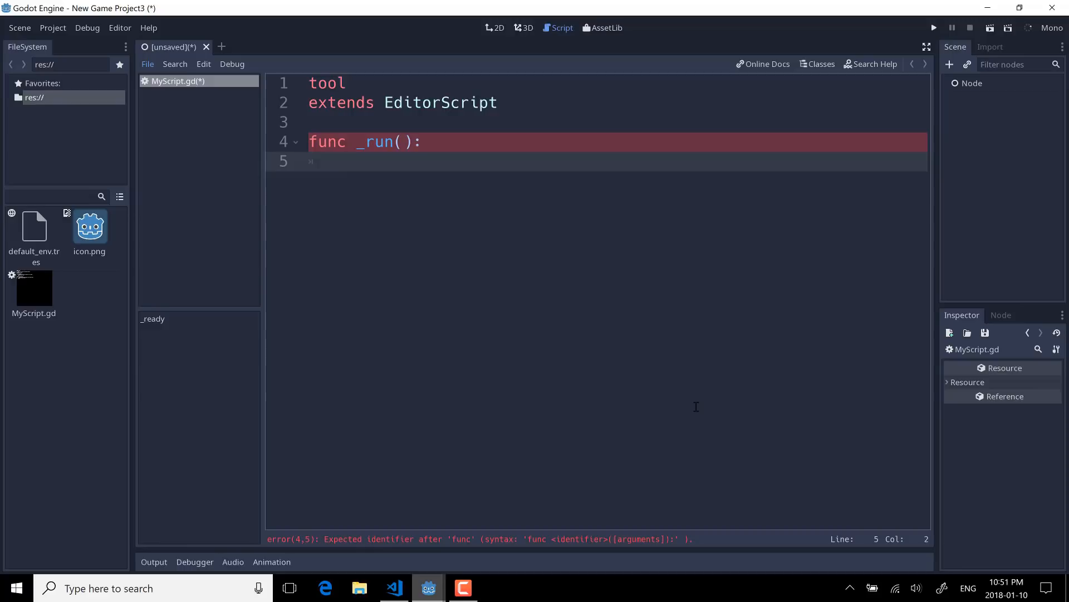
# - Create a MeshInstance variable cube and name it "Cube" via set_name
pyautogui.write('var cube = Me')
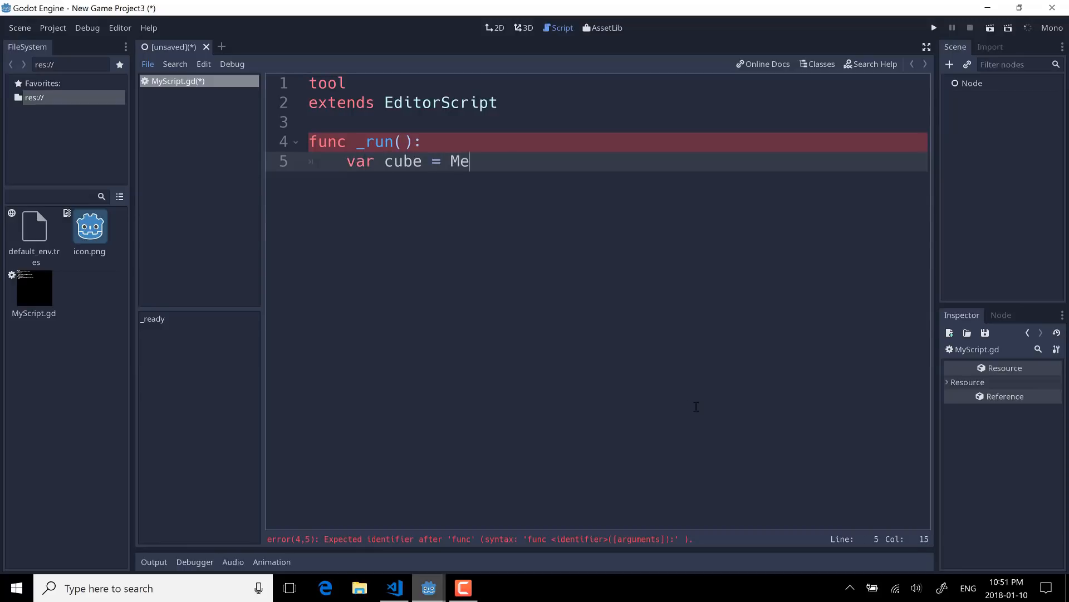
pyautogui.write('shInstancc')
pyautogui.write('cub')
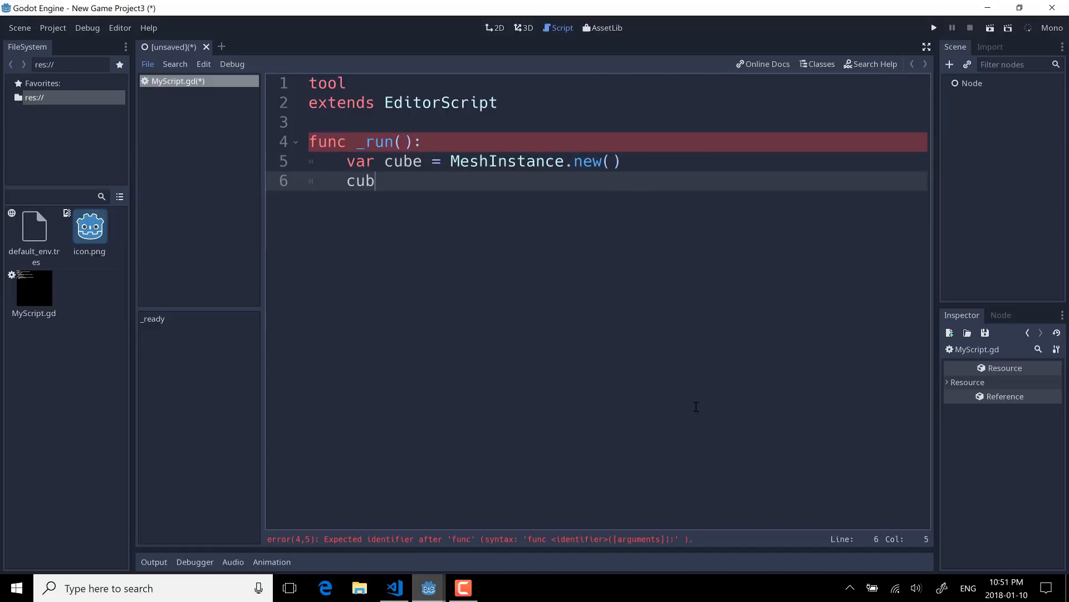
pyautogui.write('e.set_')
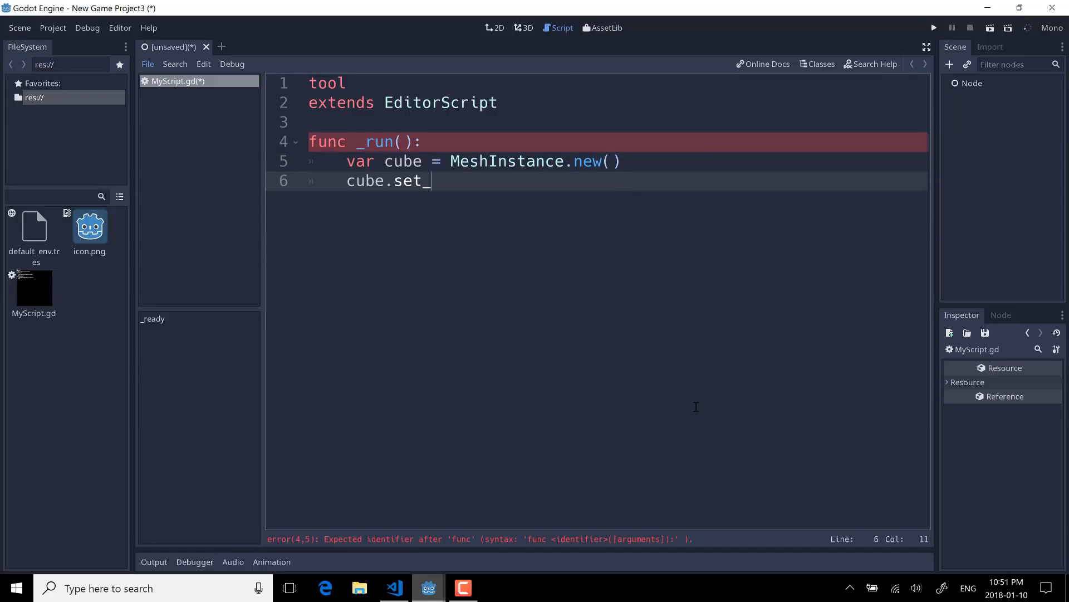
pyautogui.write('N')
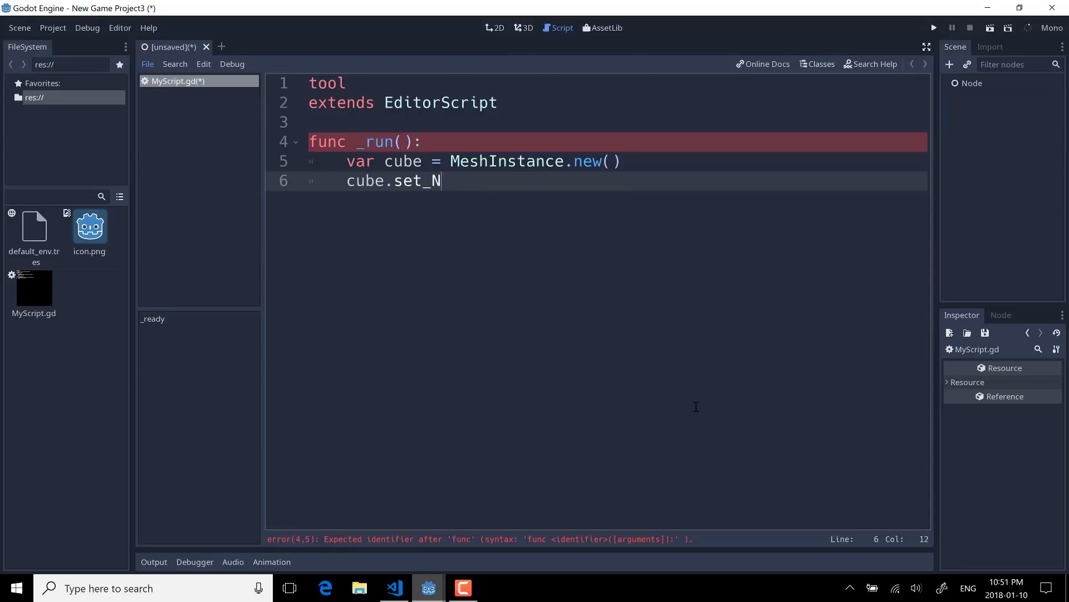
pyautogui.write('ame(')
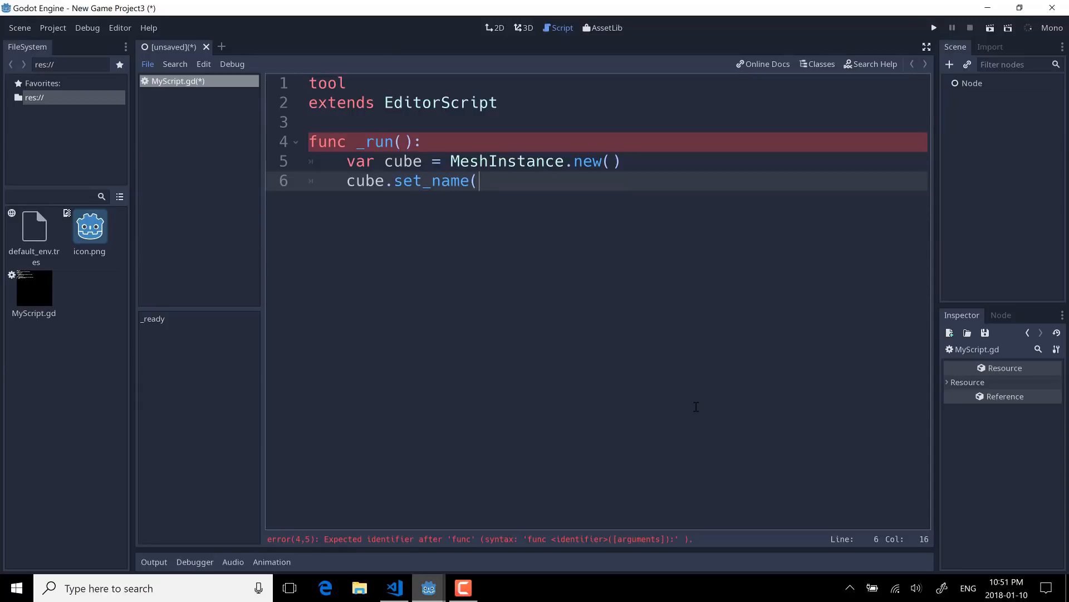
pyautogui.write('"Cube")')
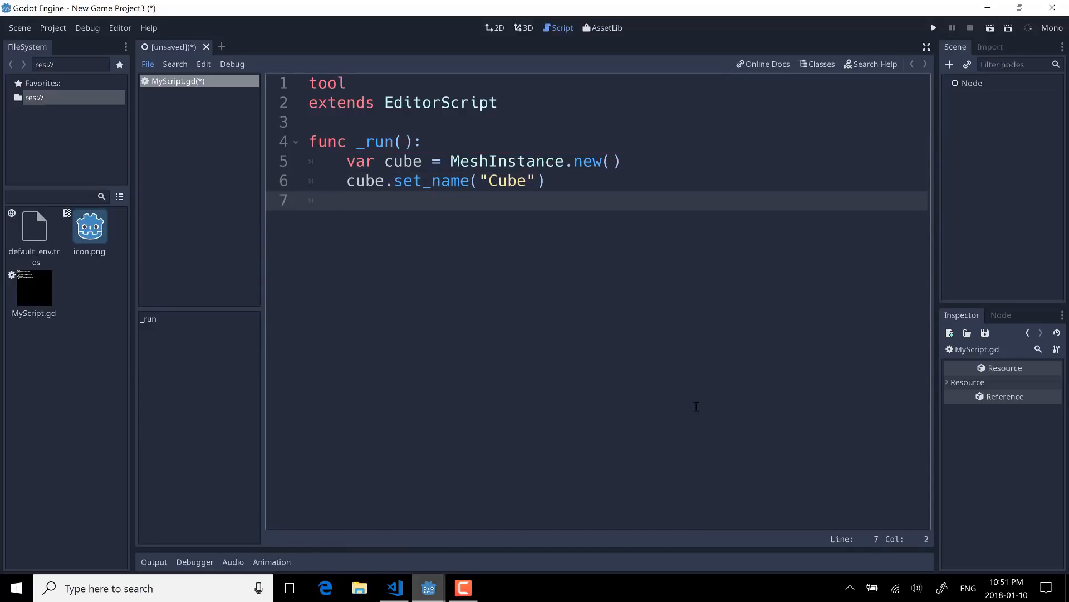
# - Assign cube.mesh a new CubeMesh with CubeMesh.new()
pyautogui.write('cube.mesh = Cu')
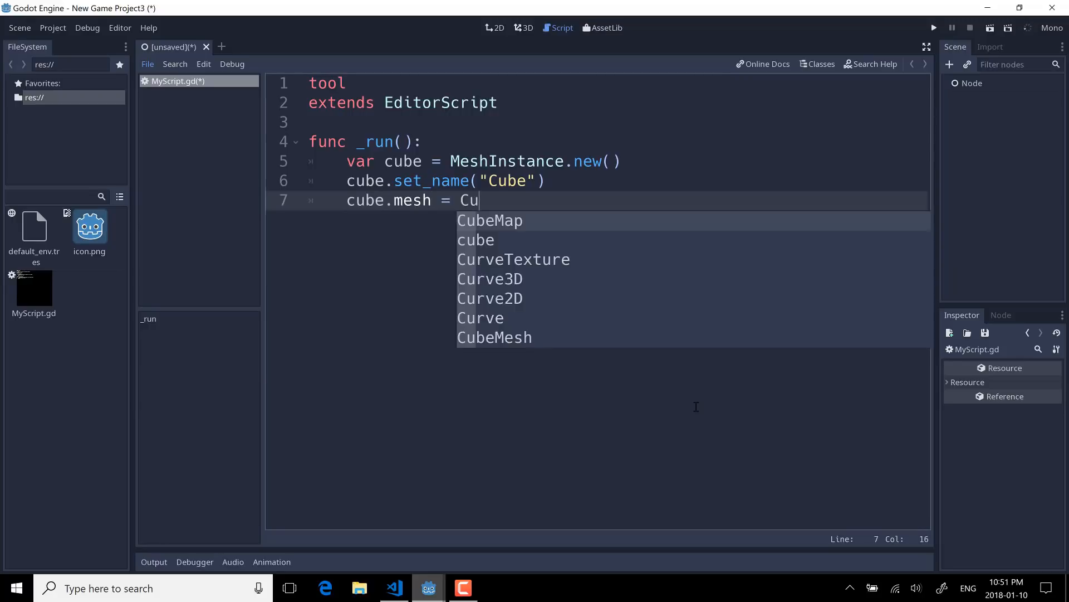
pyautogui.write('beMesh.')
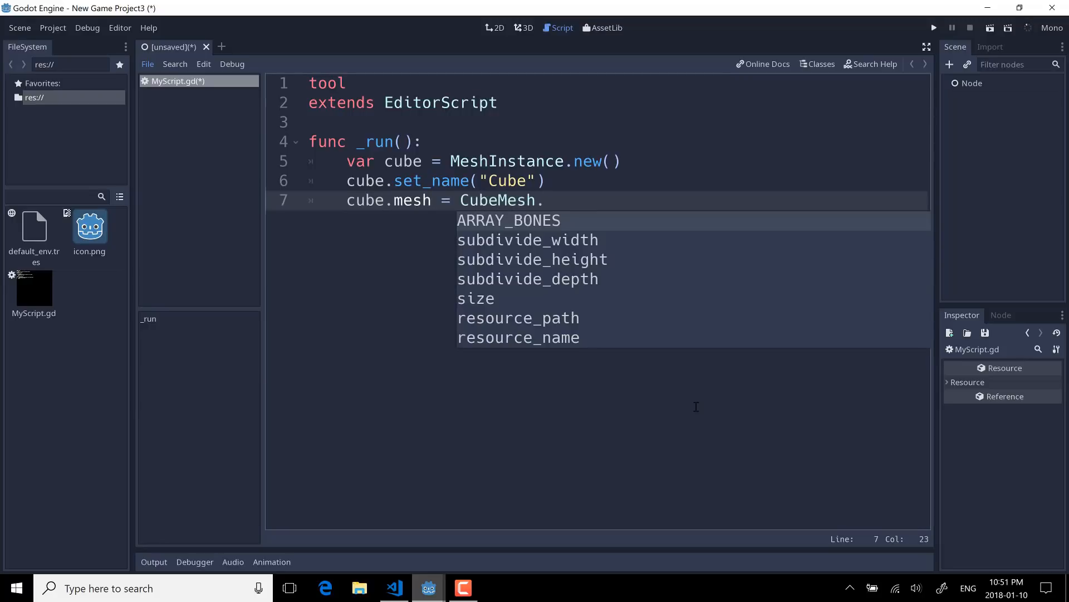
pyautogui.write('new()')
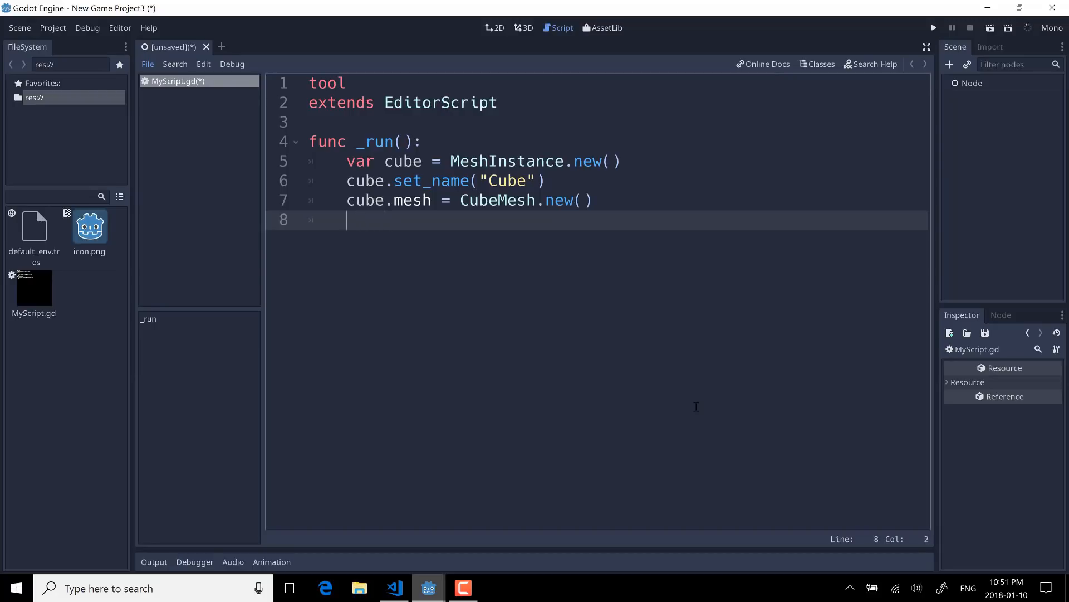
# - Add the cube to the edited scene with get_scene().add_child(cube)
pyautogui.write('get_scene(')
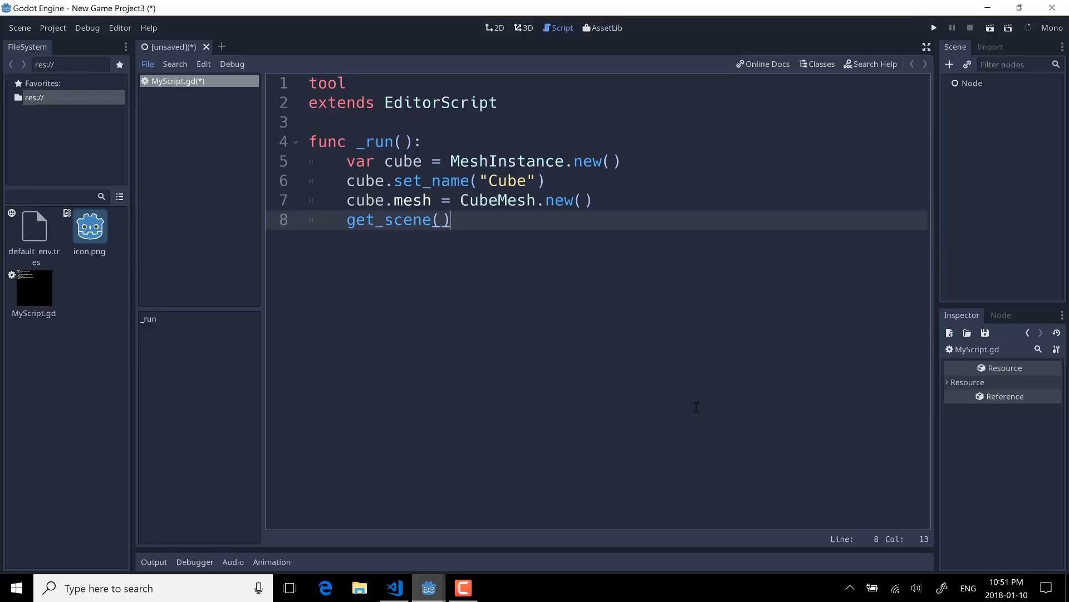
pyautogui.write('.')
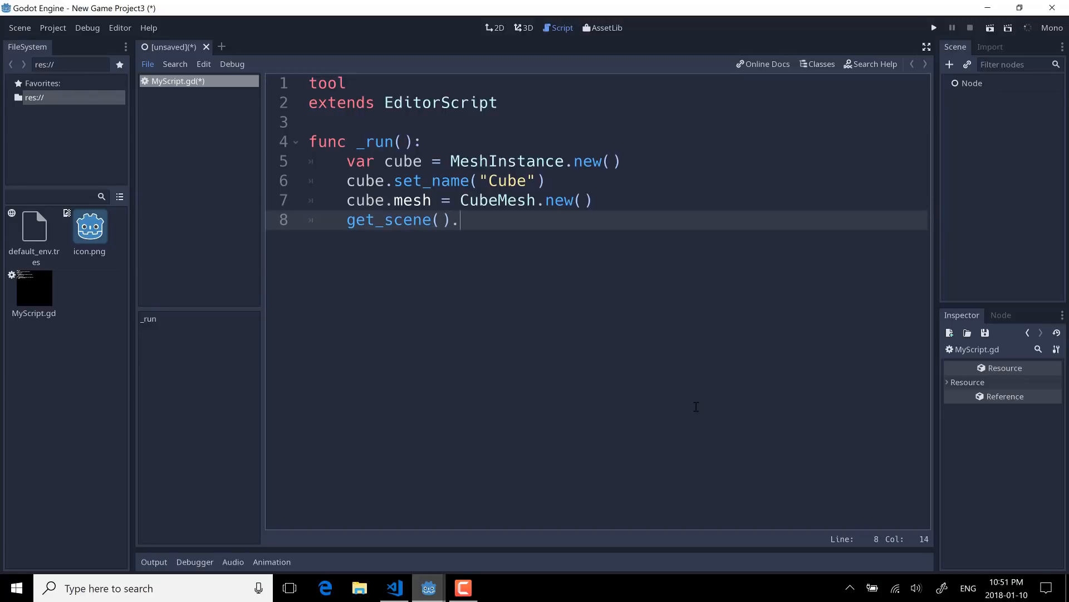
pyautogui.write('add_child')
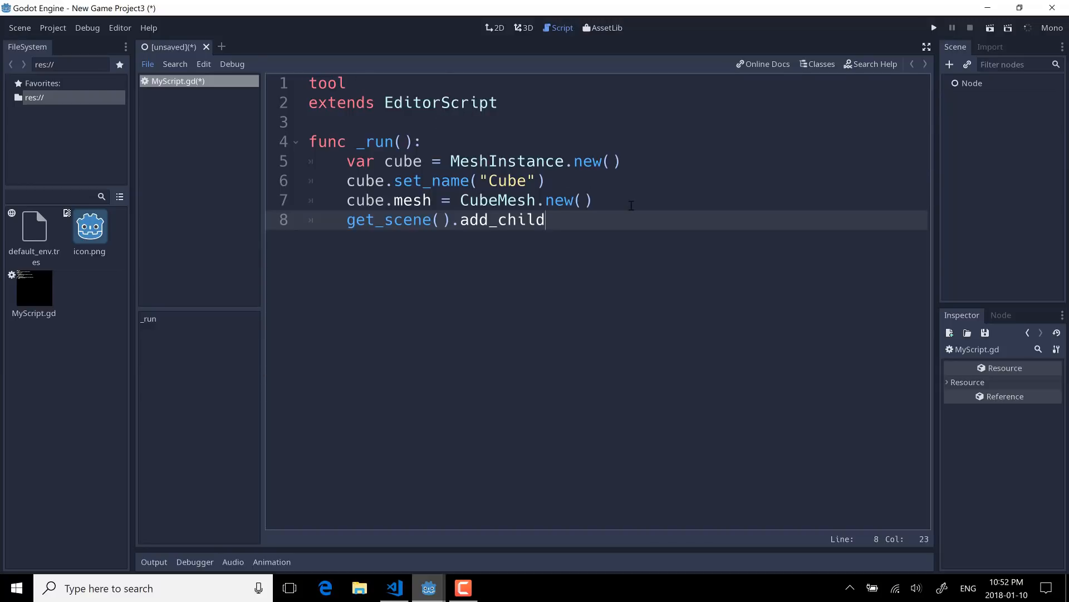
pyautogui.write('(cube)')
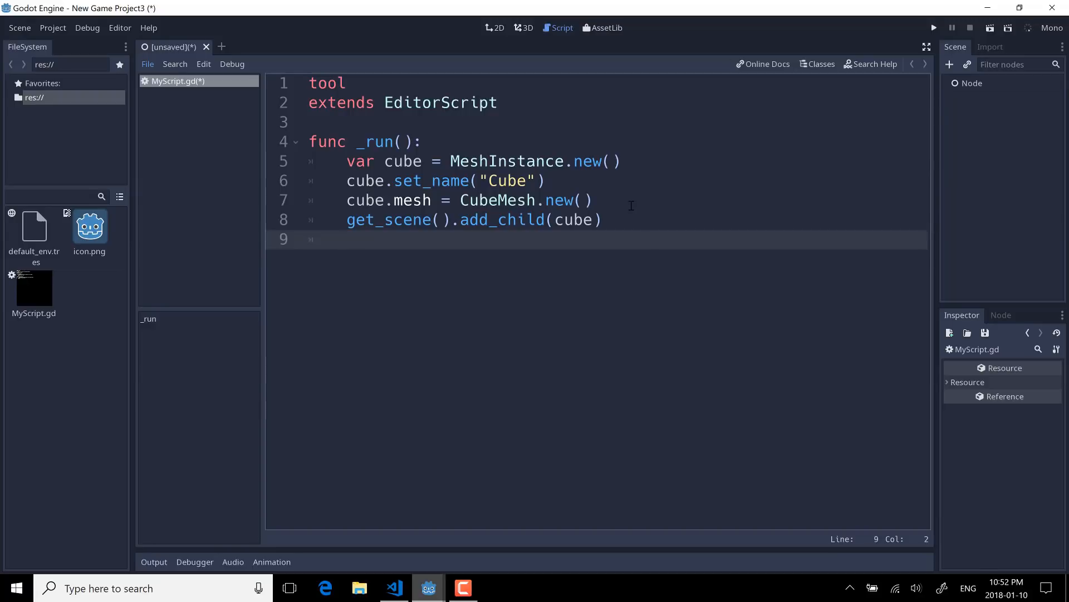
# - Set the scene as the cube's owner with cube.set_owner(get_scene())
pyautogui.write('cu')
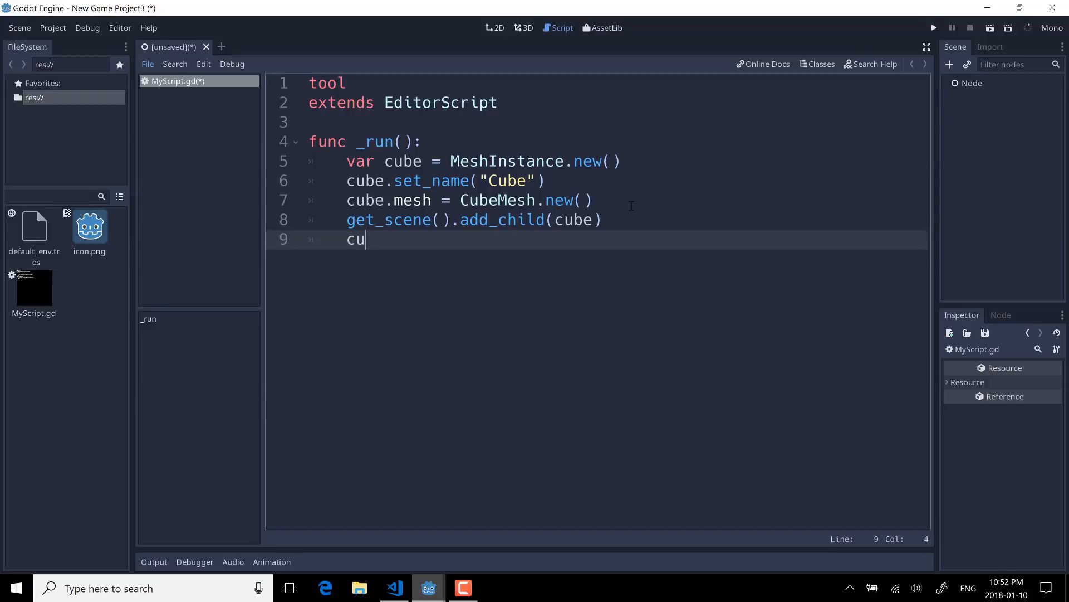
pyautogui.write('be.set_o')
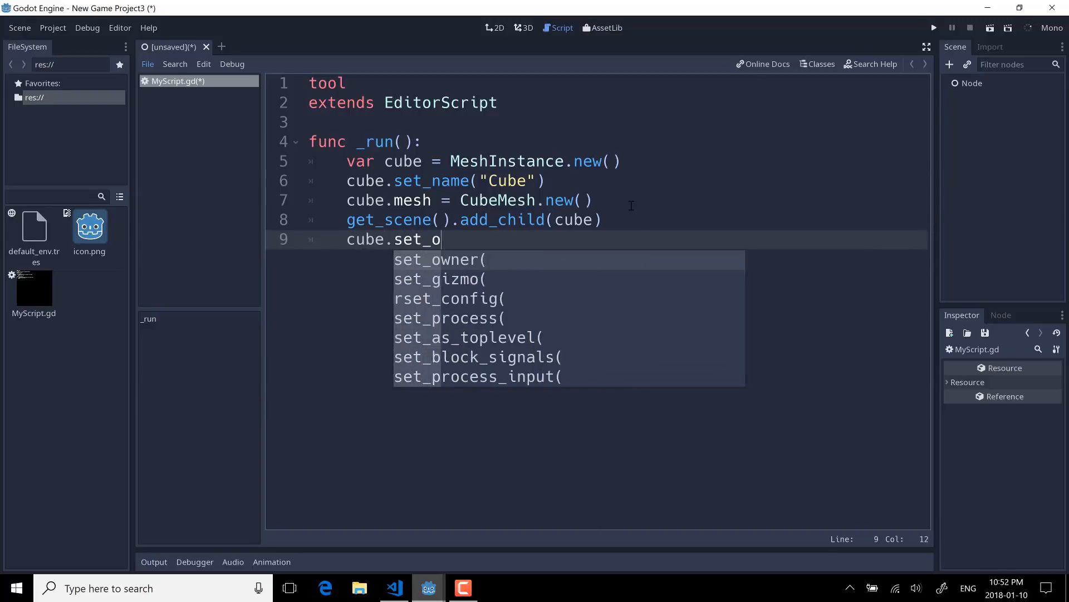
pyautogui.write('wner(ge')
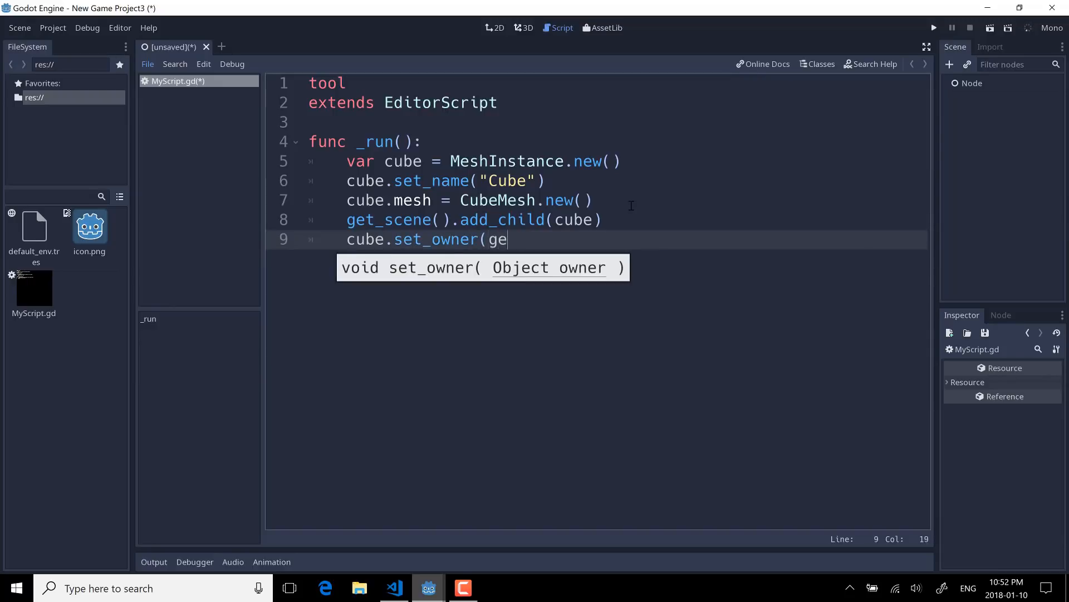
pyautogui.write('t_scne')
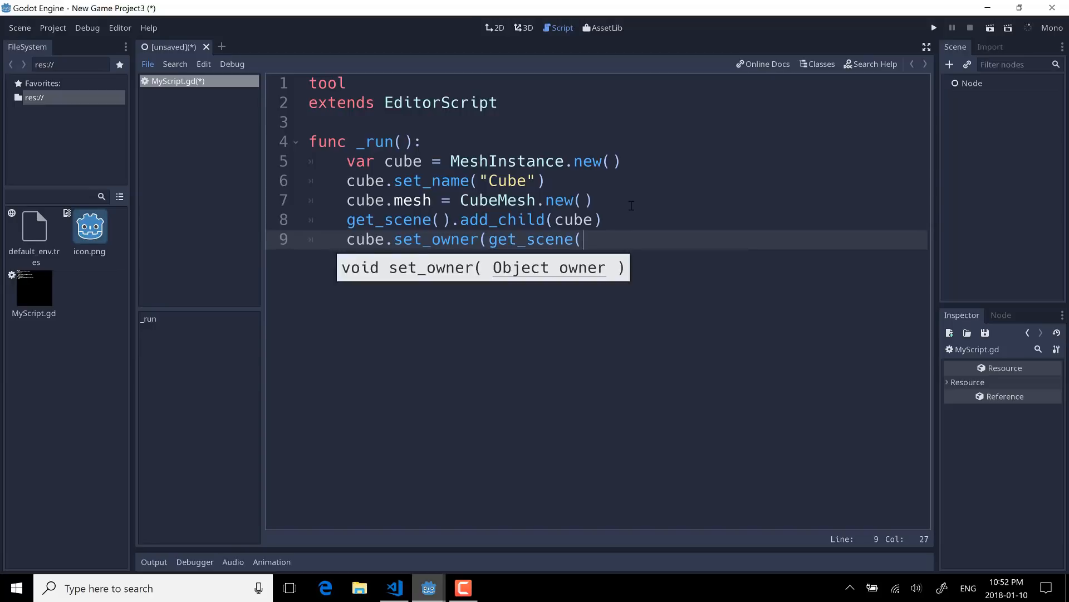
pyautogui.write('))')
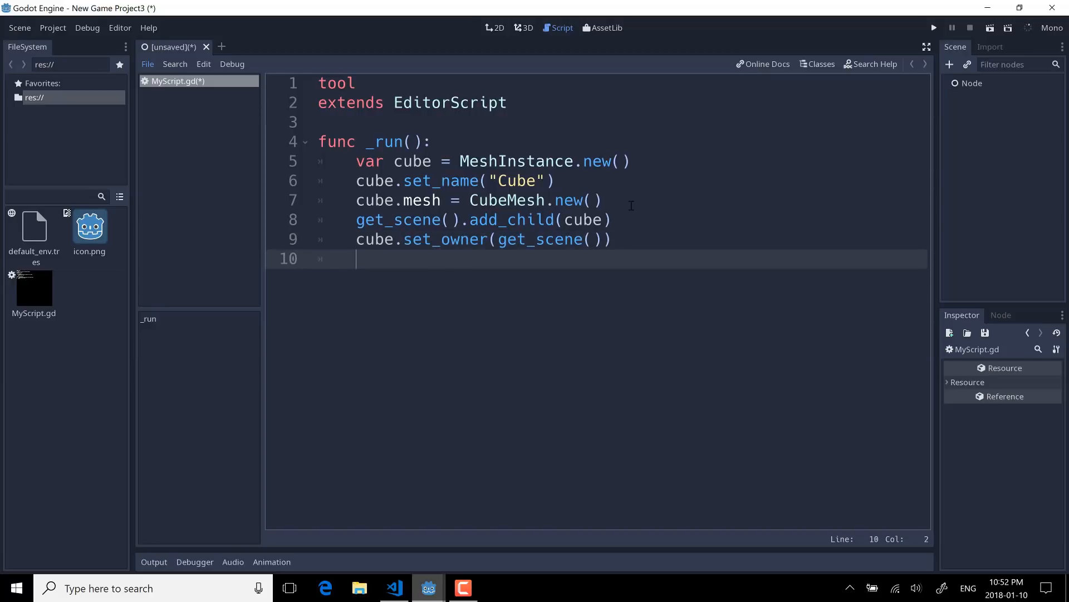
# - Create a camera variable and translate it to Vector3(0, 2.5, 5.5)
pyautogui.write('var camera = Camera.new()')
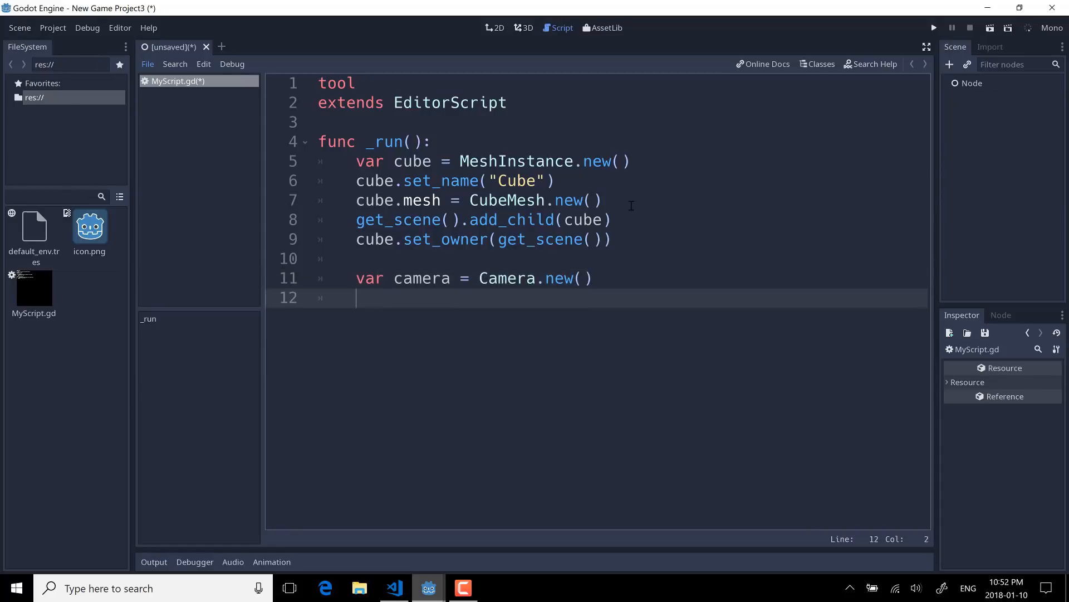
pyautogui.write('camera.transl')
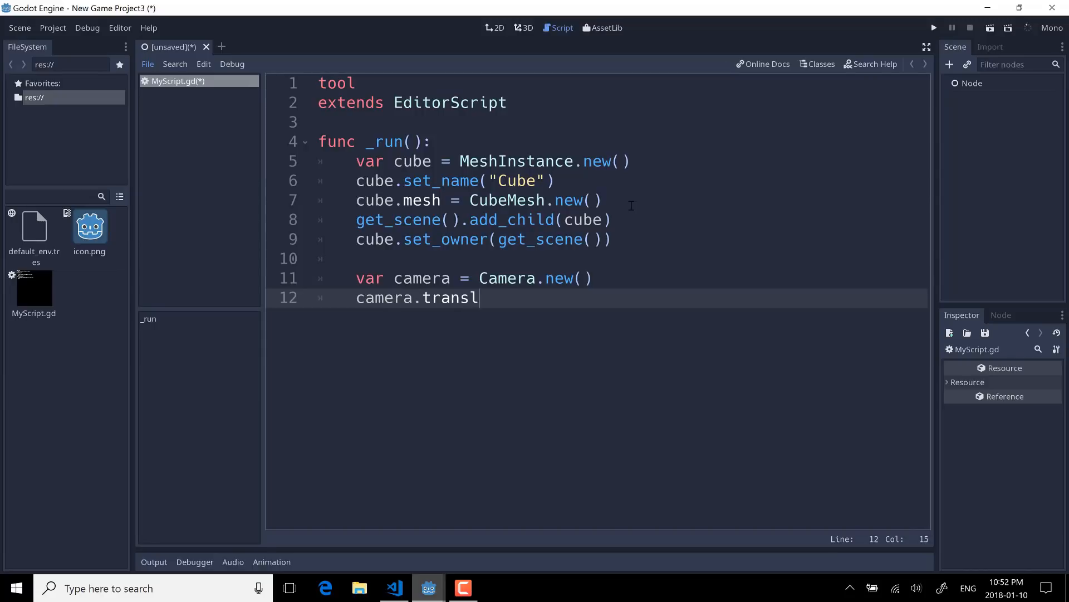
pyautogui.write('ate(Vector')
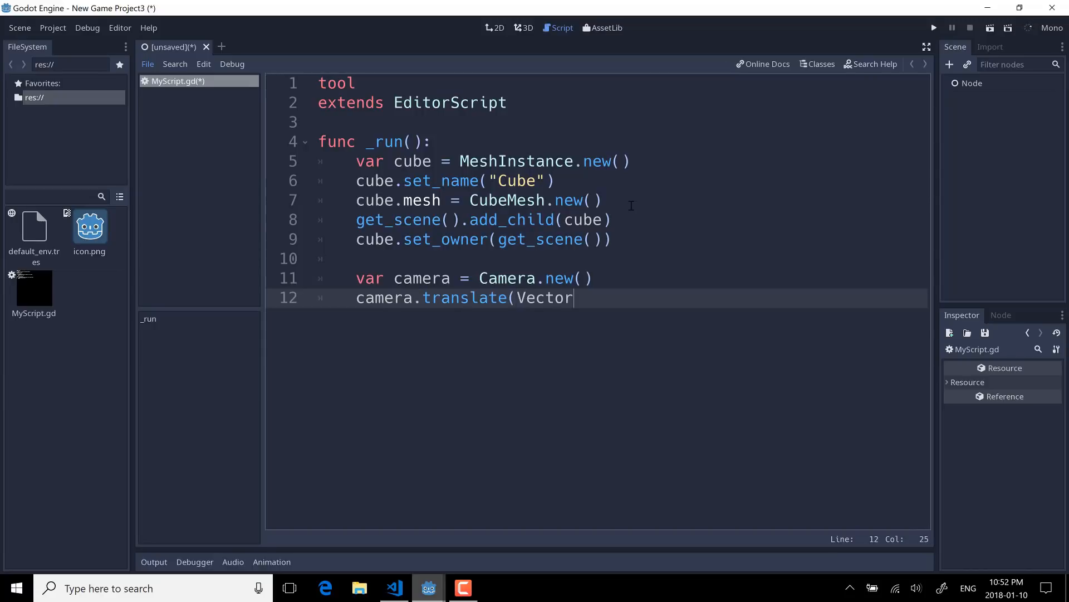
pyautogui.write('3(0')
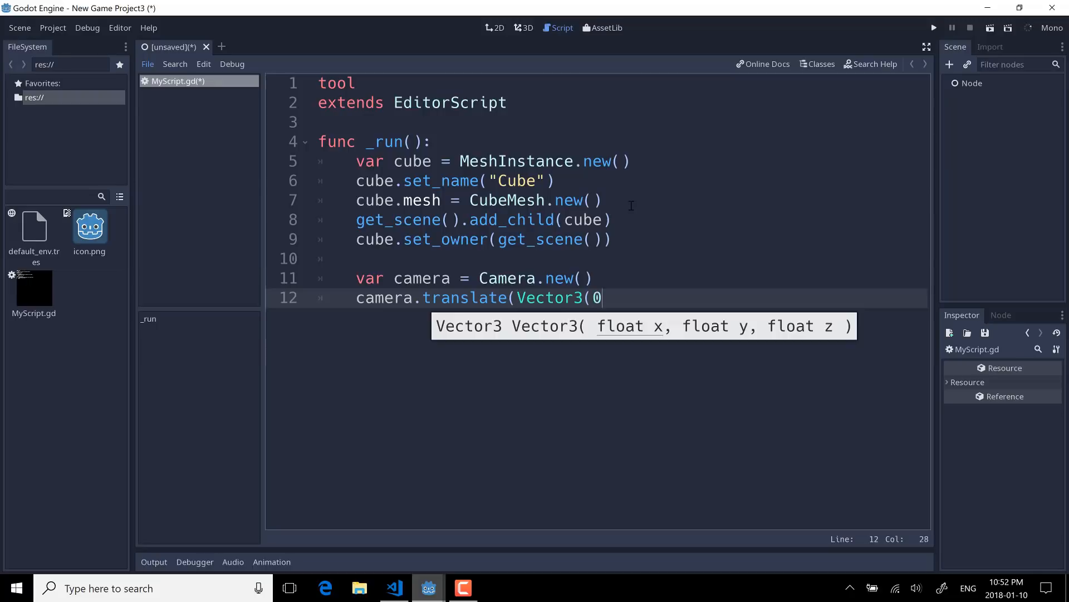
pyautogui.write(',2.5,')
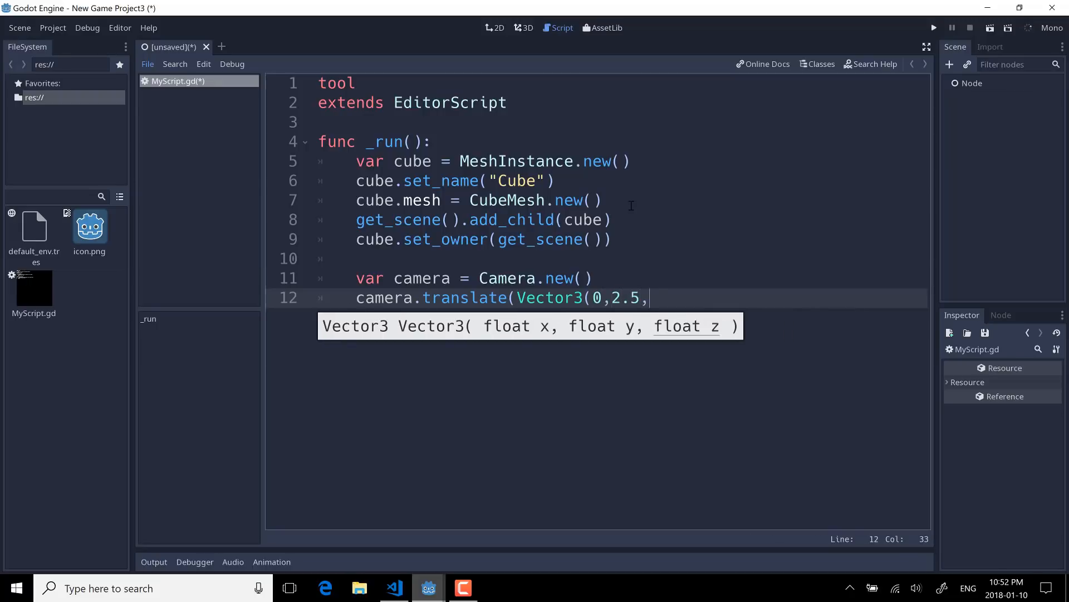
pyautogui.write('5.5))')
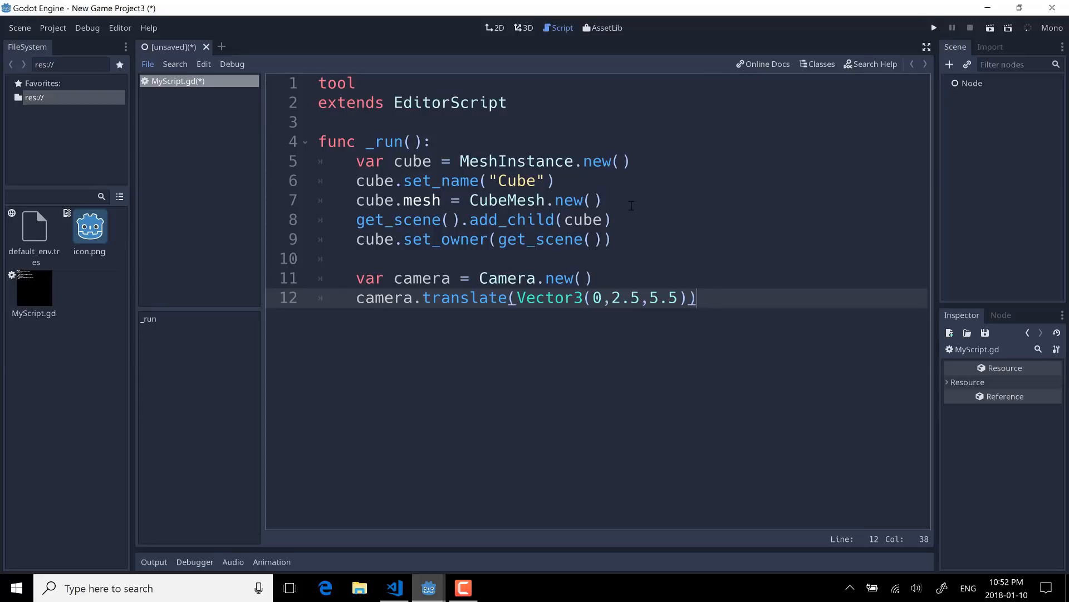
# - Add the camera to the scene with get_scene().add_child(camera)
pyautogui.write('get_')
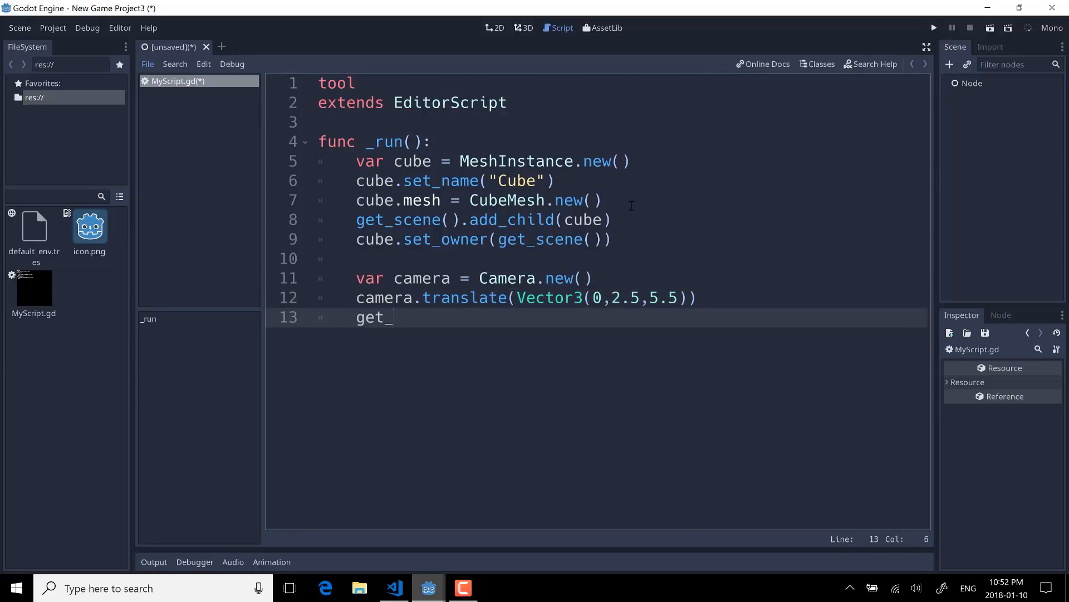
pyautogui.write('scene().add')
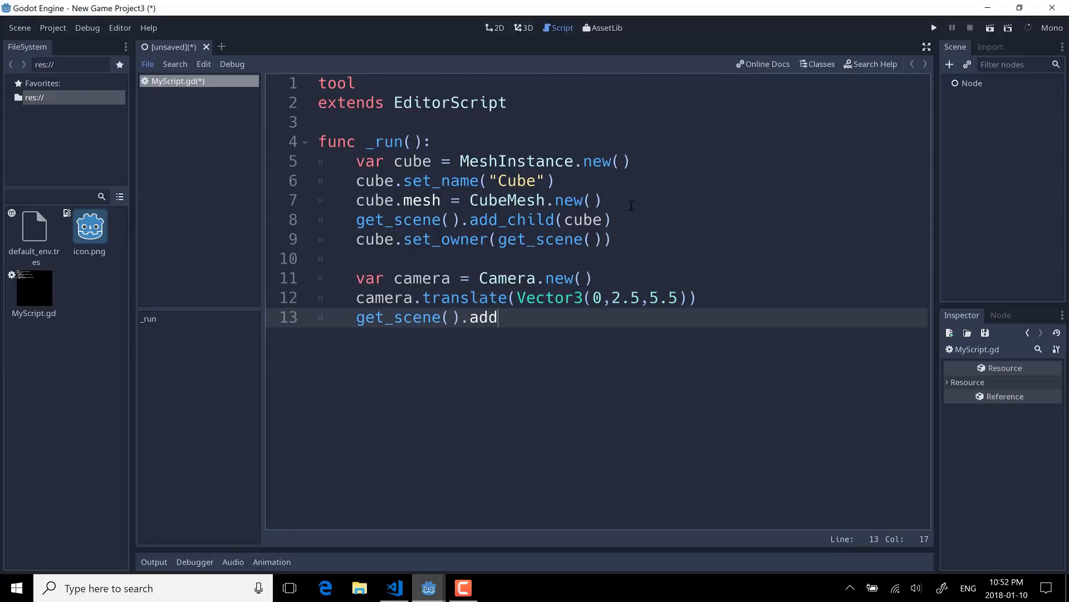
pyautogui.write('_child(')
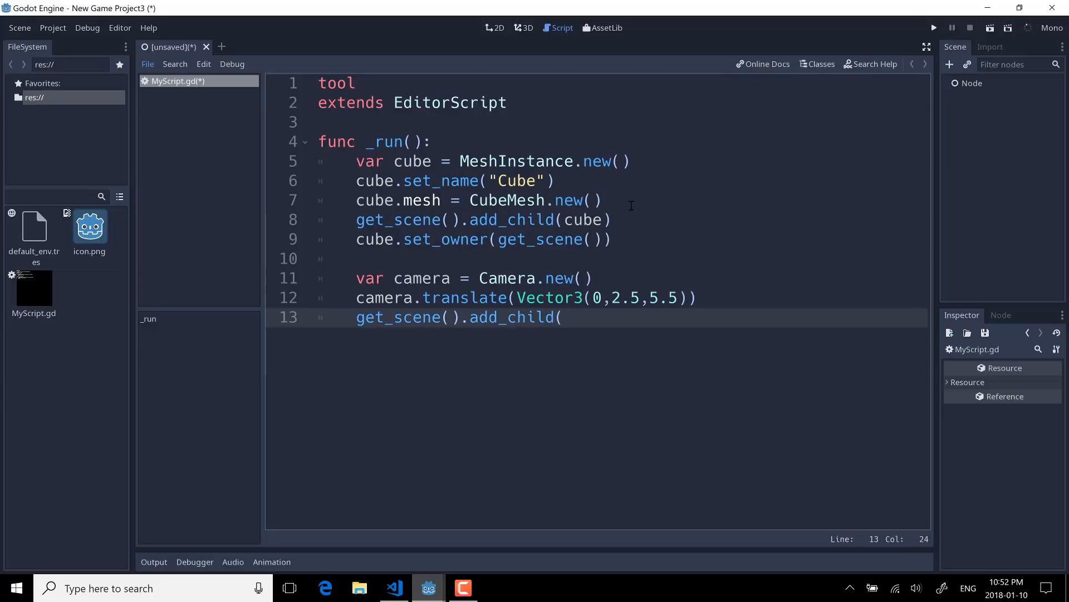
pyautogui.write('camera)')
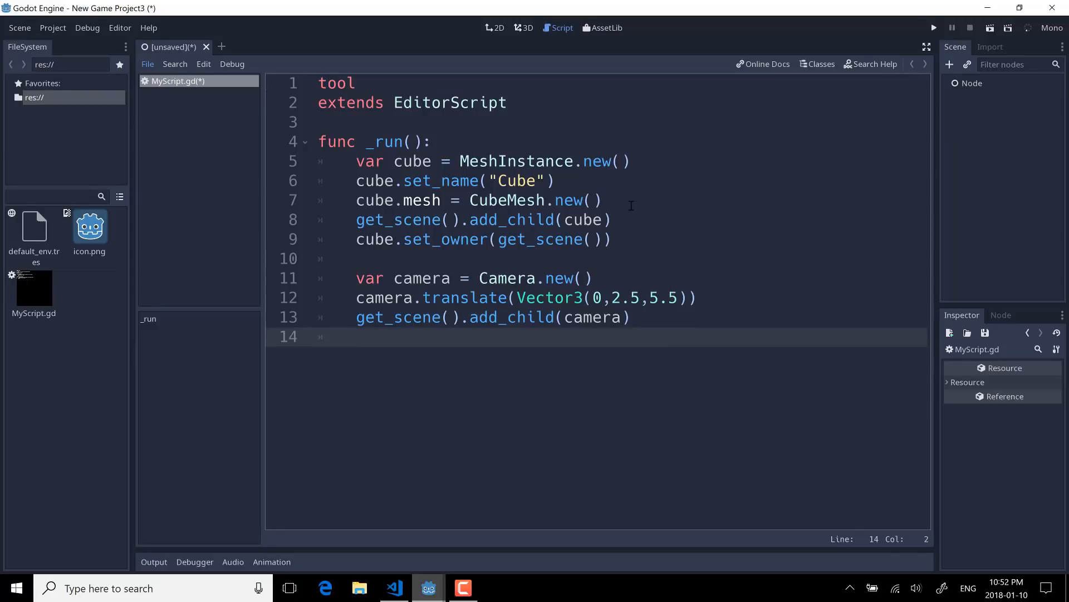
# - Aim the camera at the cube's translation with up vector Vector3(0,1,0)
pyautogui.write('camera.look_at(')
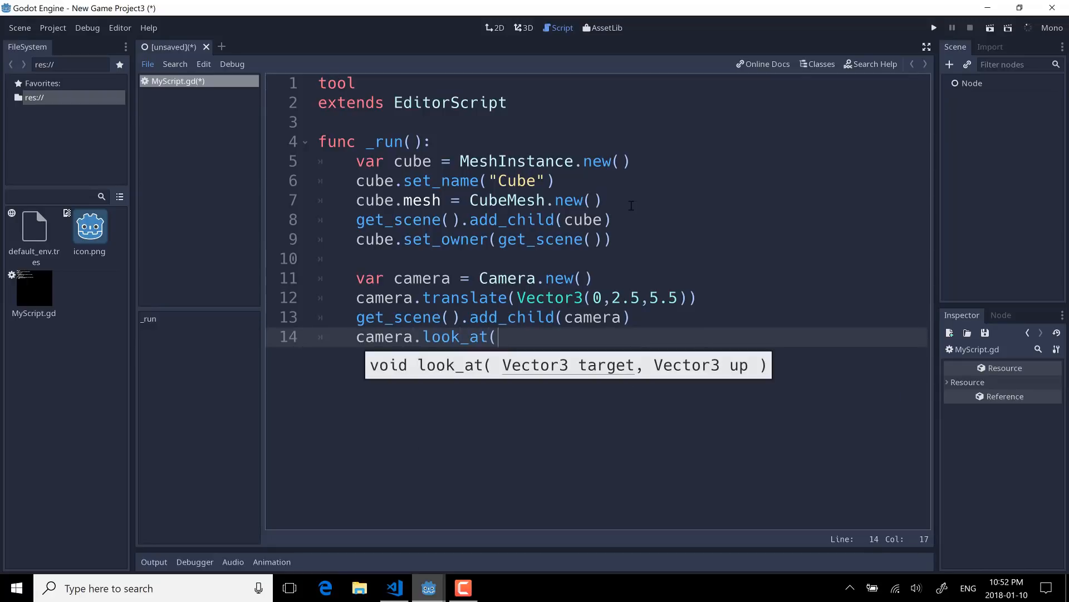
pyautogui.write('cube.')
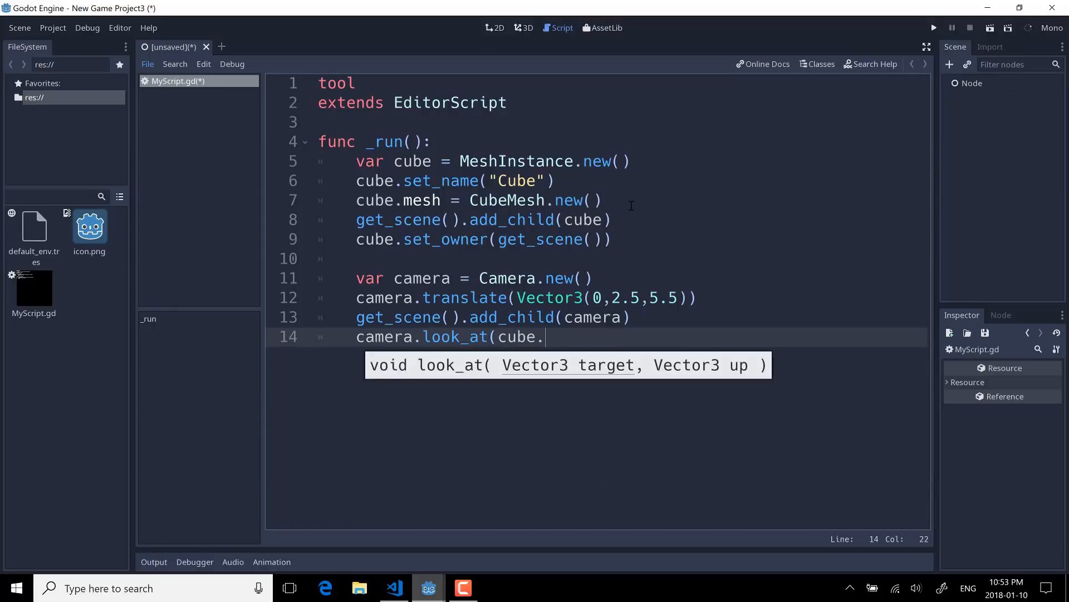
pyautogui.write('translation')
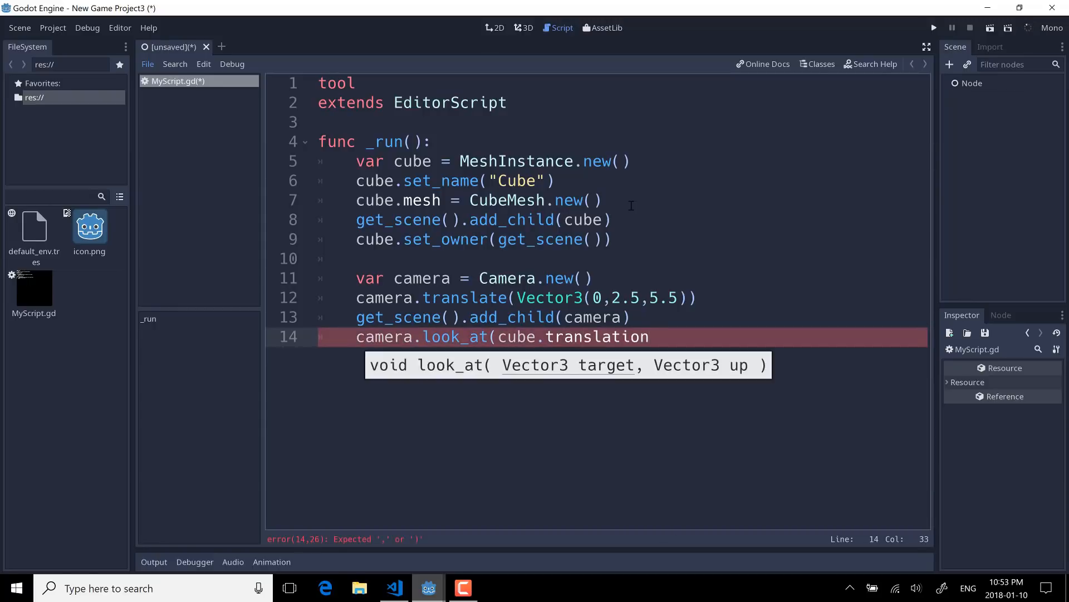
pyautogui.write(', V')
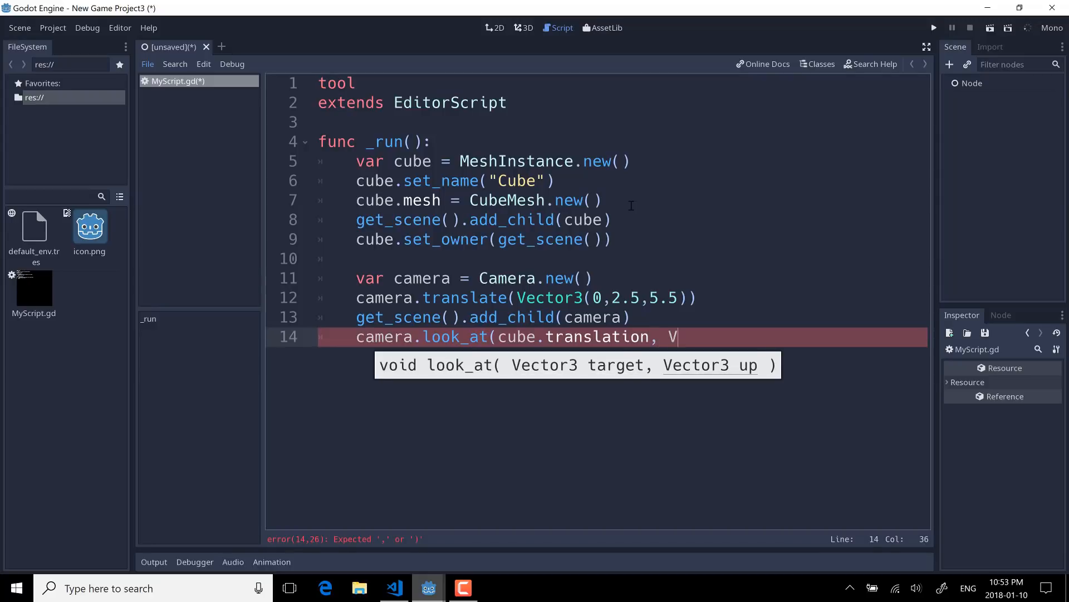
pyautogui.write('ector3(')
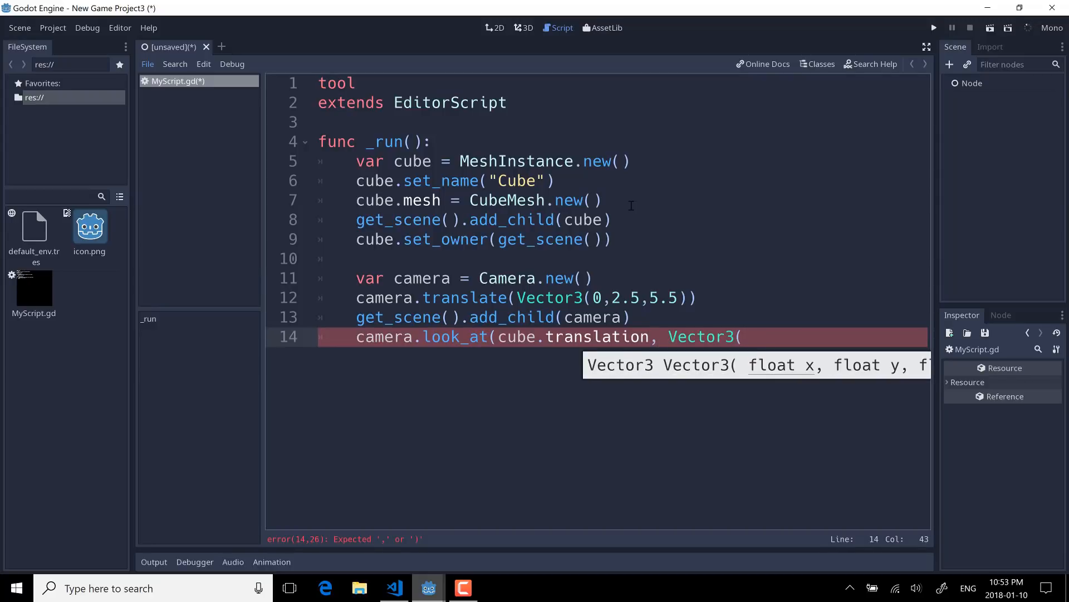
pyautogui.write('0,1,0))')
pyautogui.write('c')
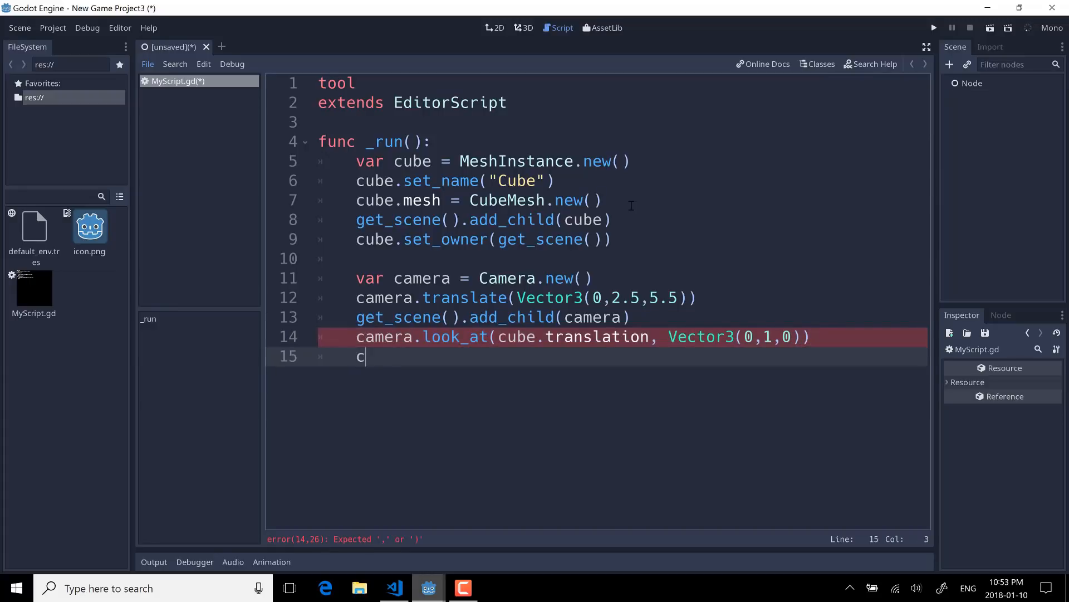
# - Set the scene as the camera's owner with camera.set_owner(get_scene())
pyautogui.write('amera.set')
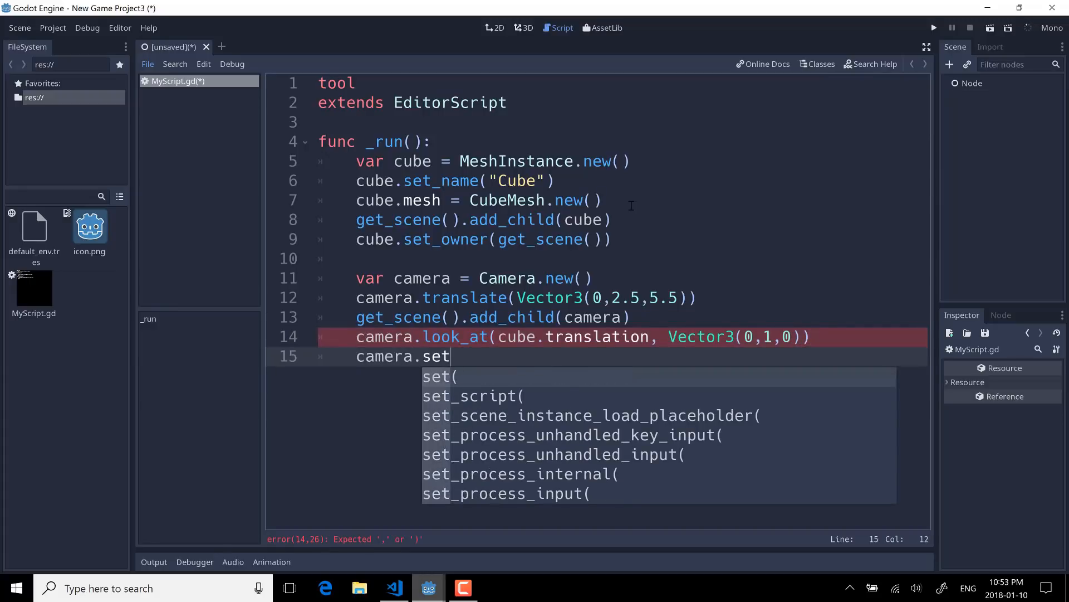
pyautogui.write('_owner(s')
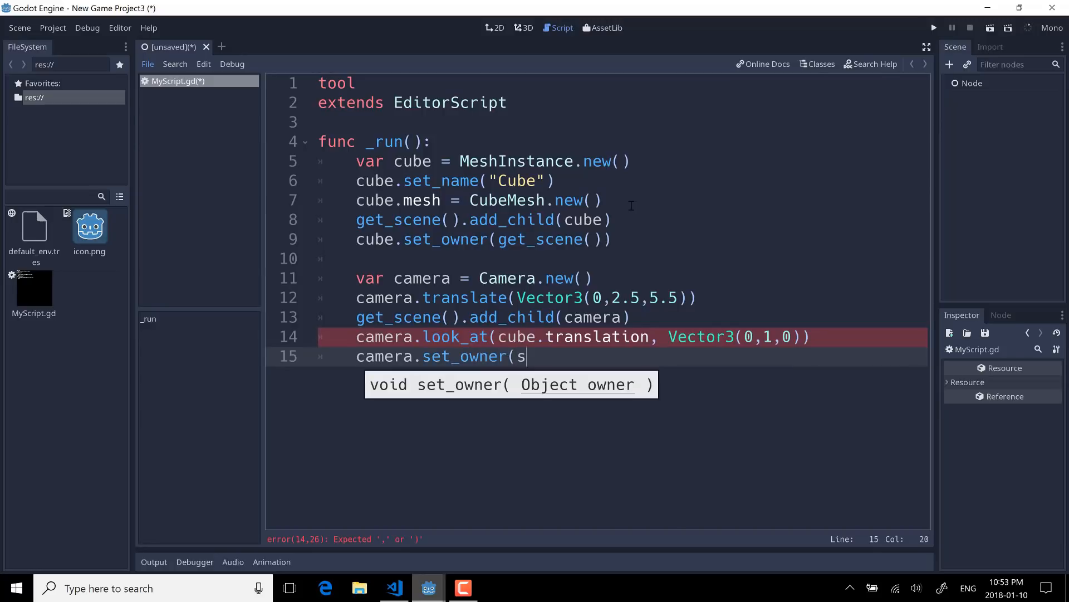
pyautogui.write('get_scene()')
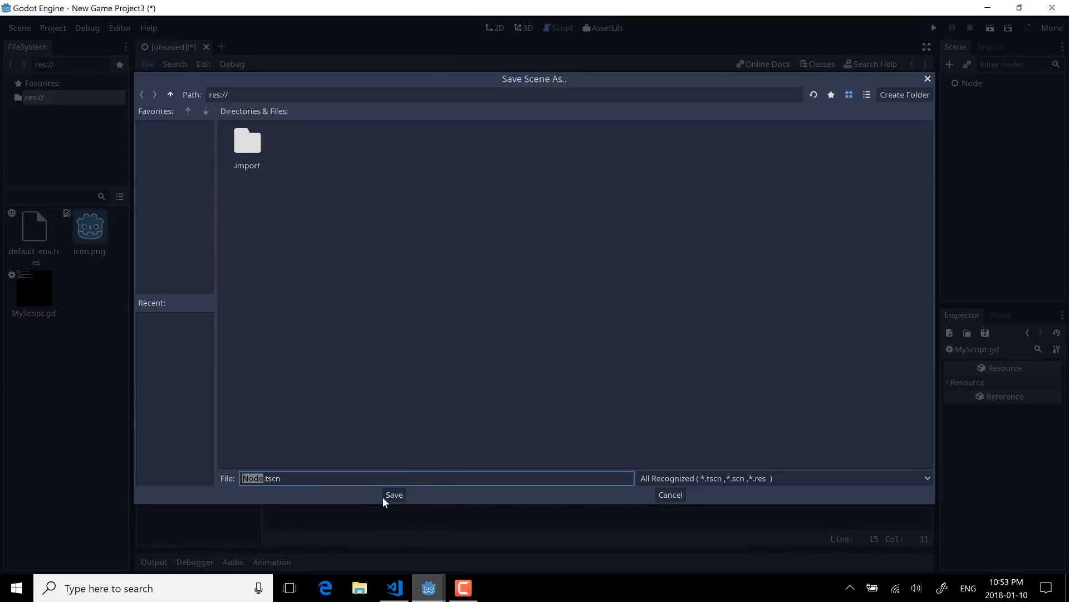
# - Save the scene as Node.tscn and return to the end of the camera code
pyautogui.click(394, 495)
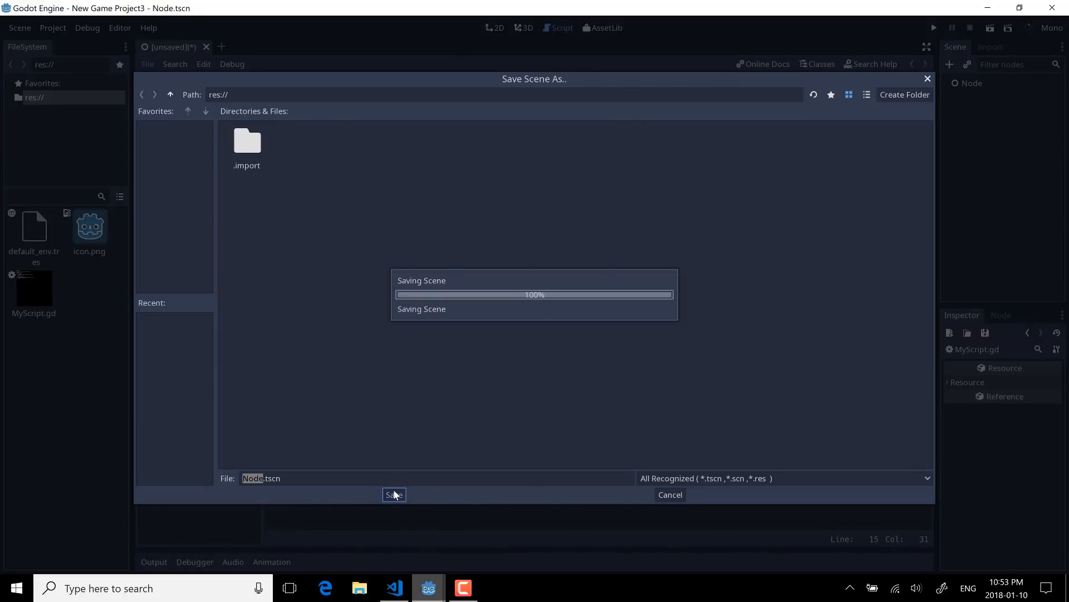
pyautogui.click(394, 494)
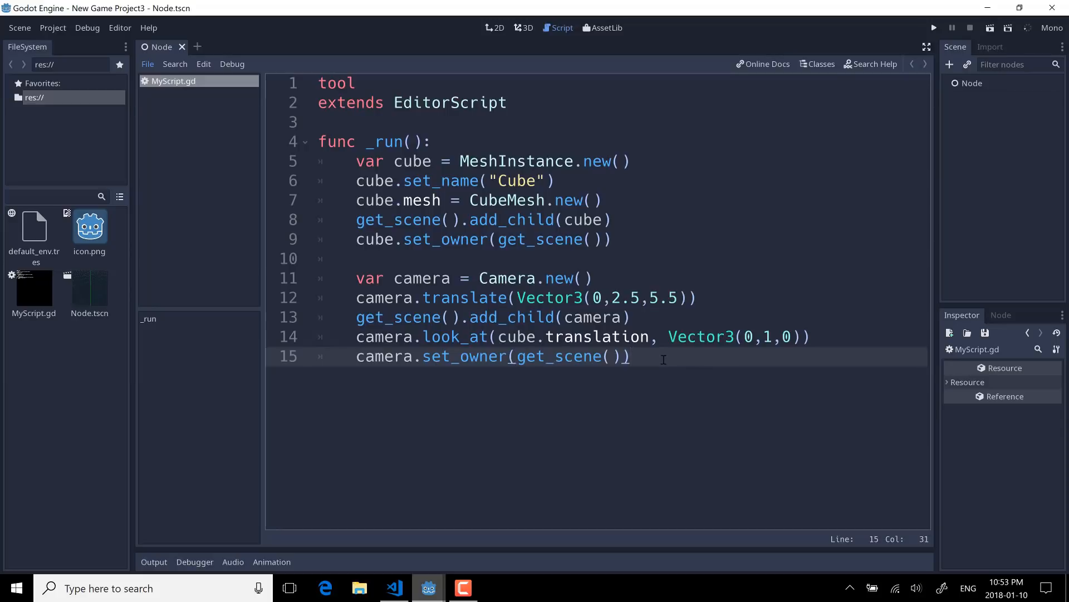
# - Create an OmniLight variable sun and translate it by Vector(0,2,0)
pyautogui.press('Enter')
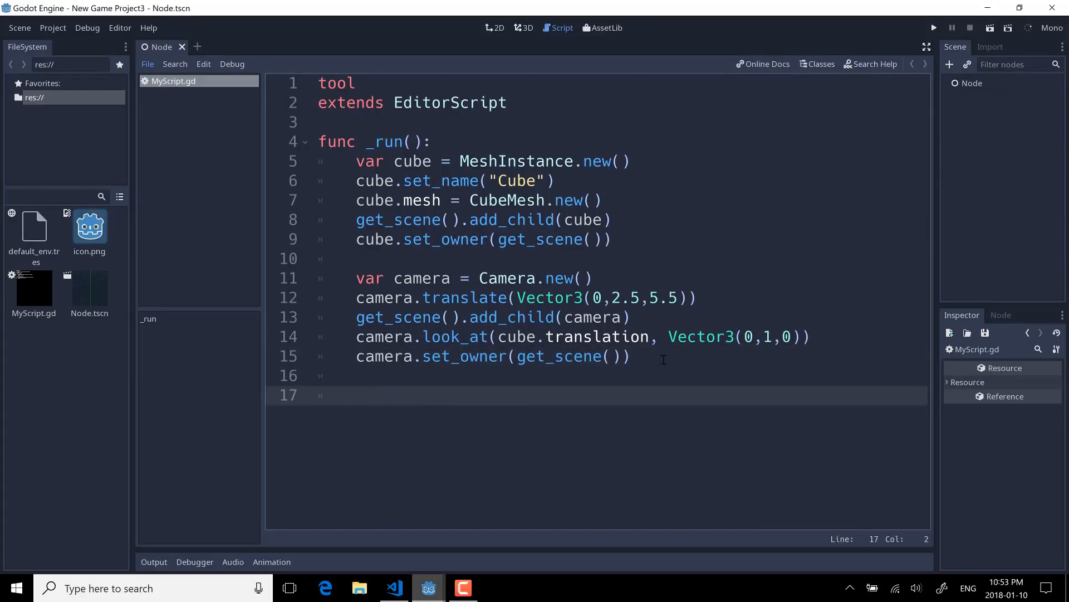
pyautogui.write('var sun =')
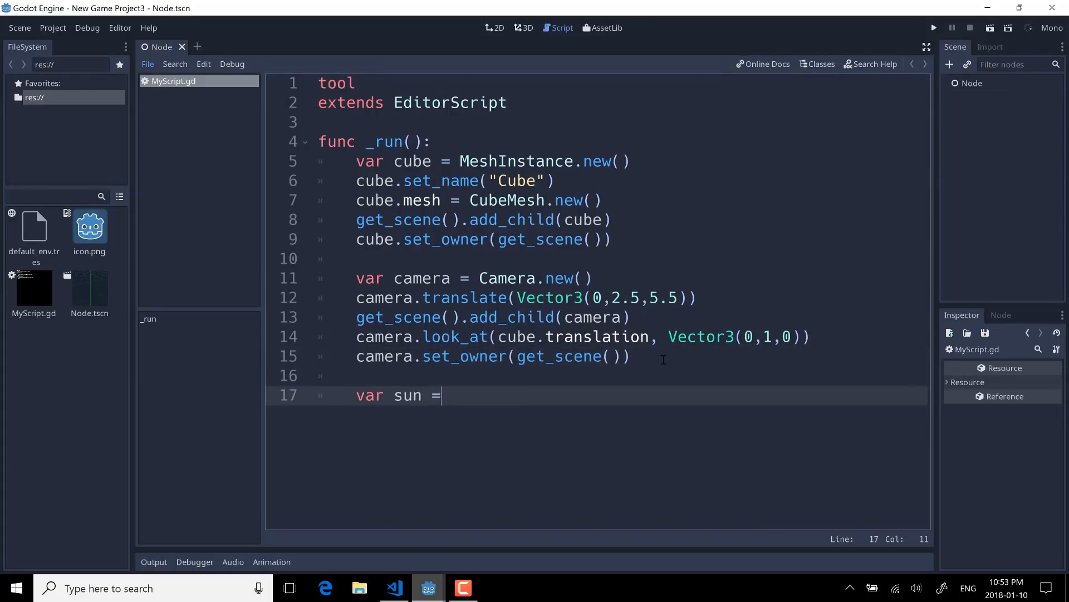
pyautogui.write('OmniLight.new(')
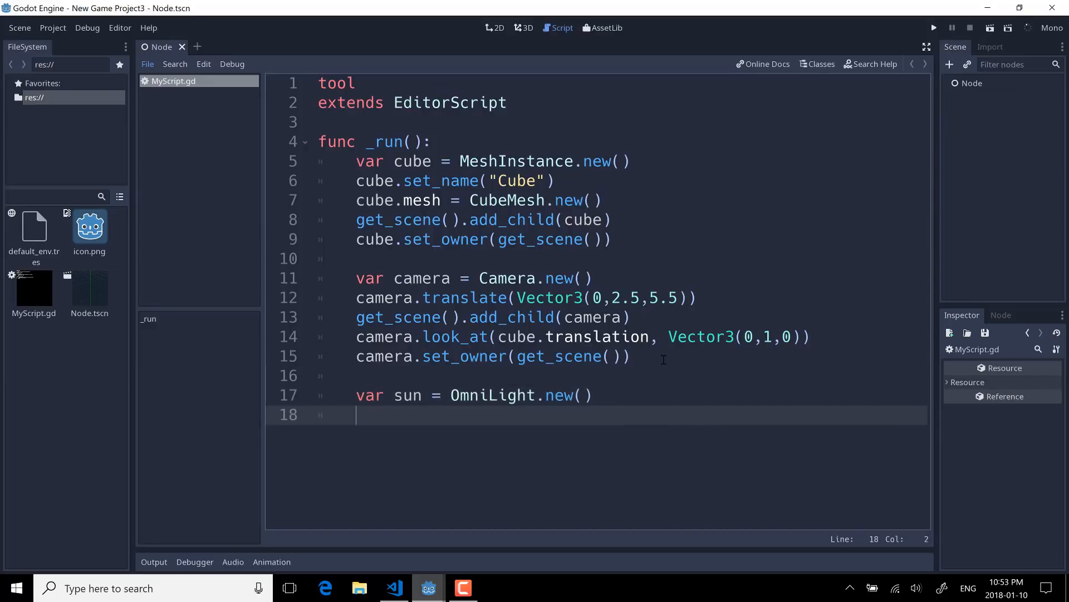
pyautogui.write('sun.transla')
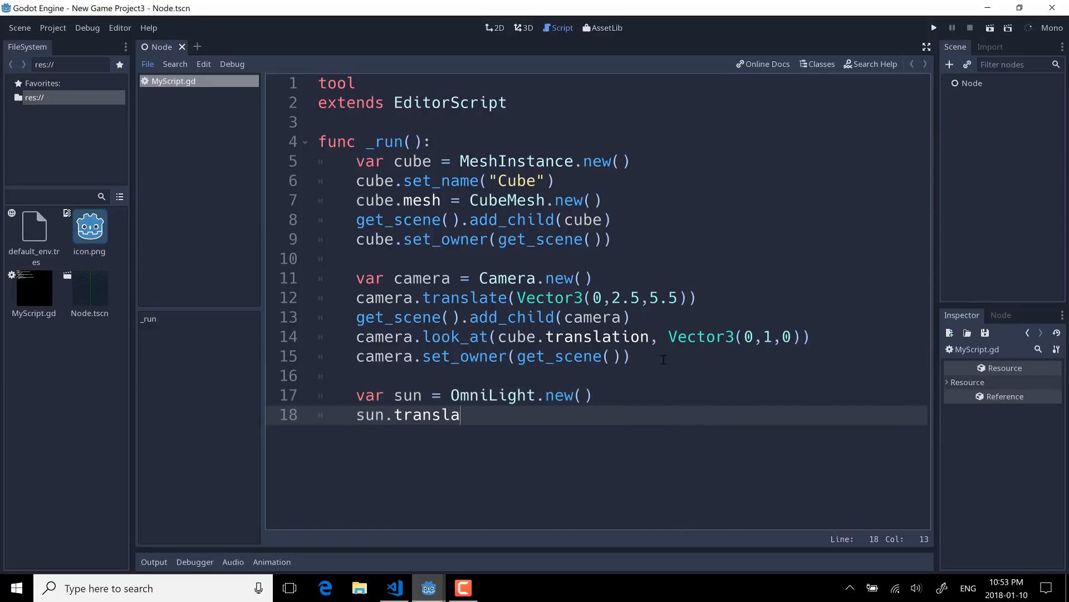
pyautogui.write('te(Ve')
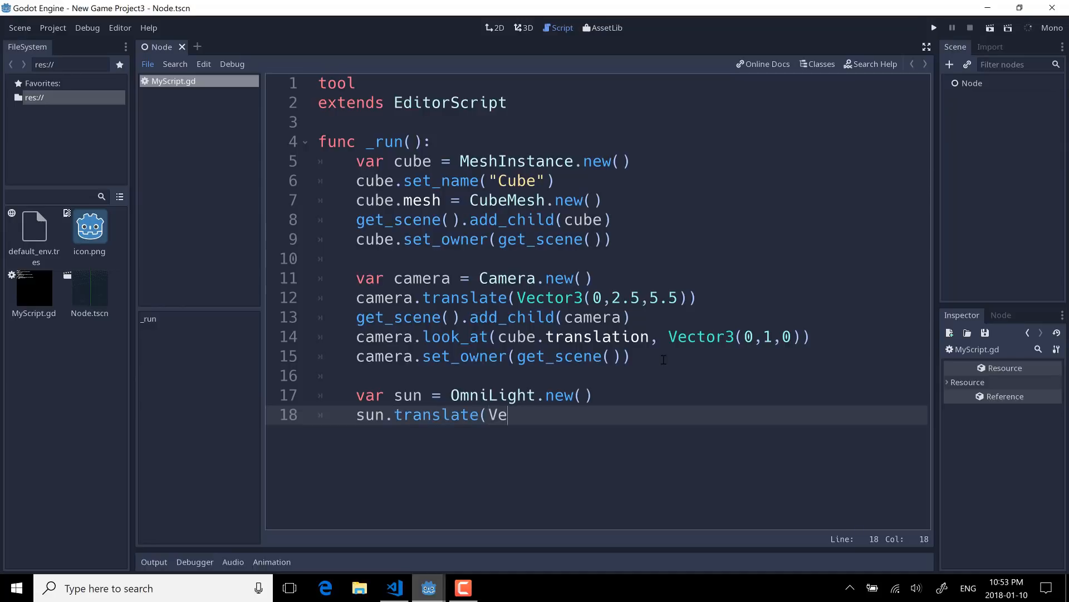
pyautogui.write('ctor(0,')
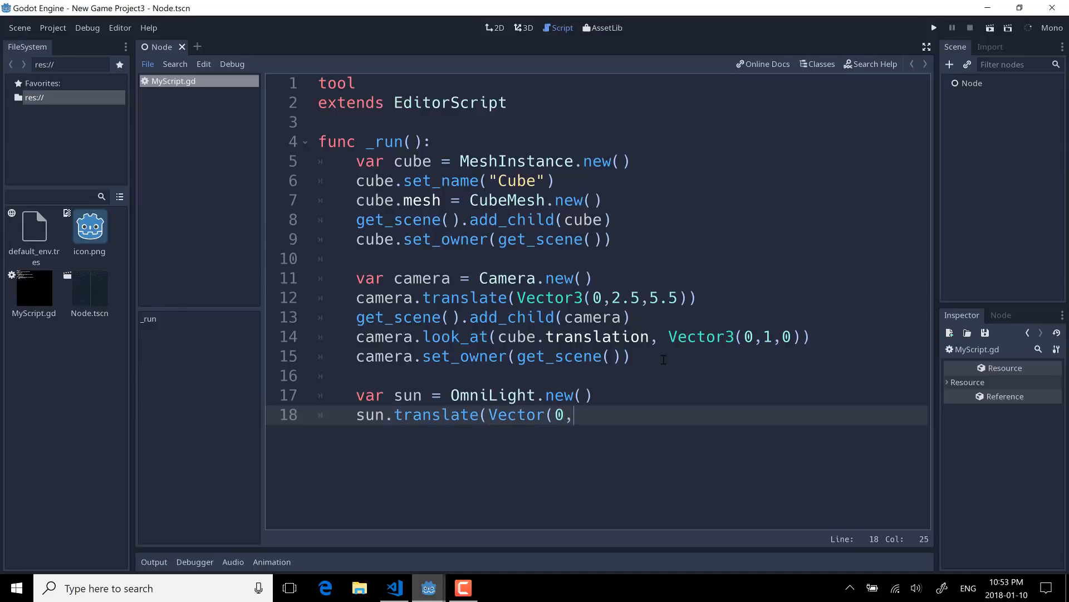
pyautogui.write('2,0))')
pyautogui.write('get')
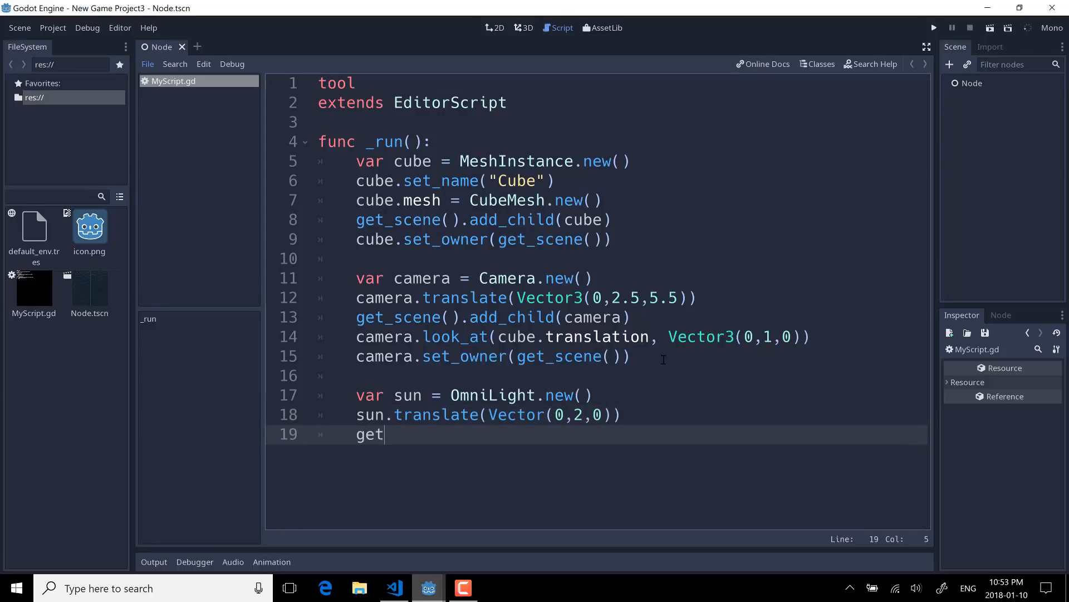
# - Add sun to the scene and set the scene as its owner
pyautogui.write('_scene().a')
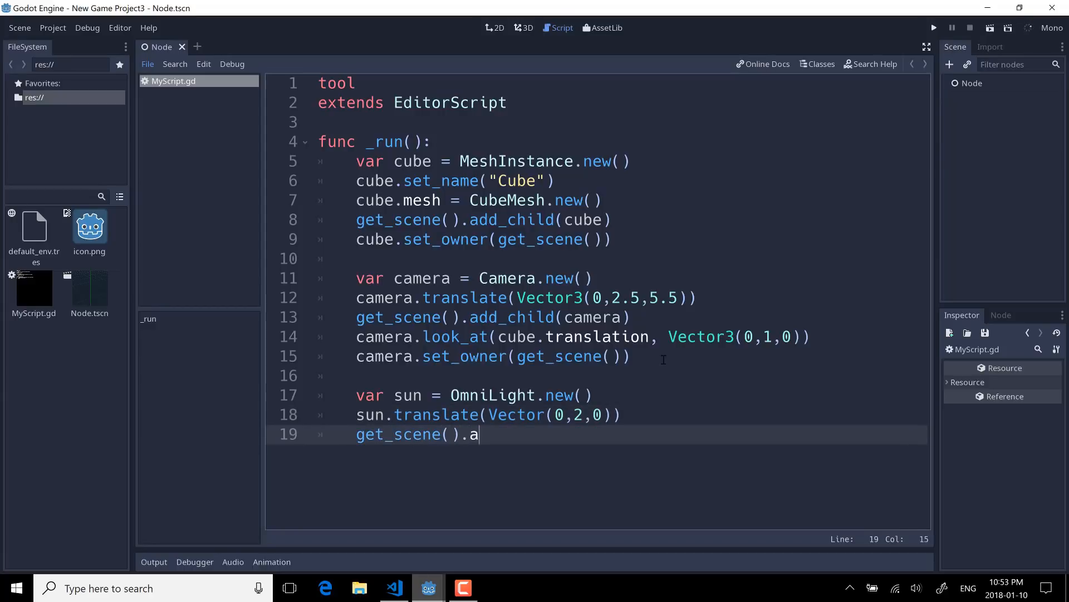
pyautogui.write('dd_child(sun')
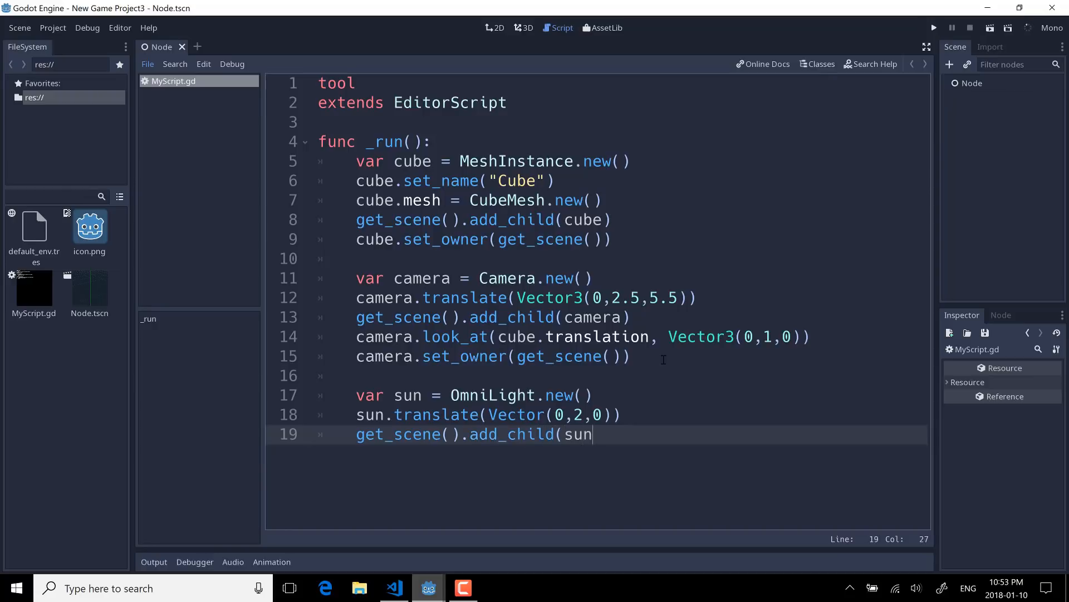
pyautogui.write(')')
pyautogui.write('sun.set_owner(')
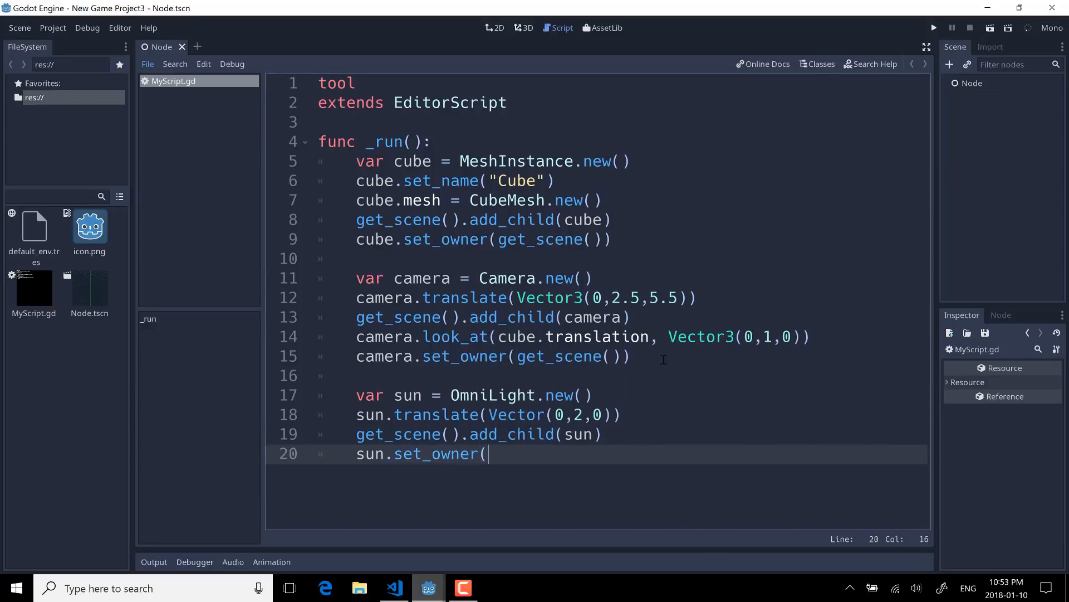
pyautogui.write('get_scene())')
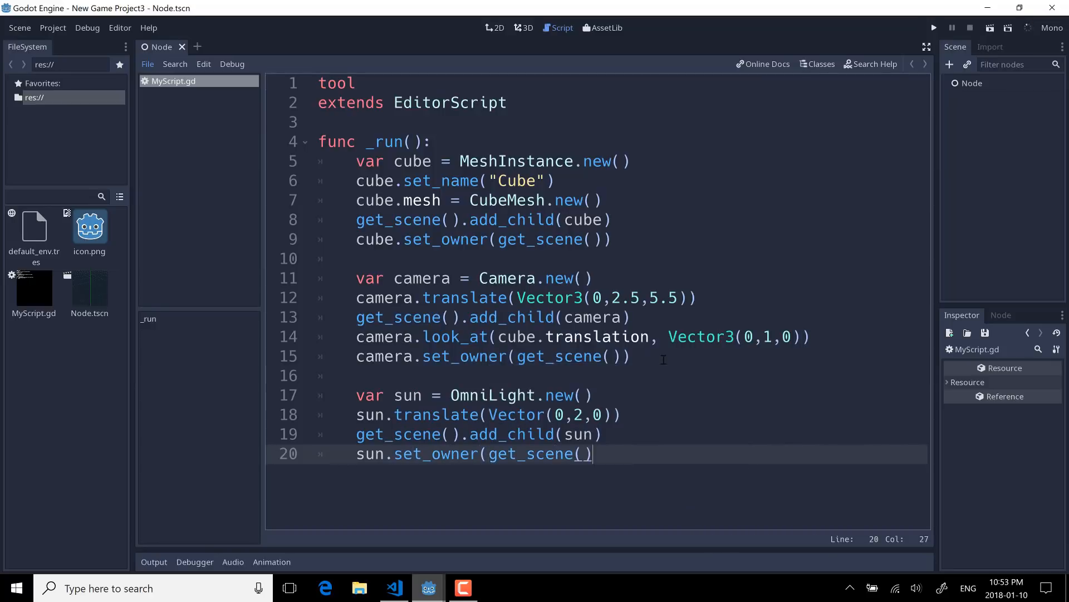
pyautogui.write(')')
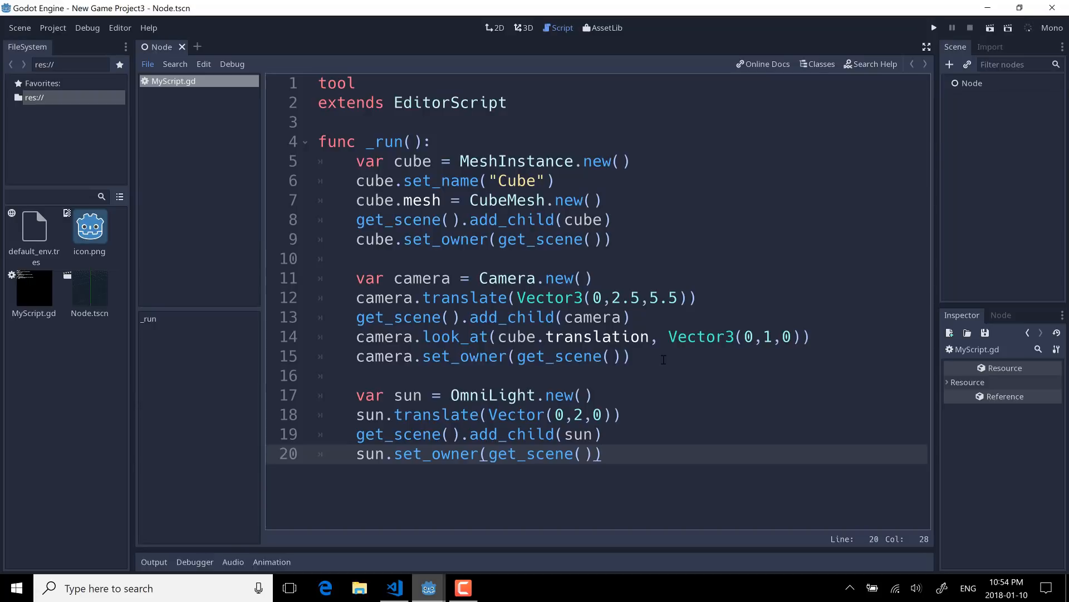
pyautogui.moveTo(887, 301)
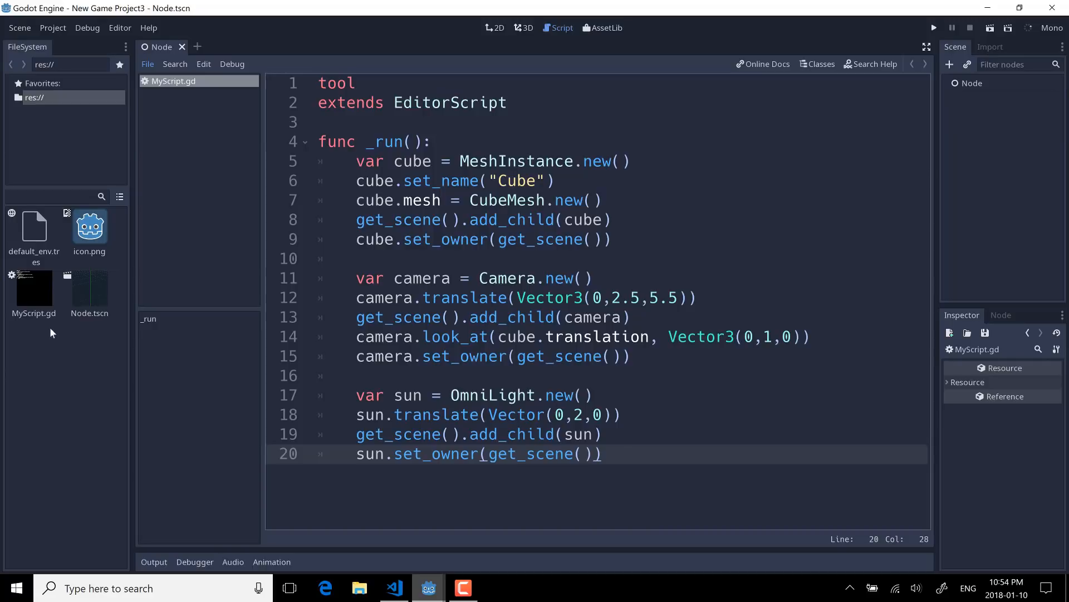
pyautogui.moveTo(33, 286)
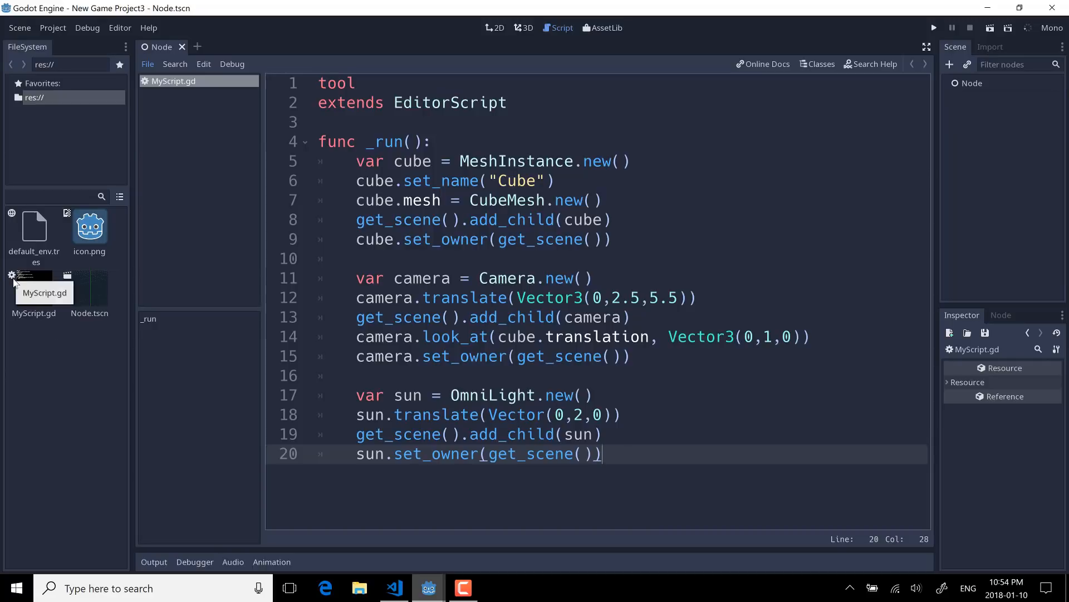
pyautogui.moveTo(23, 293)
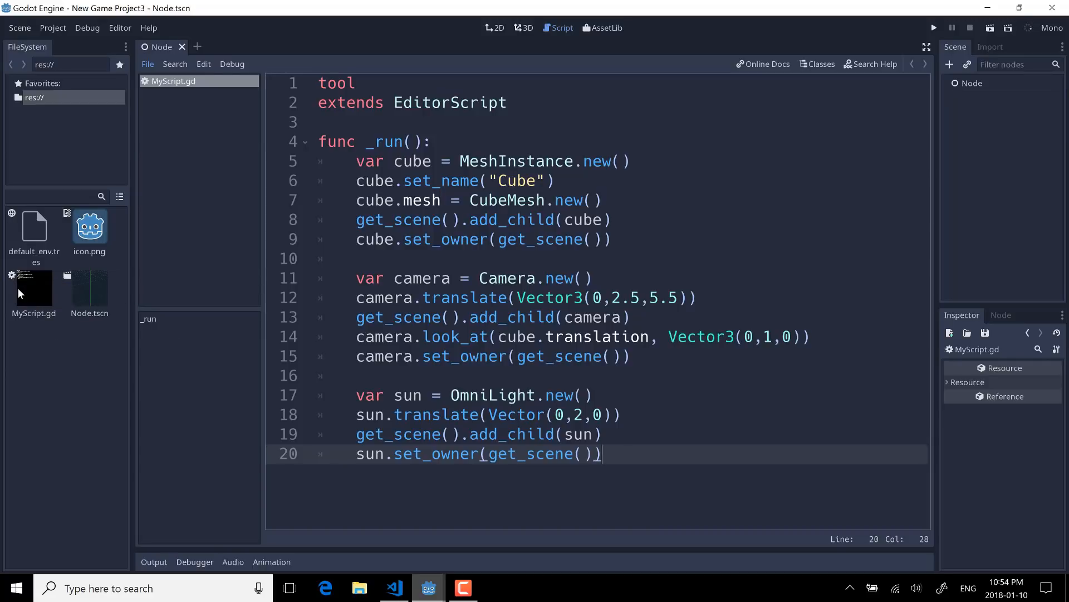
pyautogui.moveTo(27, 294)
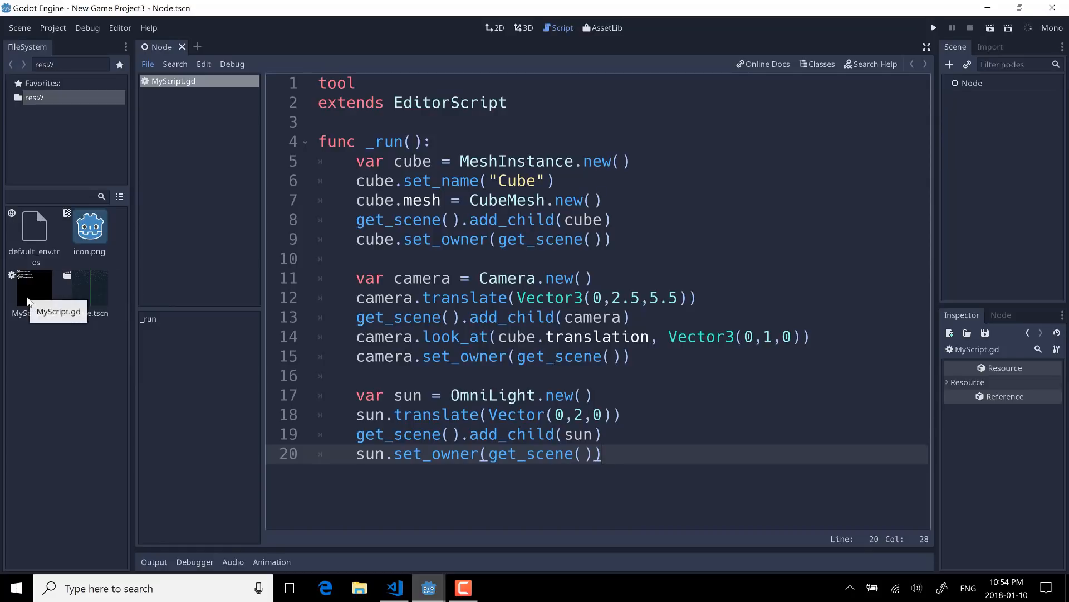
pyautogui.moveTo(294, 195)
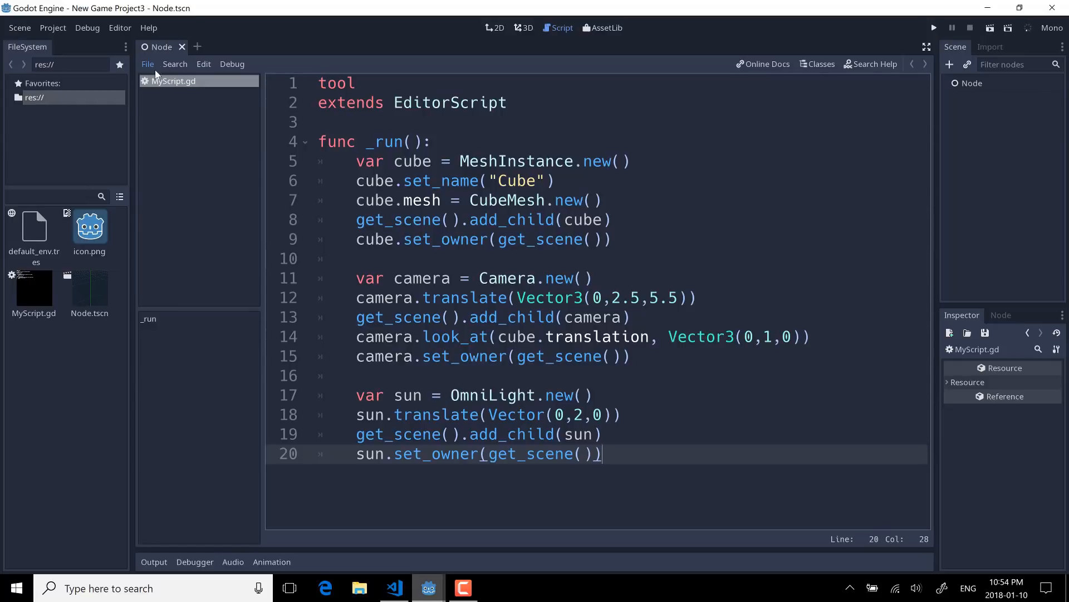
# - Run the editor script, read the console error and correct Vector to Vector3 on line 18
pyautogui.click(147, 64)
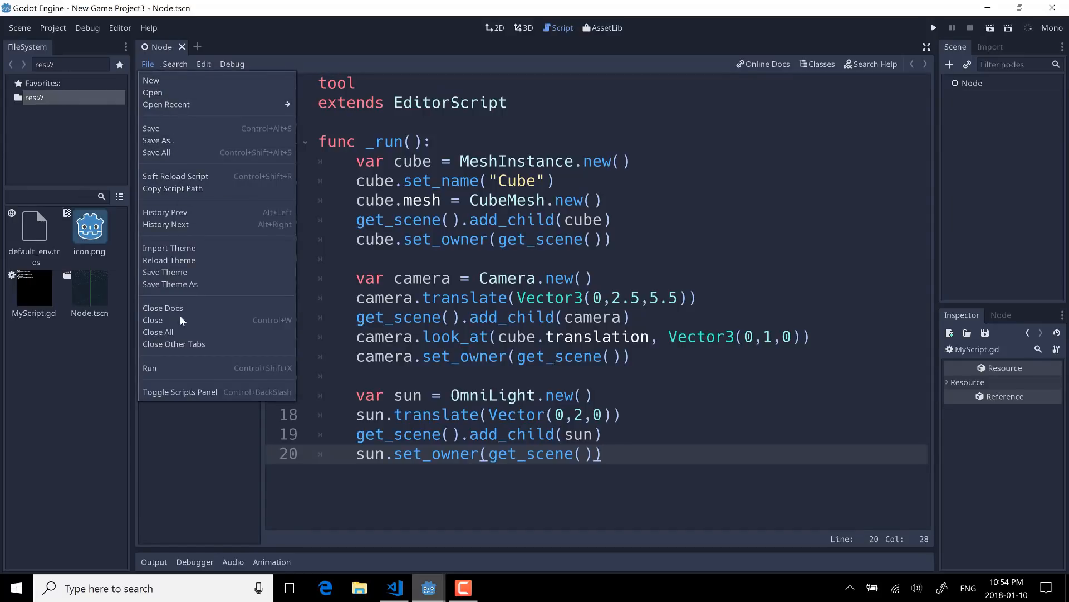
pyautogui.click(149, 368)
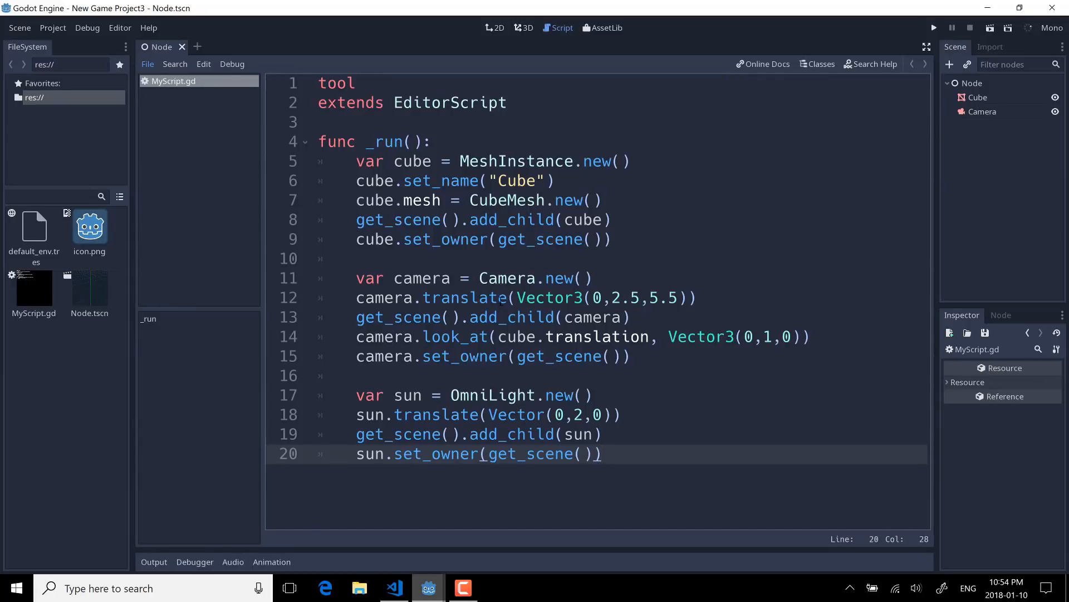
pyautogui.click(934, 26)
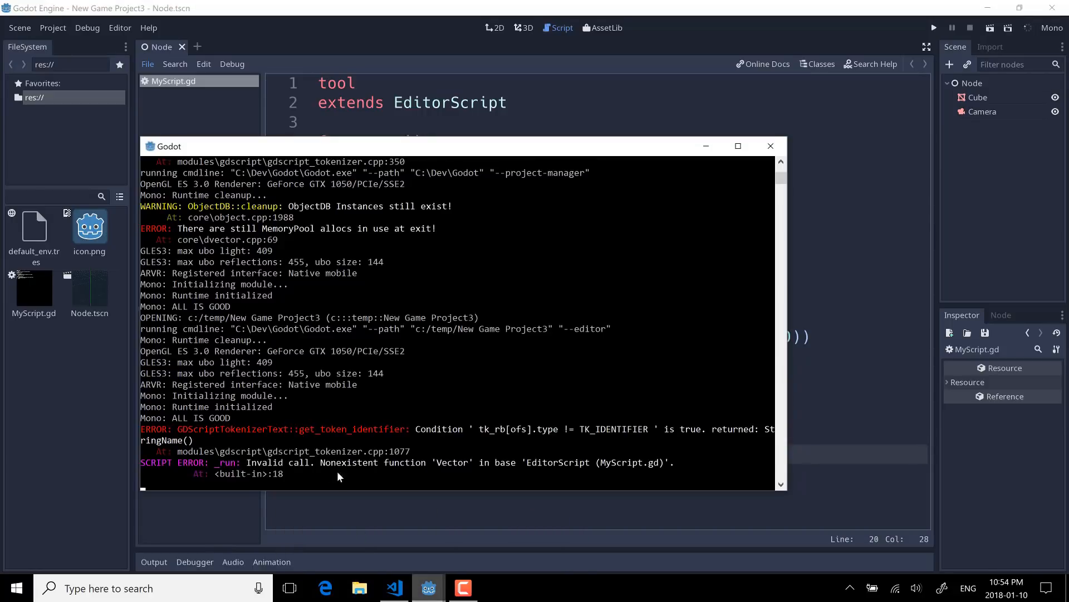
pyautogui.moveTo(409, 463)
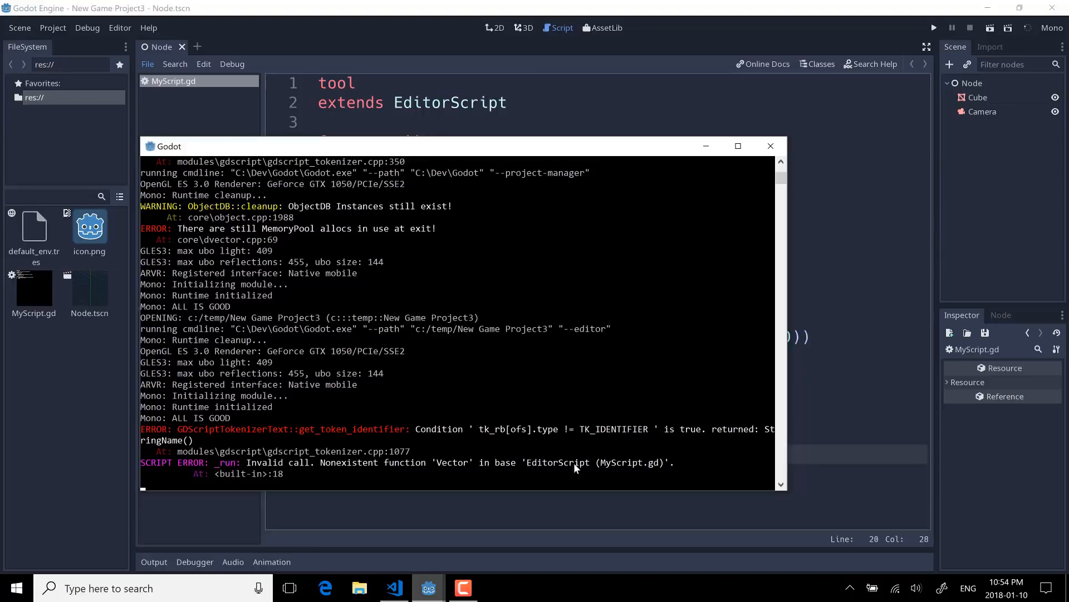
pyautogui.moveTo(212, 453)
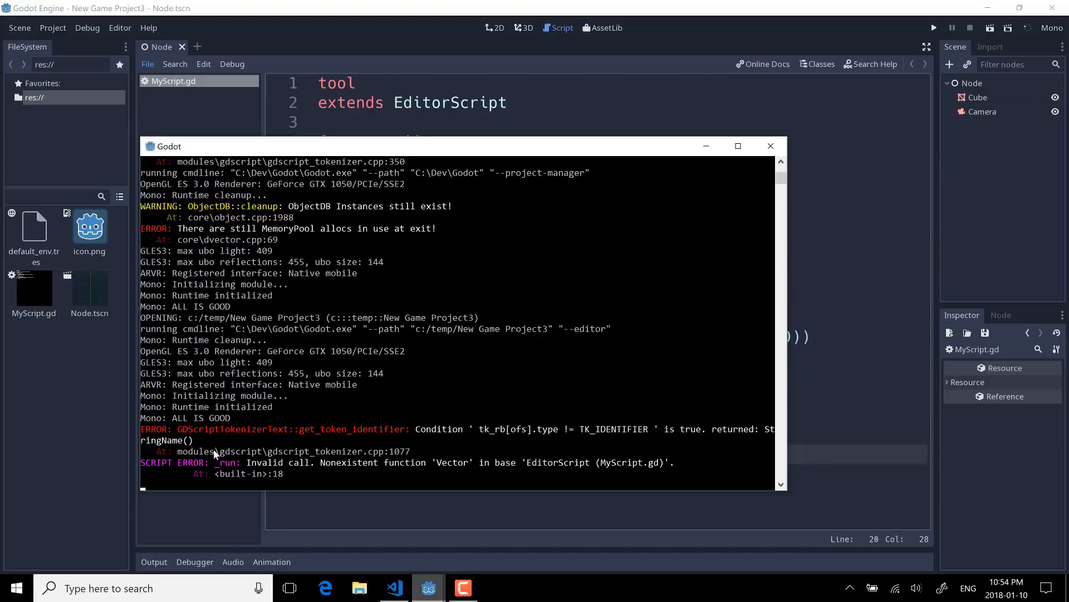
pyautogui.moveTo(251, 474)
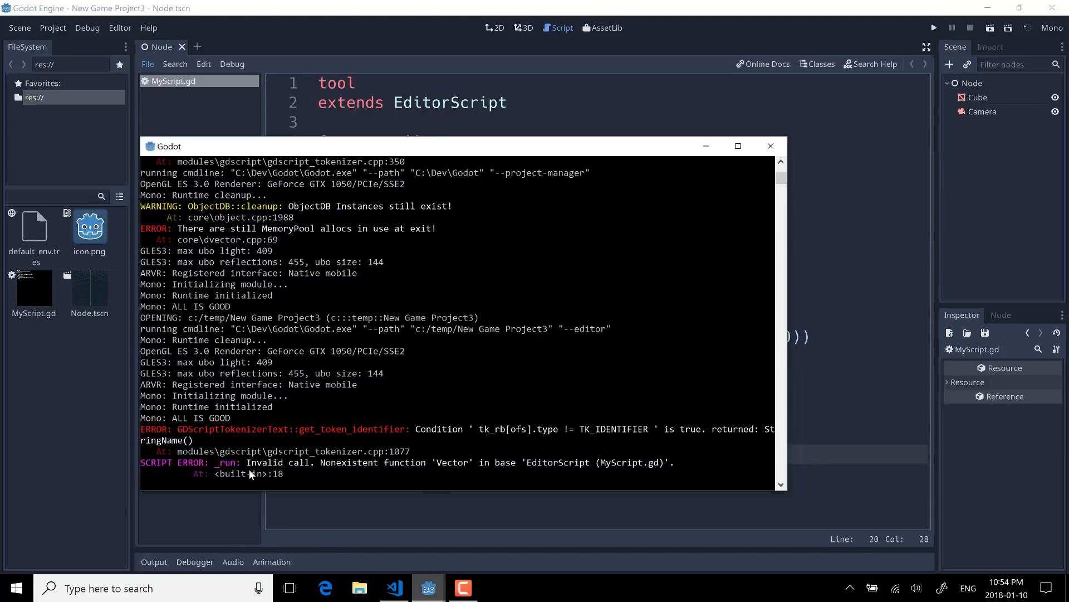
pyautogui.click(771, 146)
pyautogui.write('3')
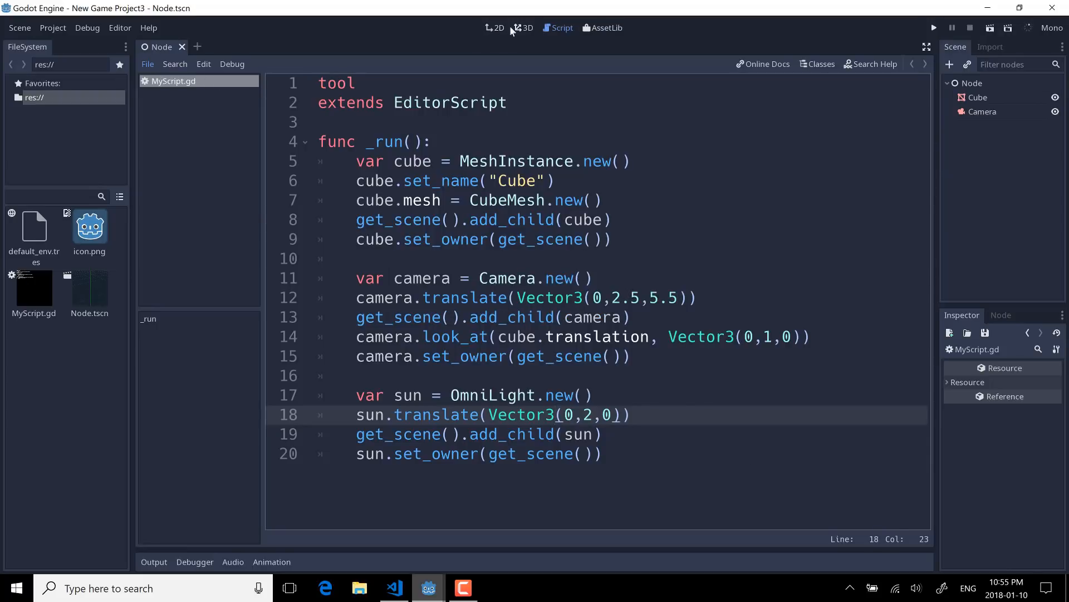
# - Remove Cube and Camera from the 3D scene and save the emptied scene
pyautogui.click(528, 27)
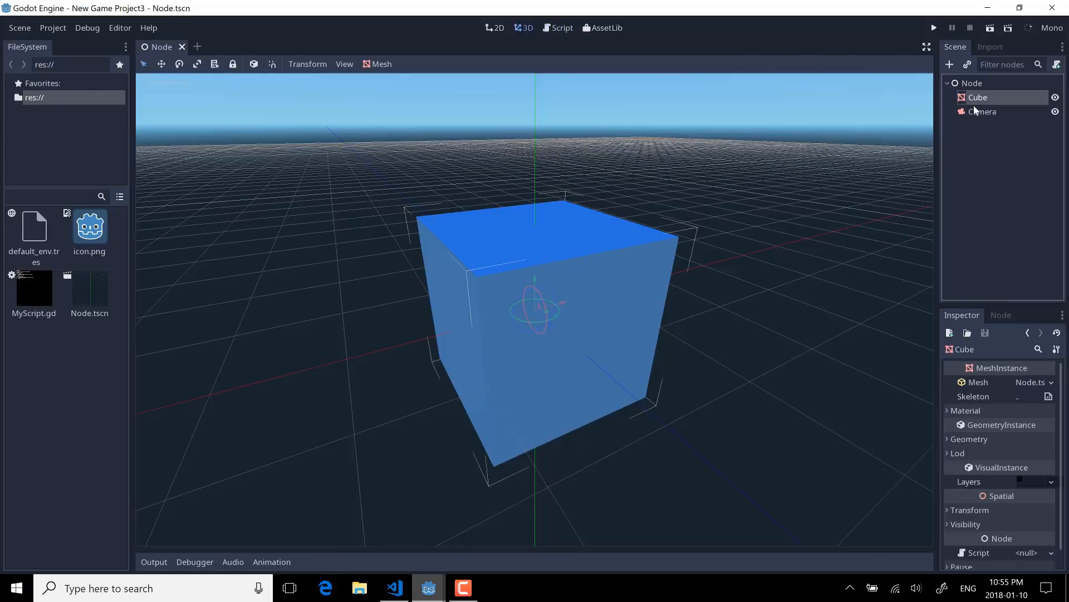
pyautogui.click(982, 112)
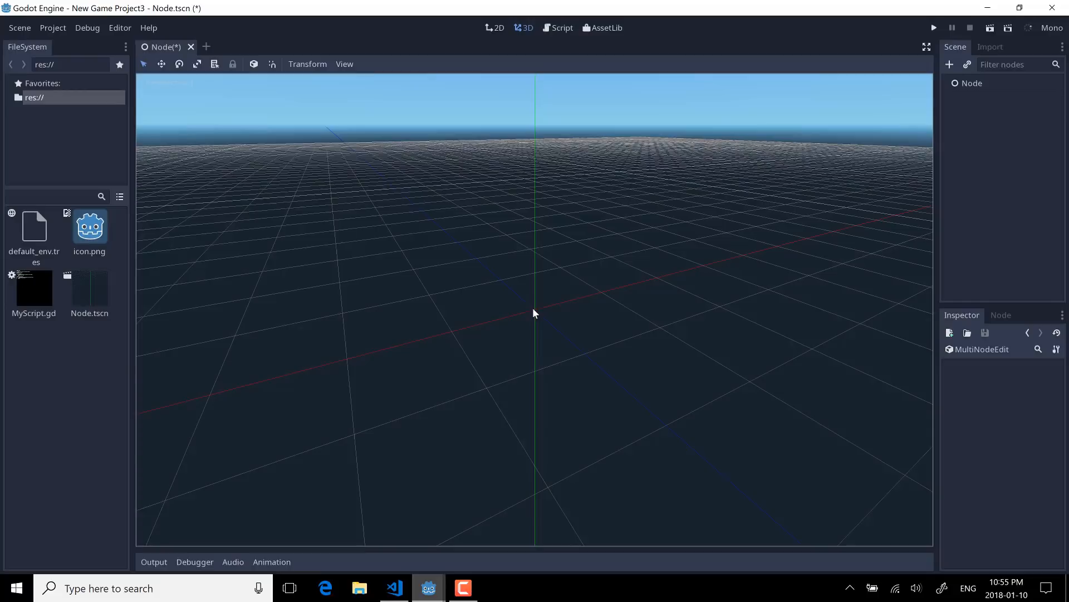
pyautogui.press('ctrl+s')
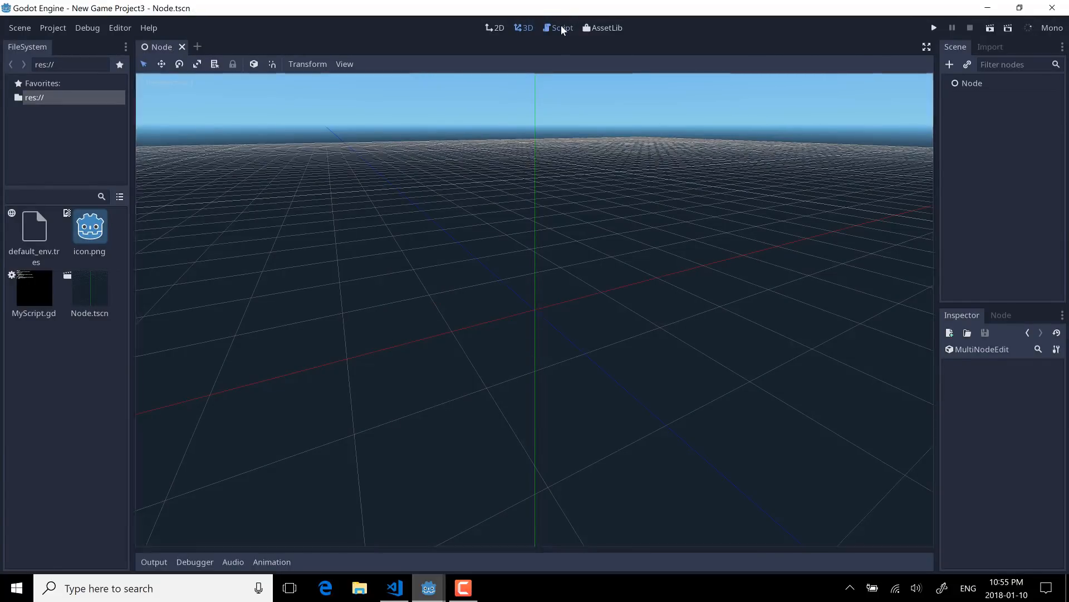
pyautogui.click(562, 28)
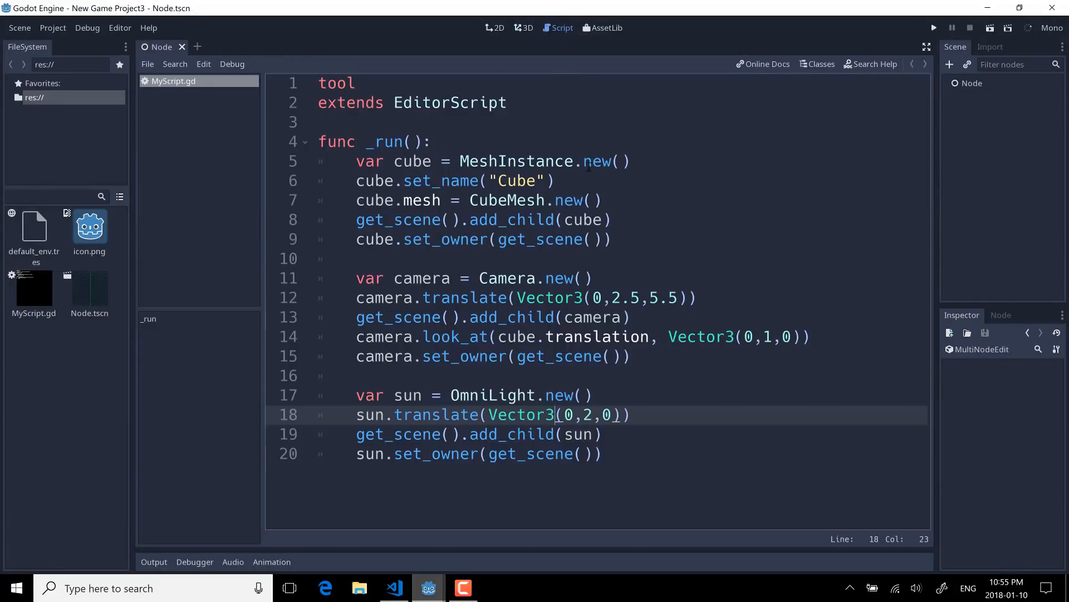
pyautogui.moveTo(234, 245)
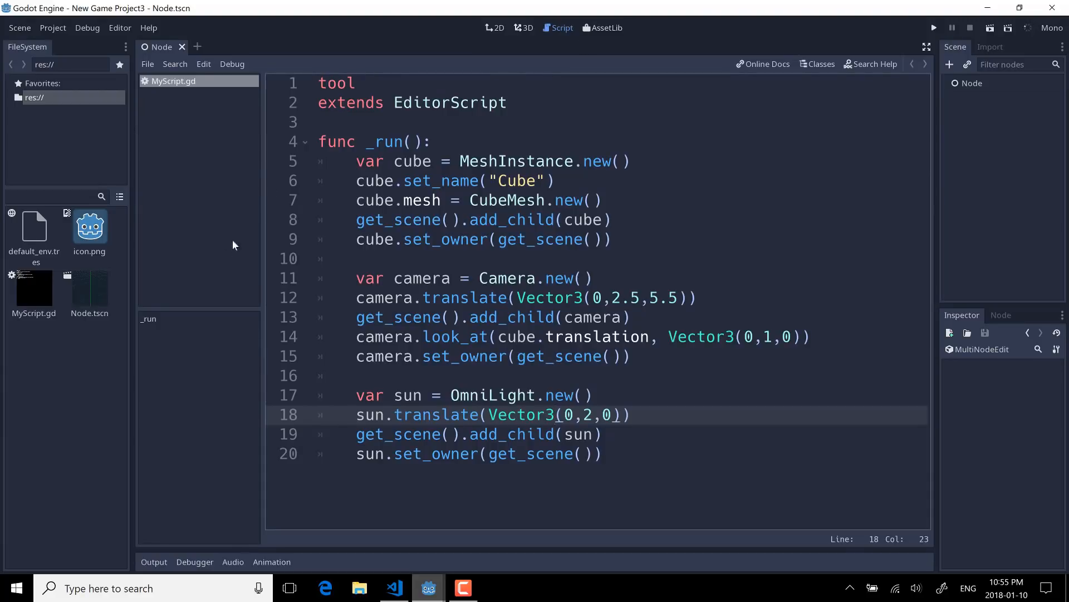
# - Rerun the script, then preview the lit cube through the Camera node in 3D
pyautogui.click(147, 63)
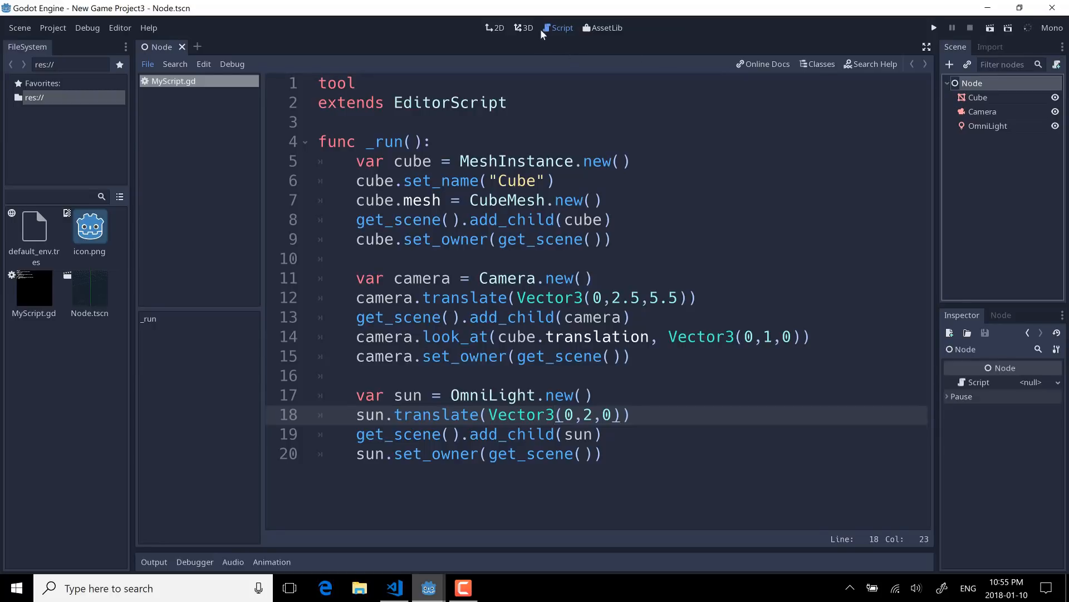
pyautogui.click(524, 28)
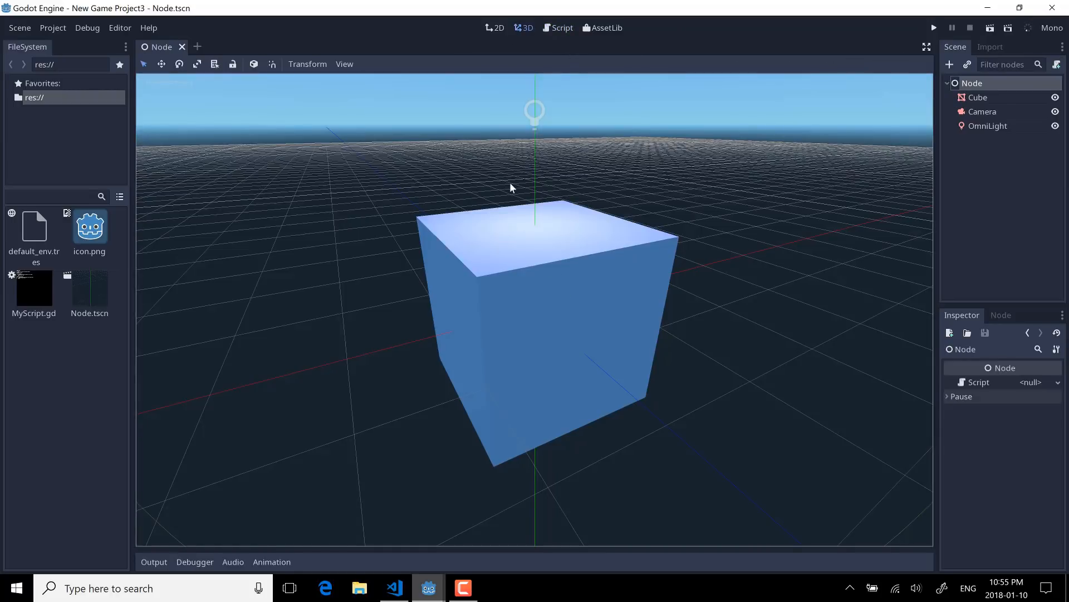
pyautogui.click(982, 112)
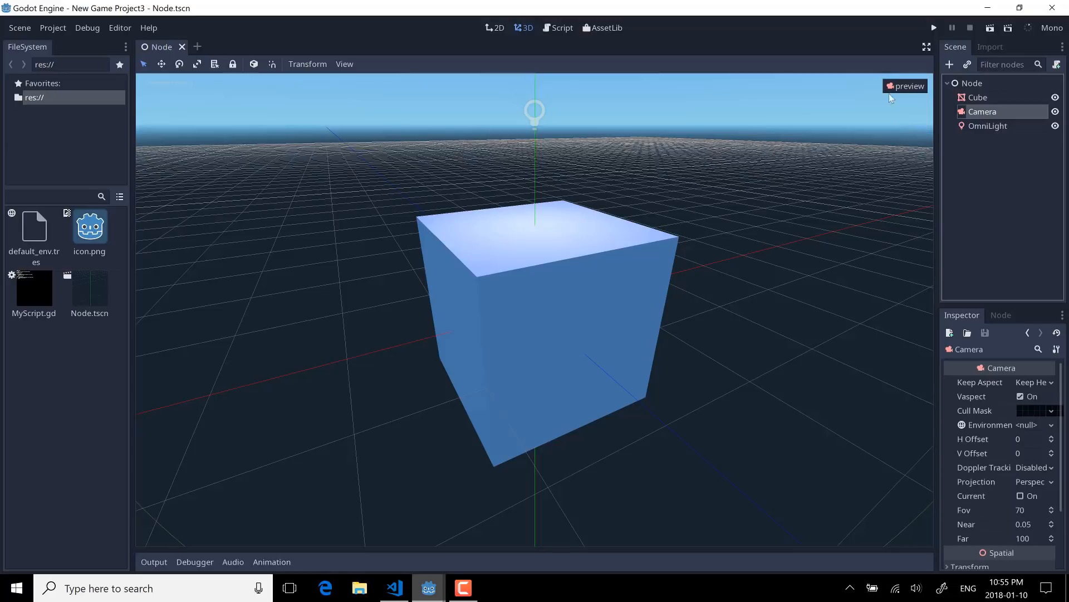
pyautogui.click(906, 86)
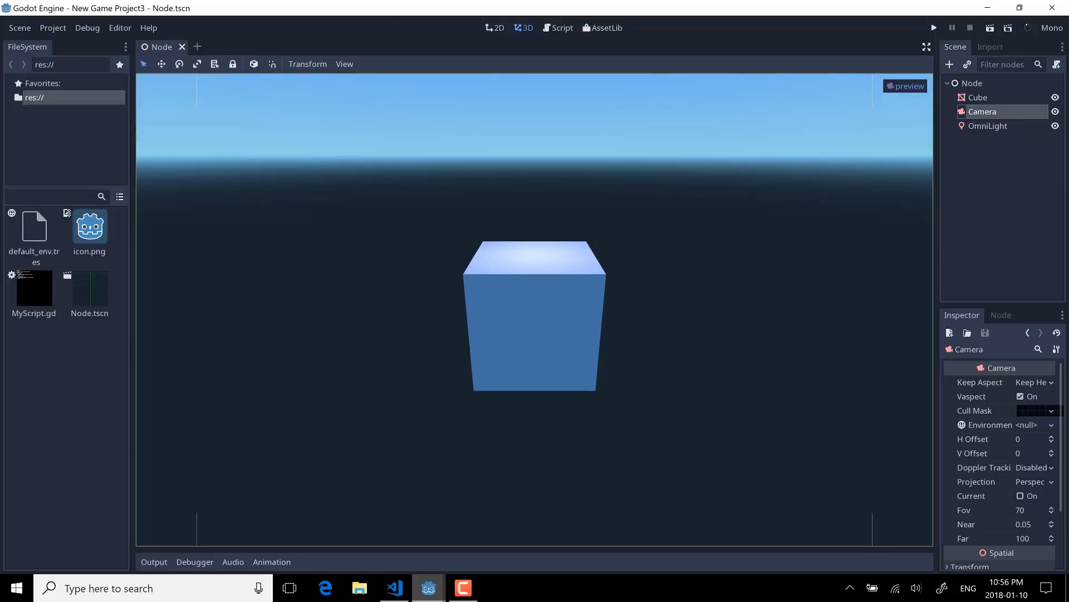
# - Start a new scene with a plain Node root, run the script on it and view the result in 3D
pyautogui.click(20, 28)
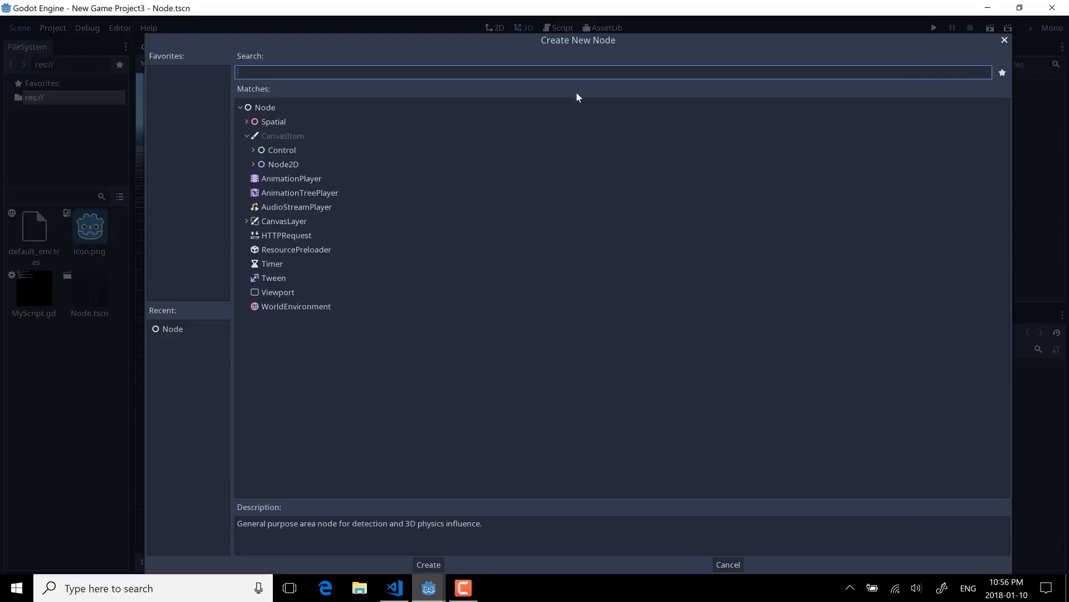
pyautogui.click(428, 564)
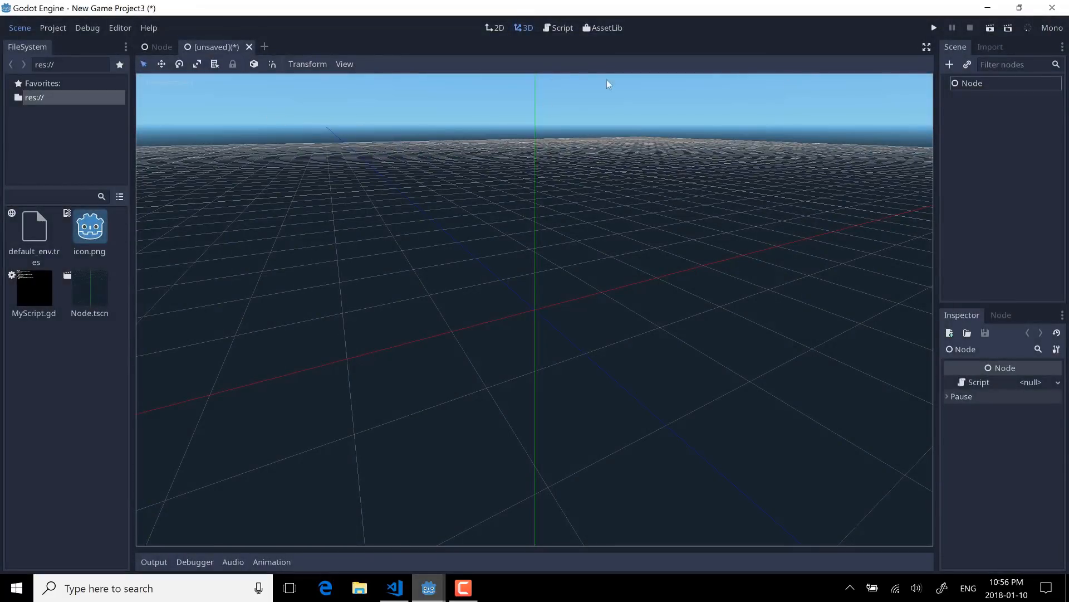
pyautogui.moveTo(226, 54)
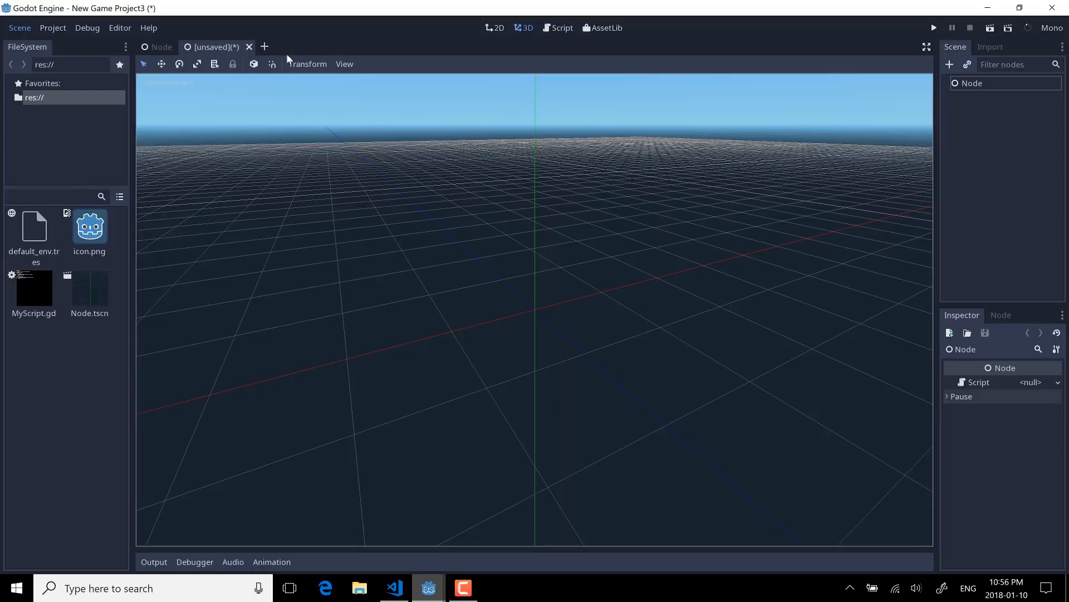
pyautogui.click(562, 28)
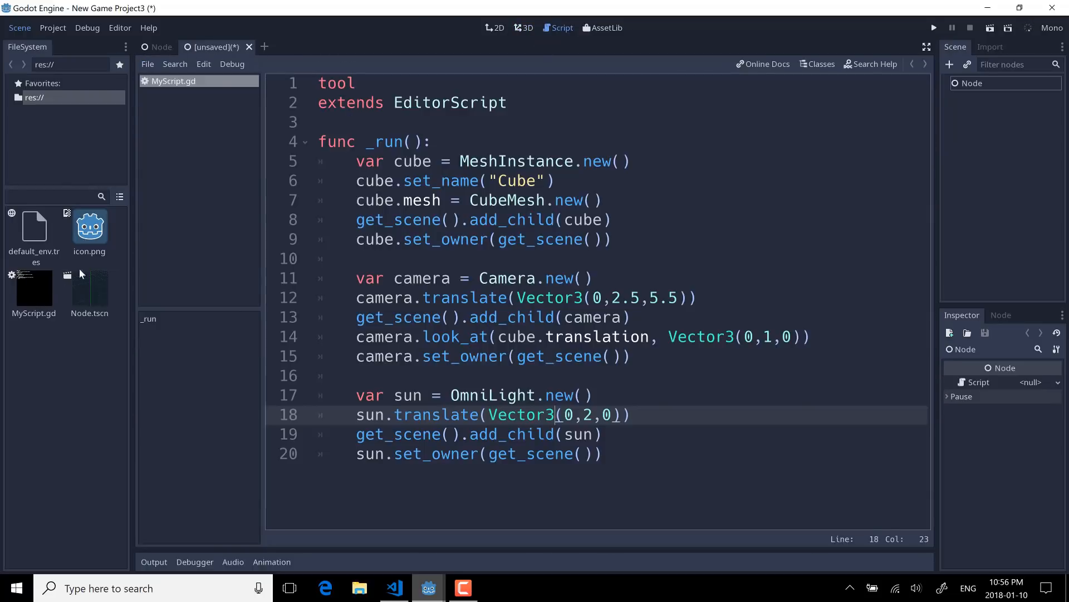
pyautogui.click(147, 65)
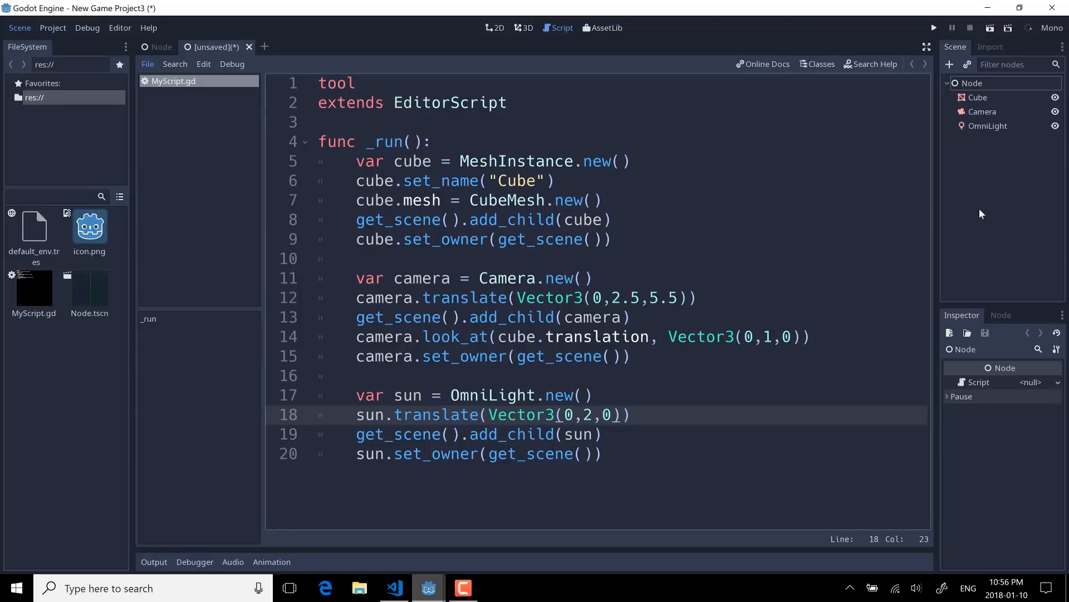
pyautogui.moveTo(756, 67)
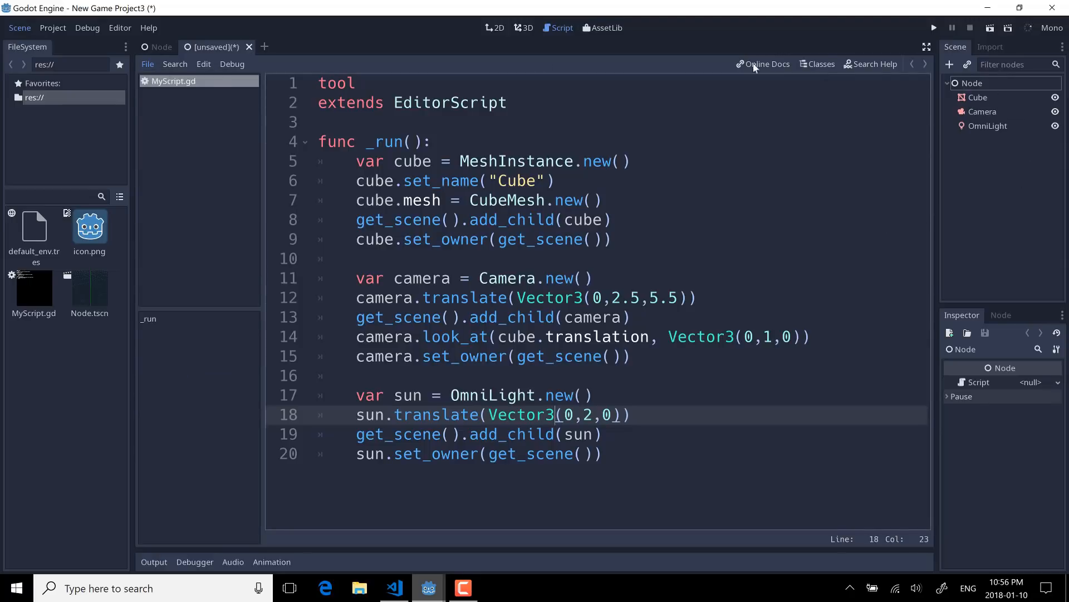
pyautogui.click(526, 28)
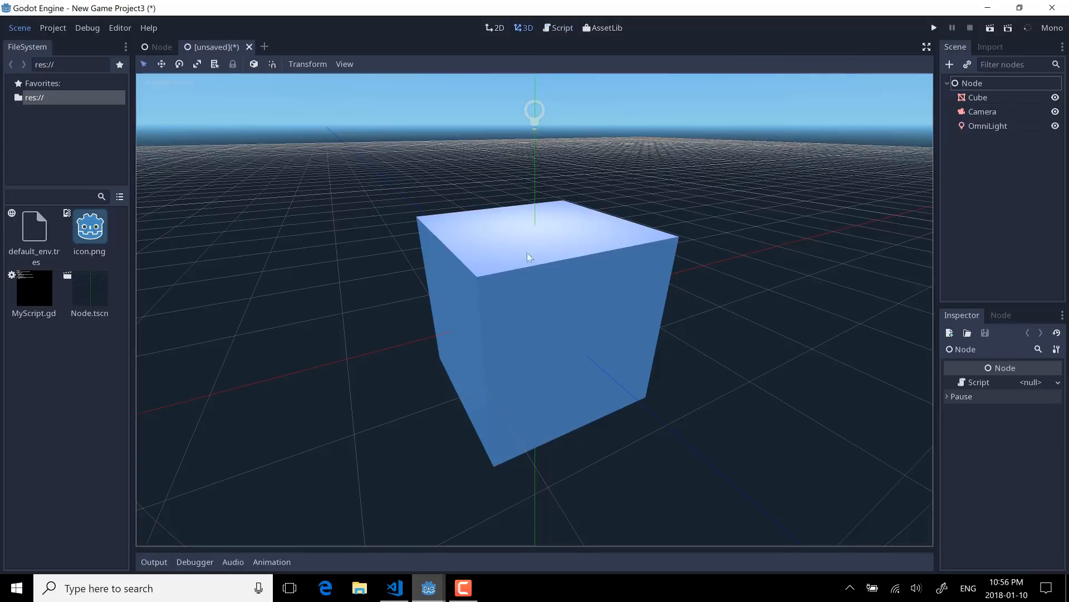